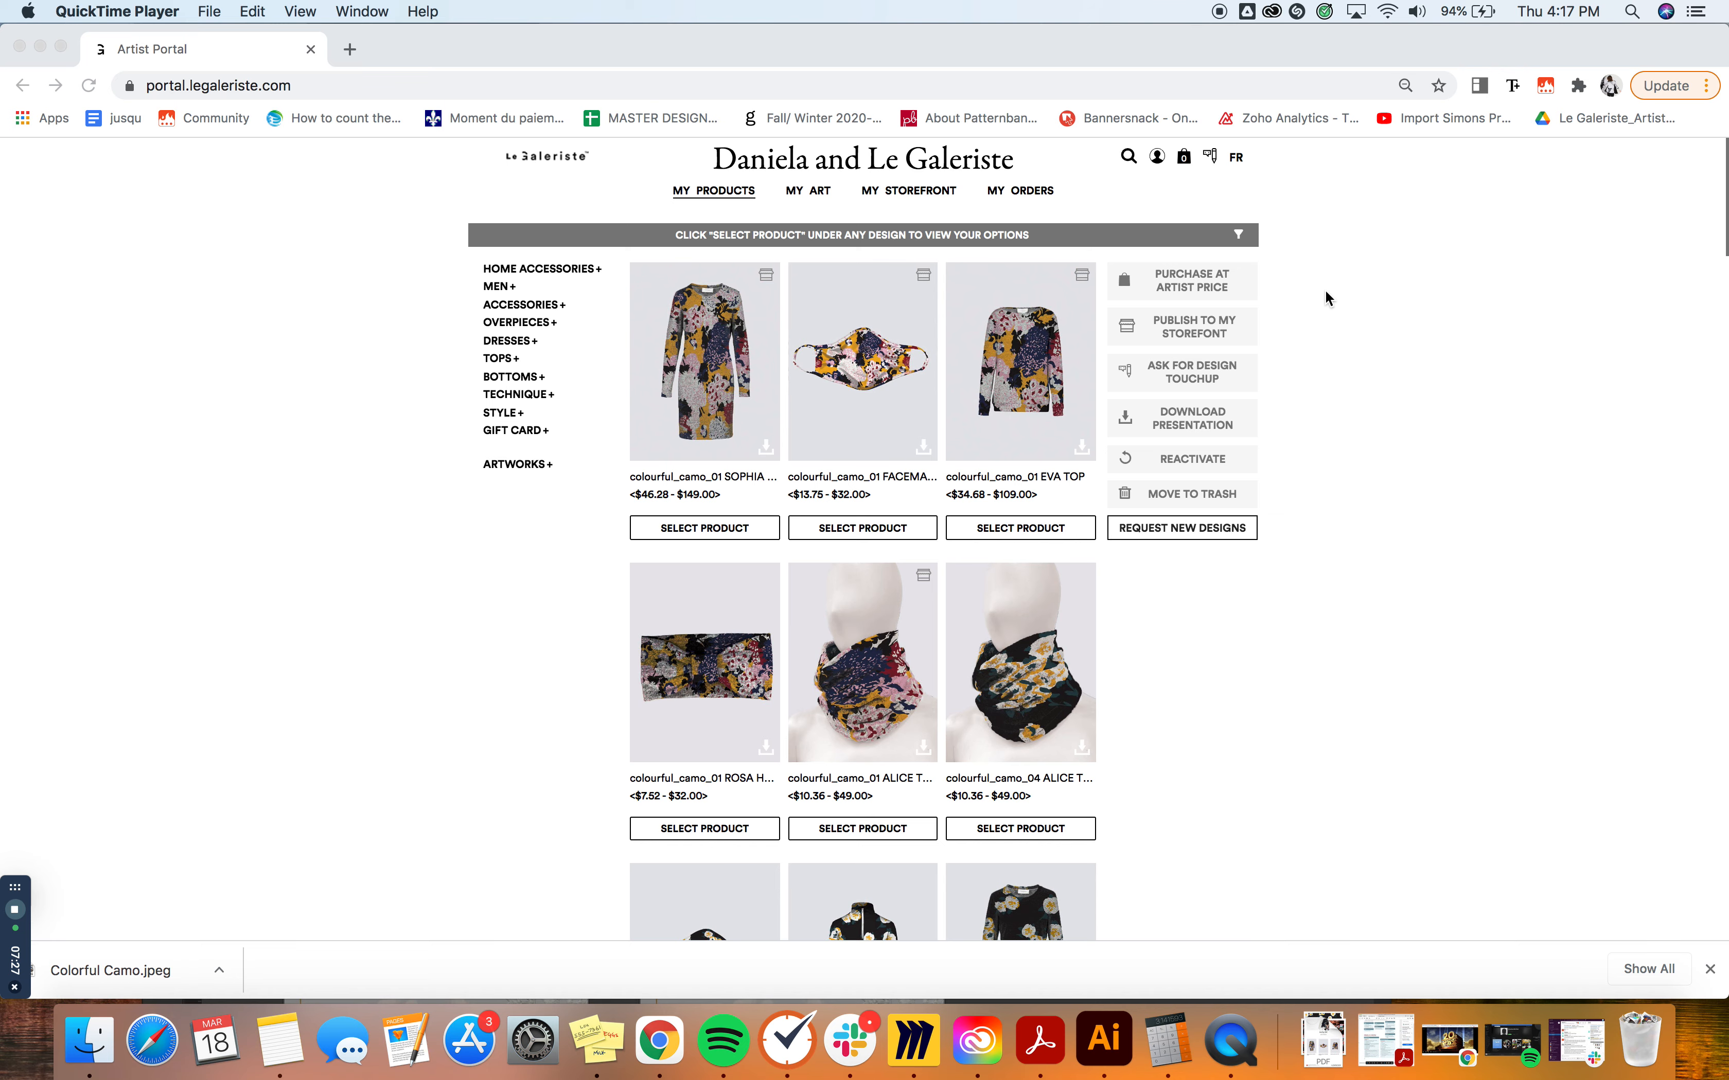
{"action": "mouse_move", "coordinate": [566, 609]}
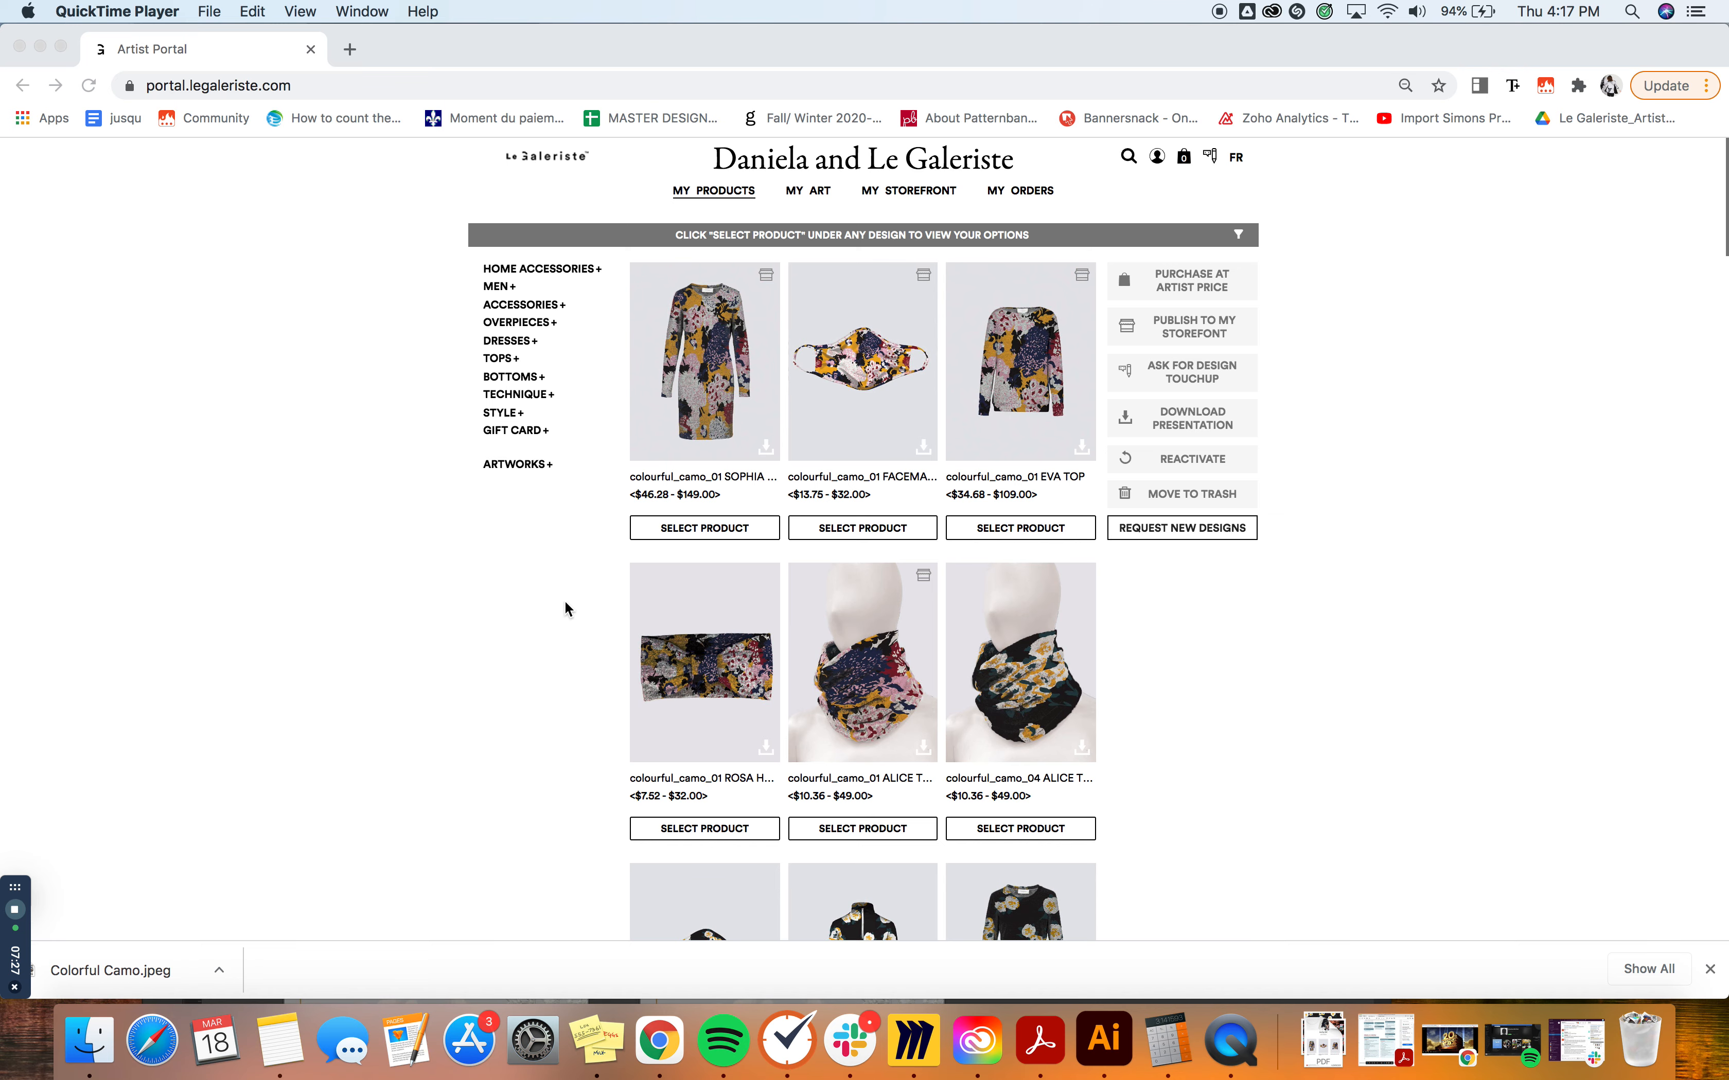
Filter to Masks under Accessories and select the Art1 FACE MASK (2-pack) product
{"action": "scroll", "scroll_direction": "down", "scroll_amount": 3}
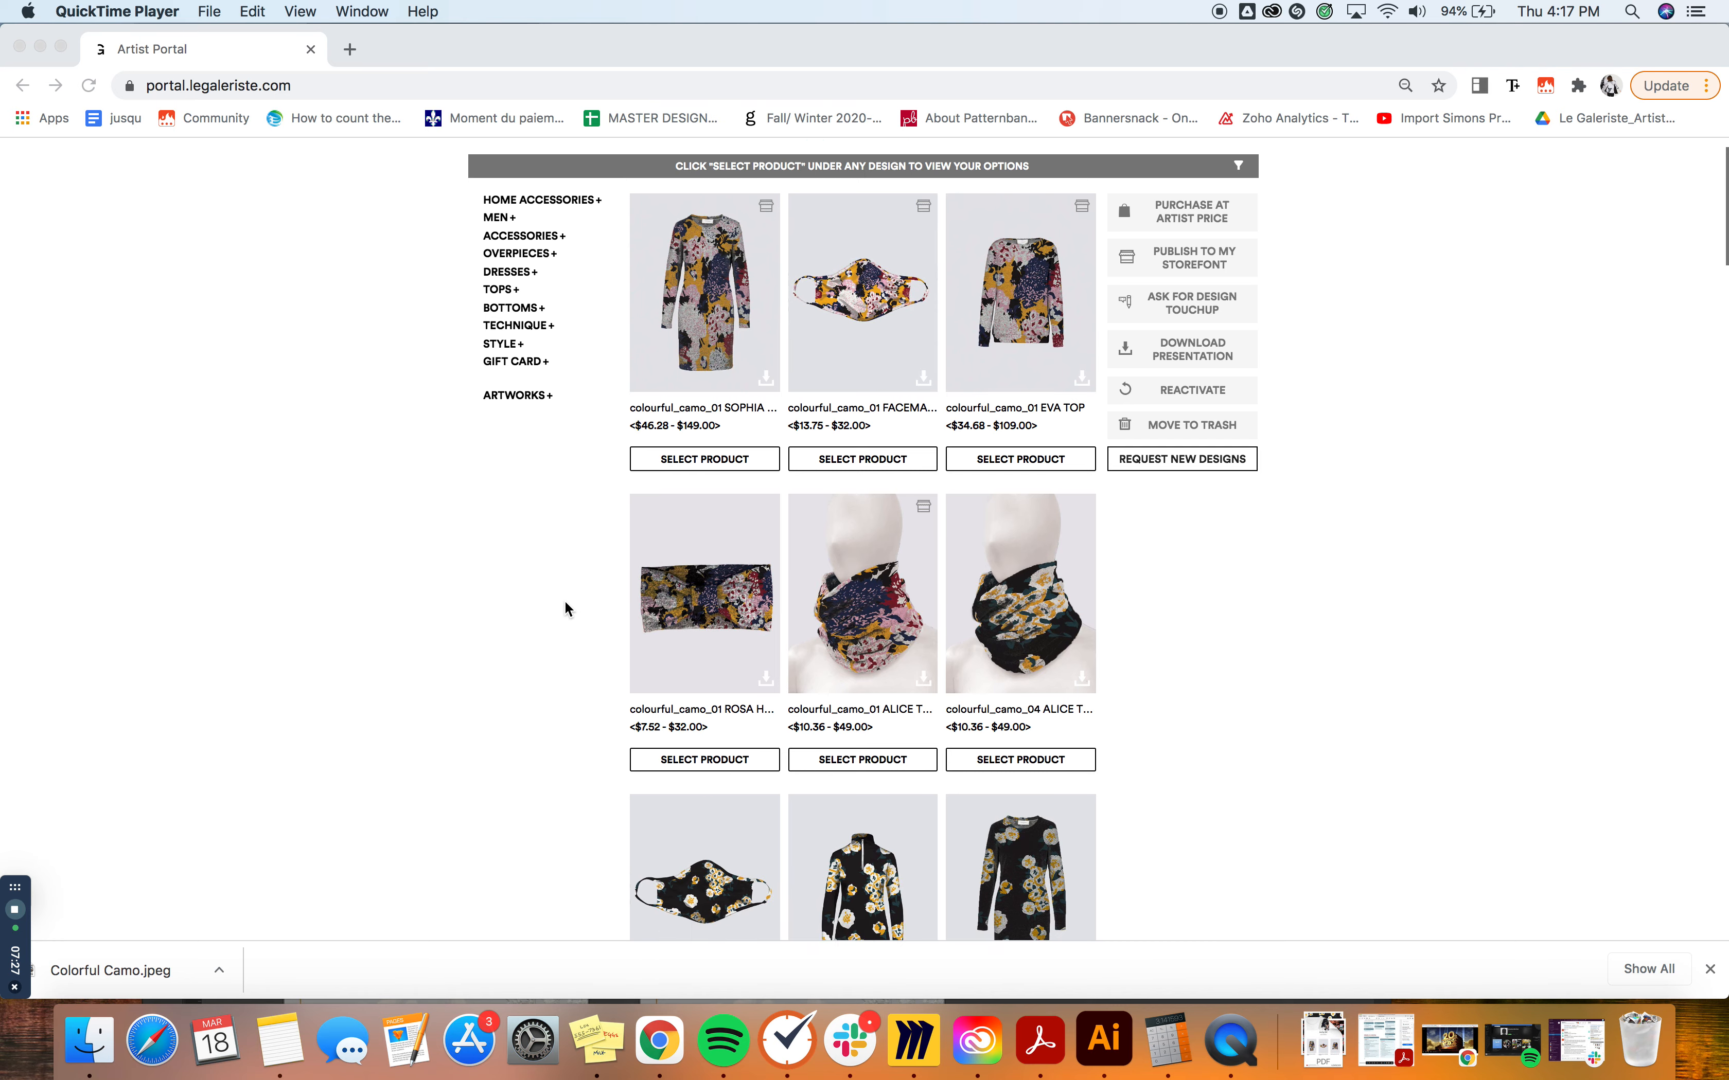
{"action": "scroll", "scroll_direction": "down", "scroll_amount": 3}
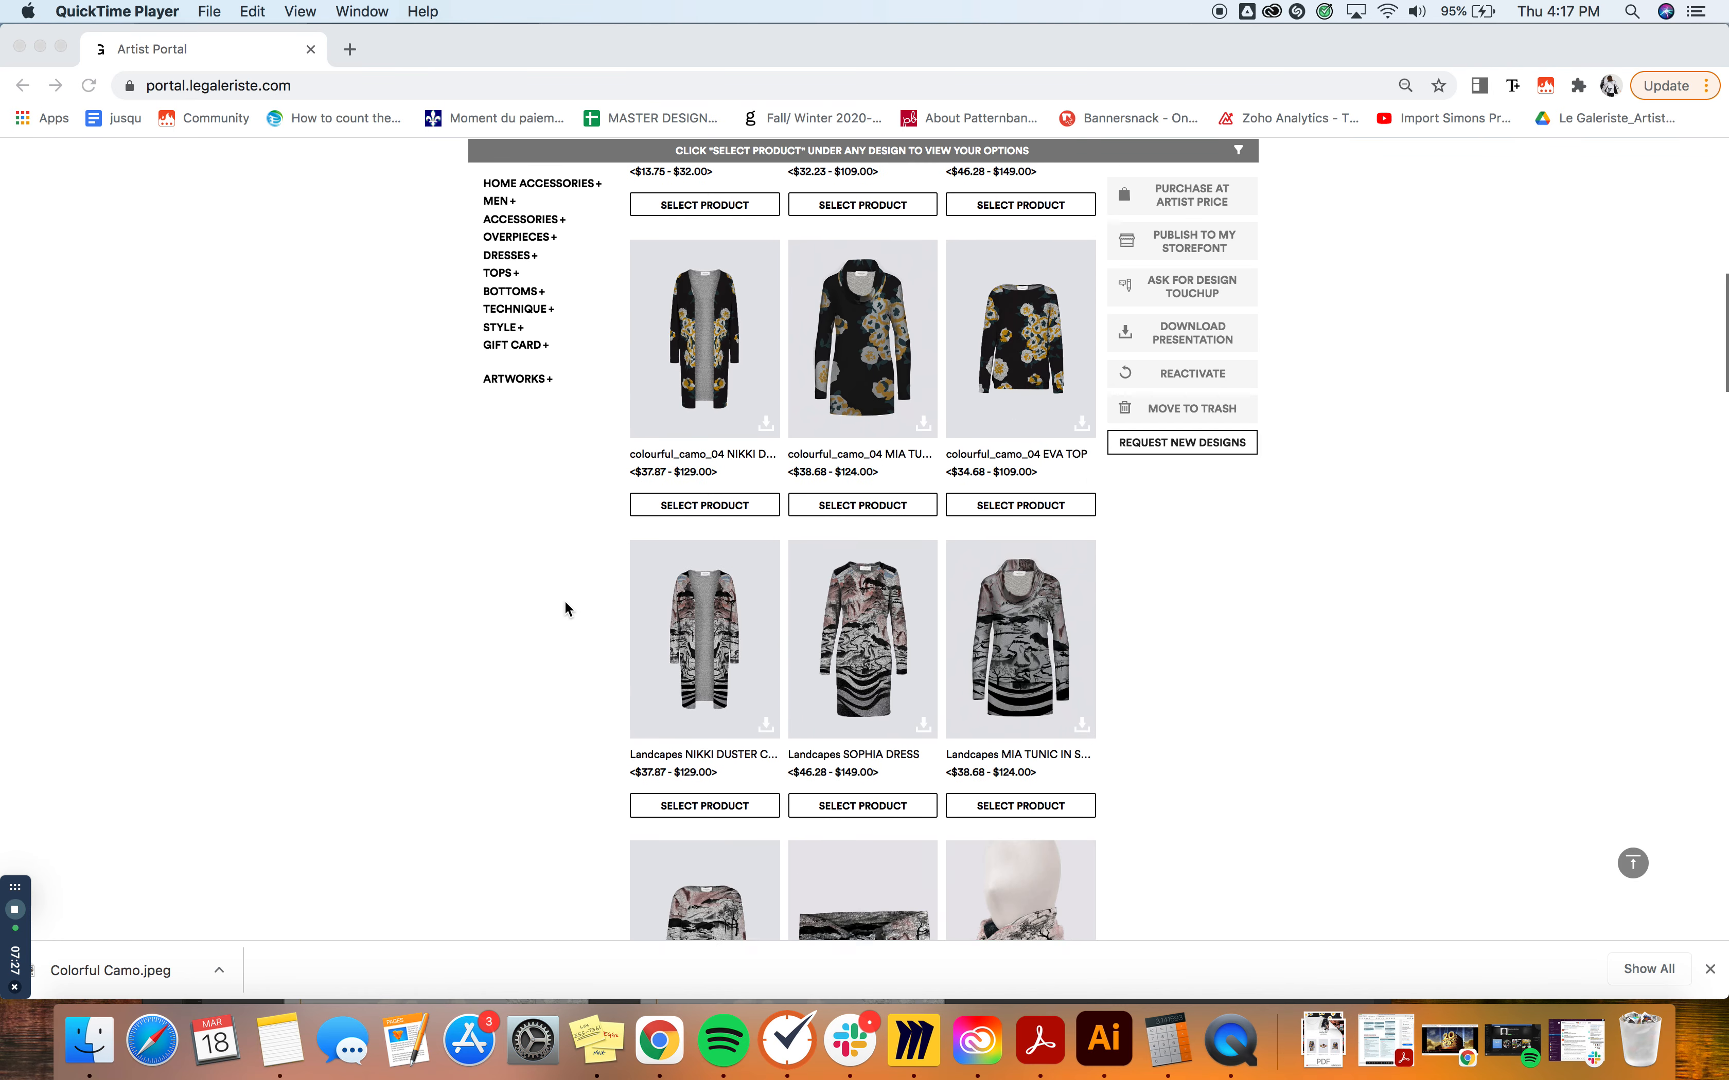
{"action": "scroll", "scroll_direction": "down", "scroll_amount": 3}
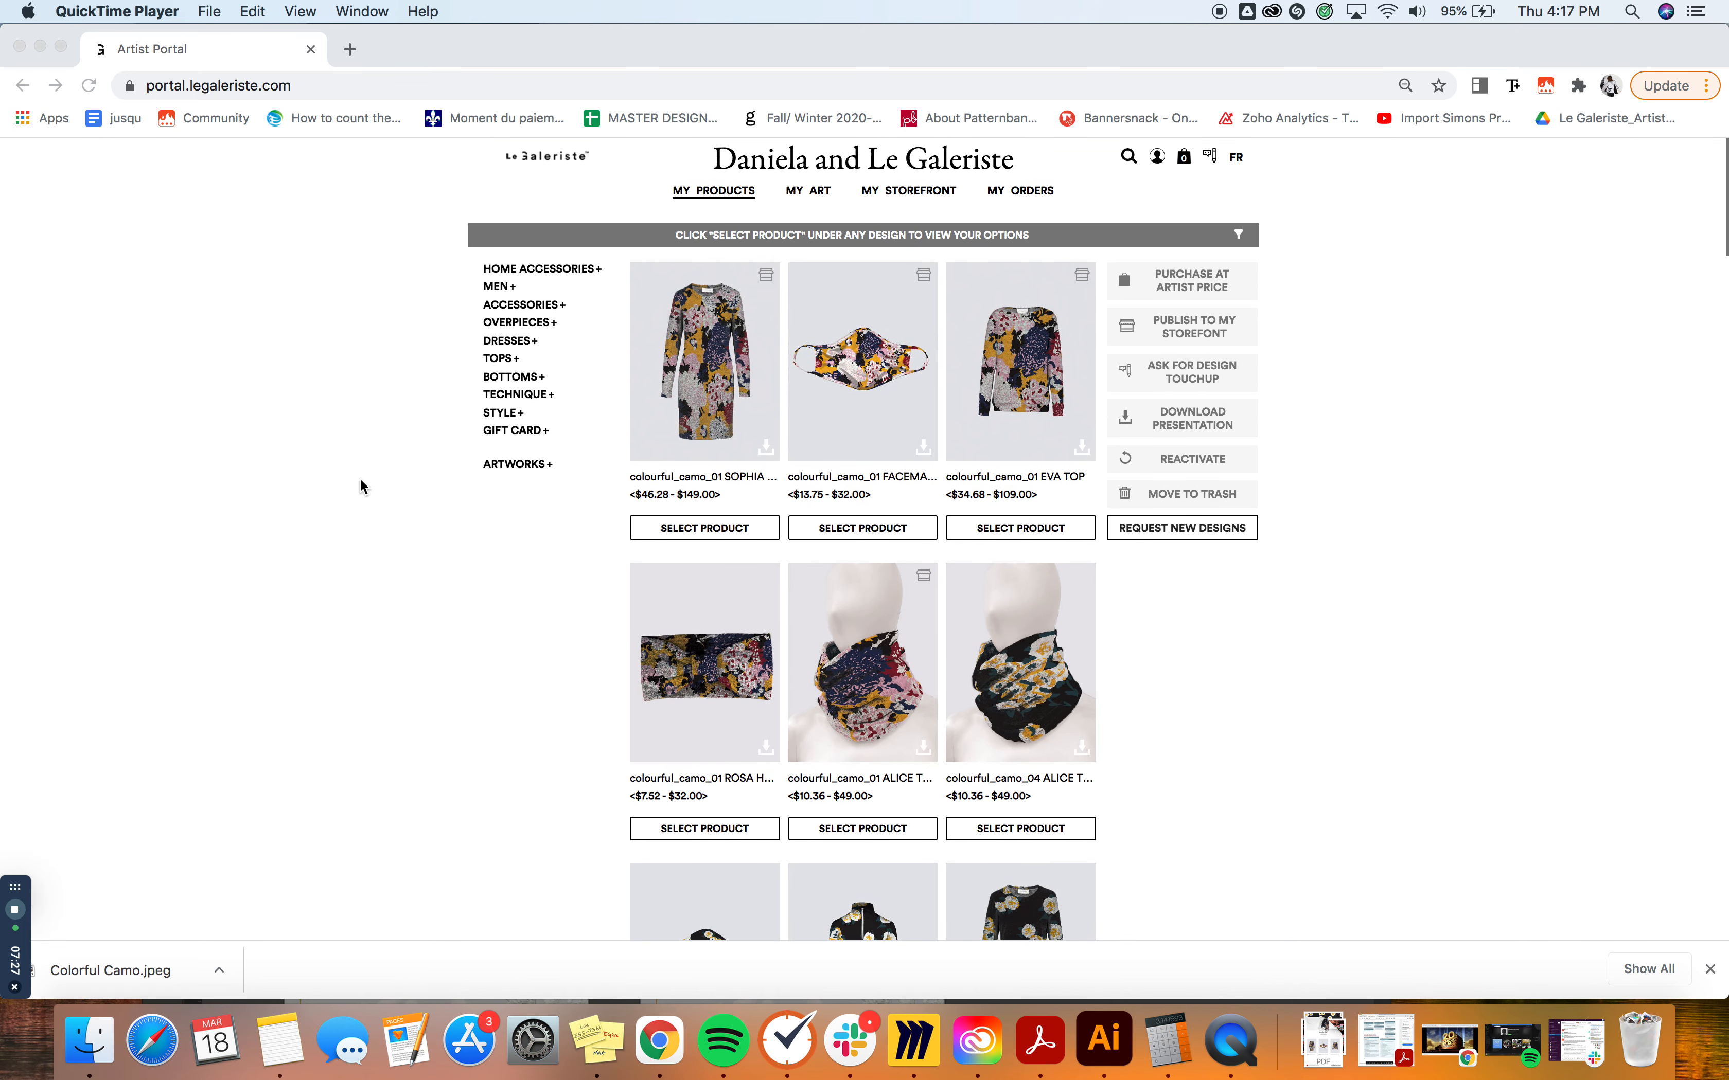
{"action": "mouse_move", "coordinate": [472, 258]}
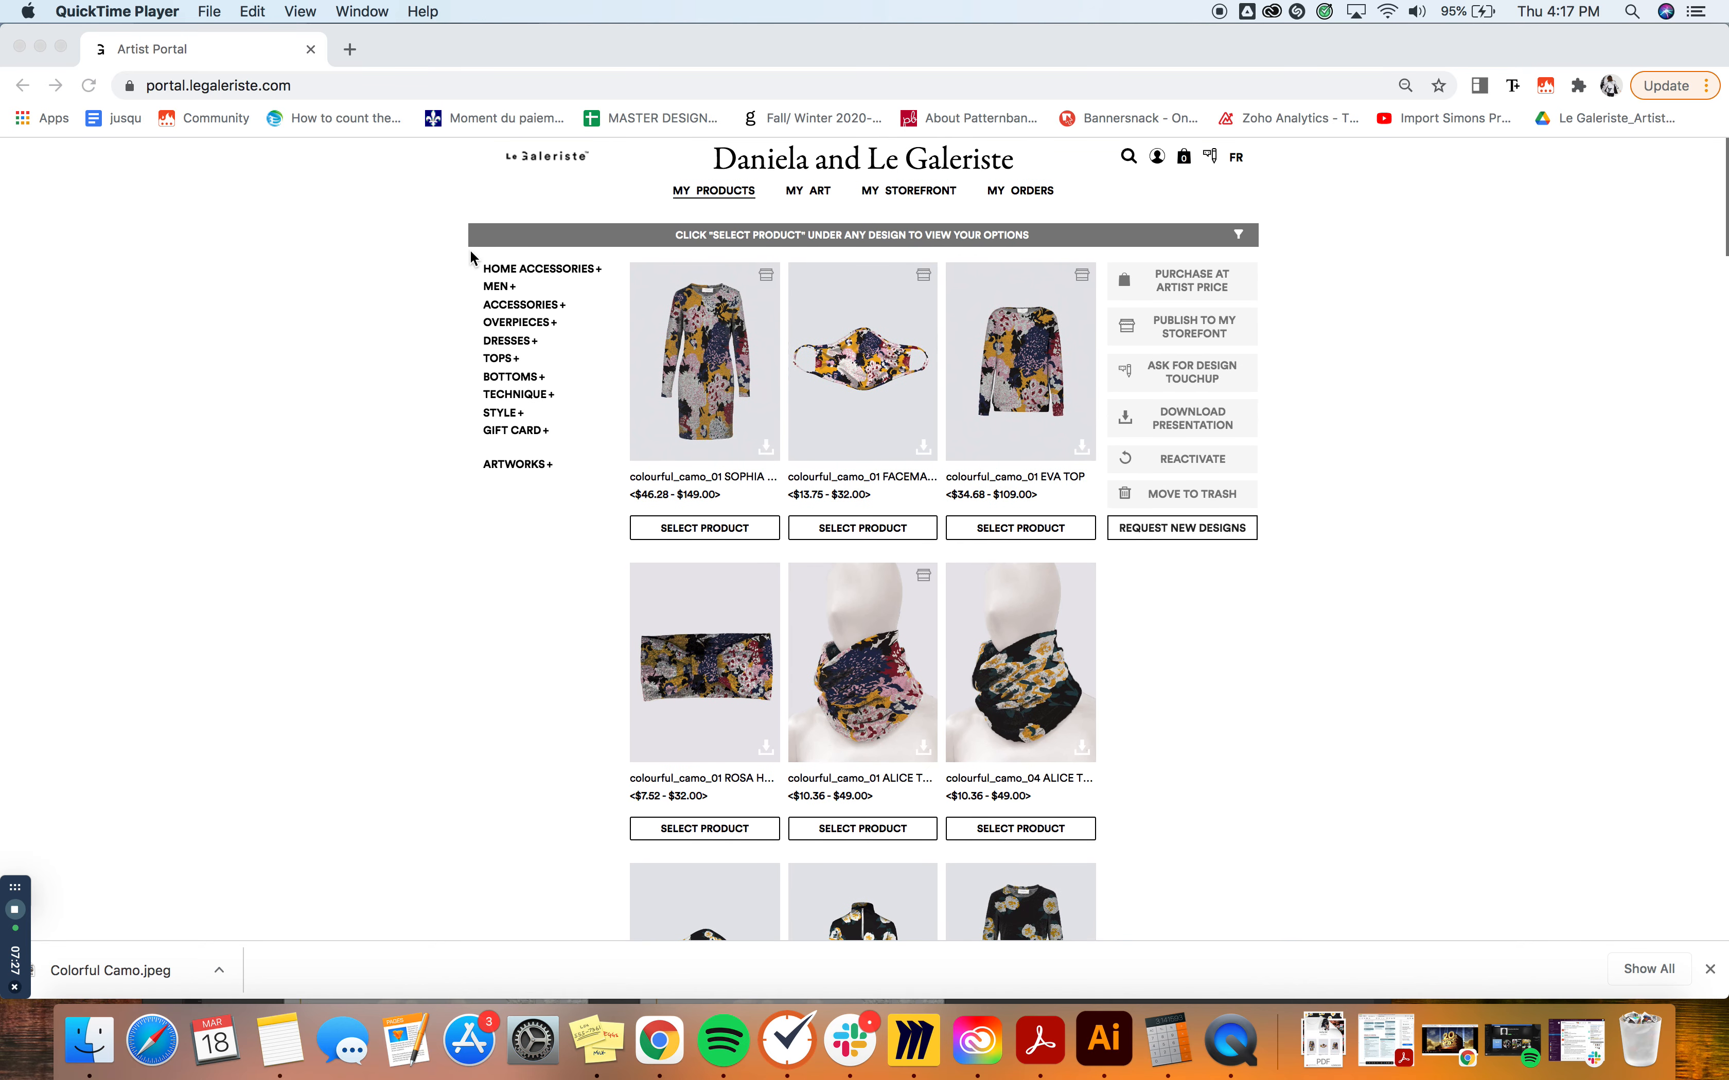
{"action": "mouse_move", "coordinate": [471, 479]}
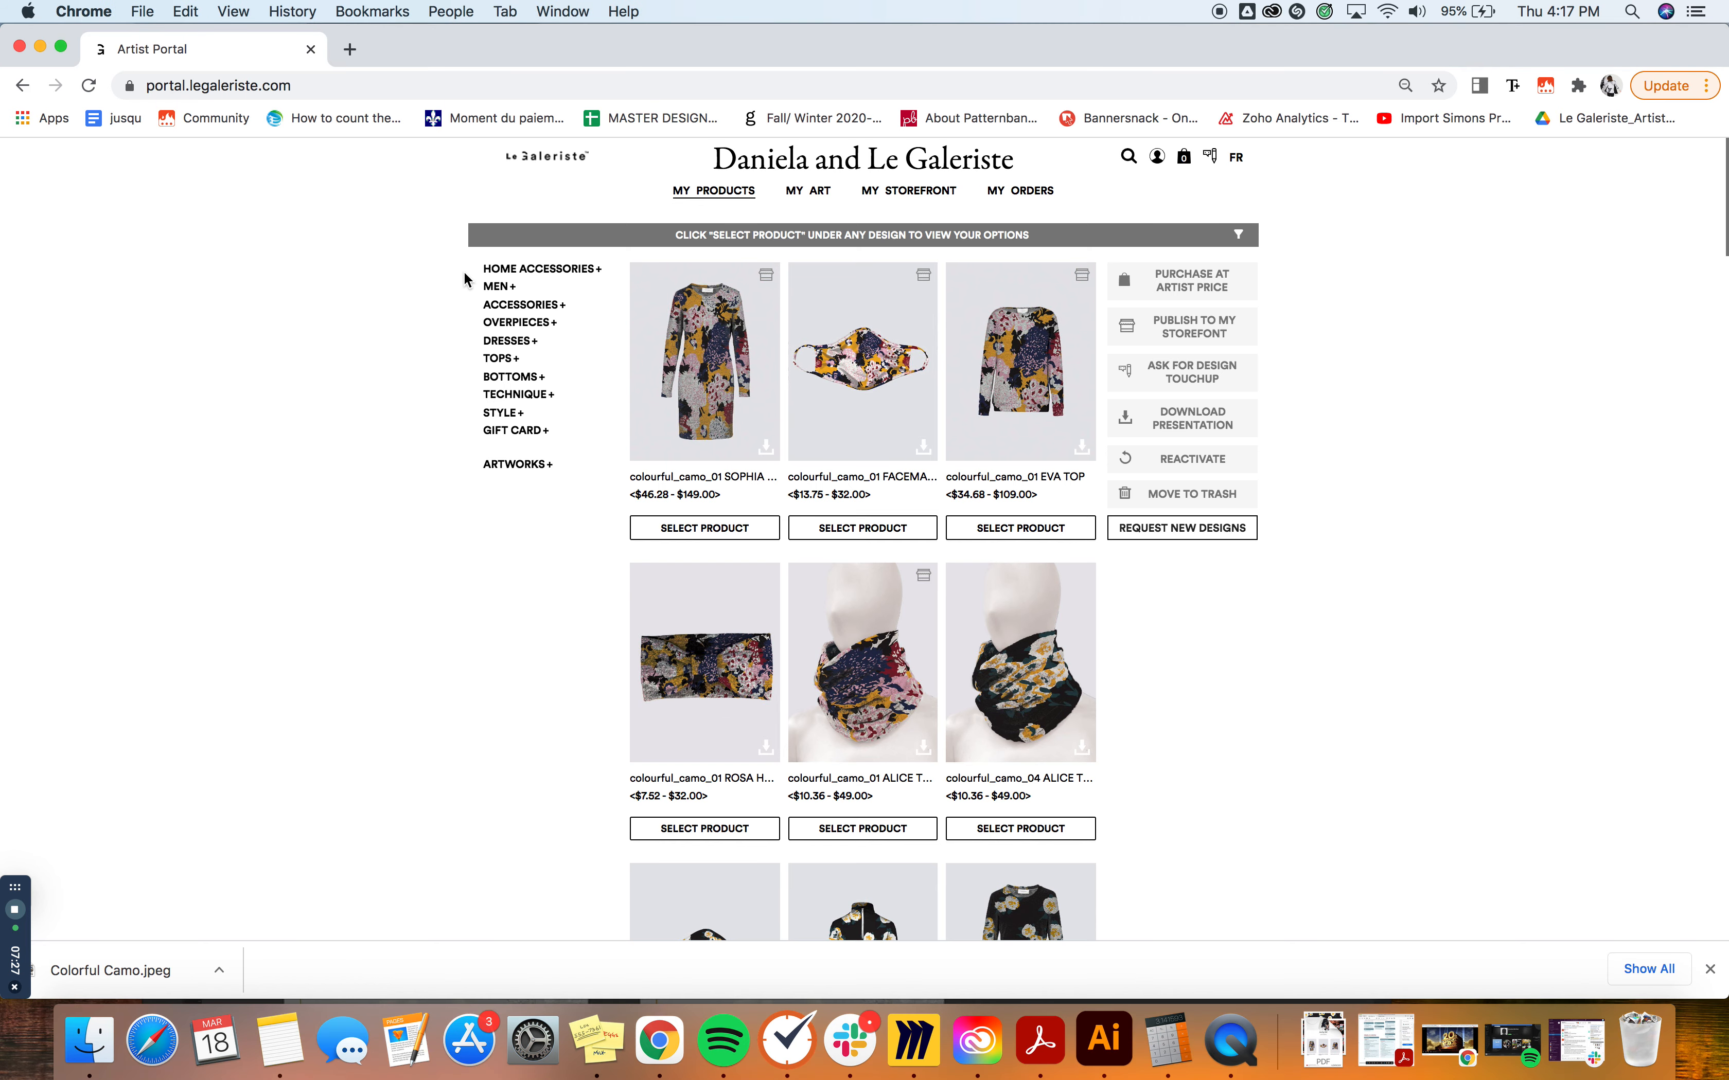
{"action": "mouse_move", "coordinate": [764, 389]}
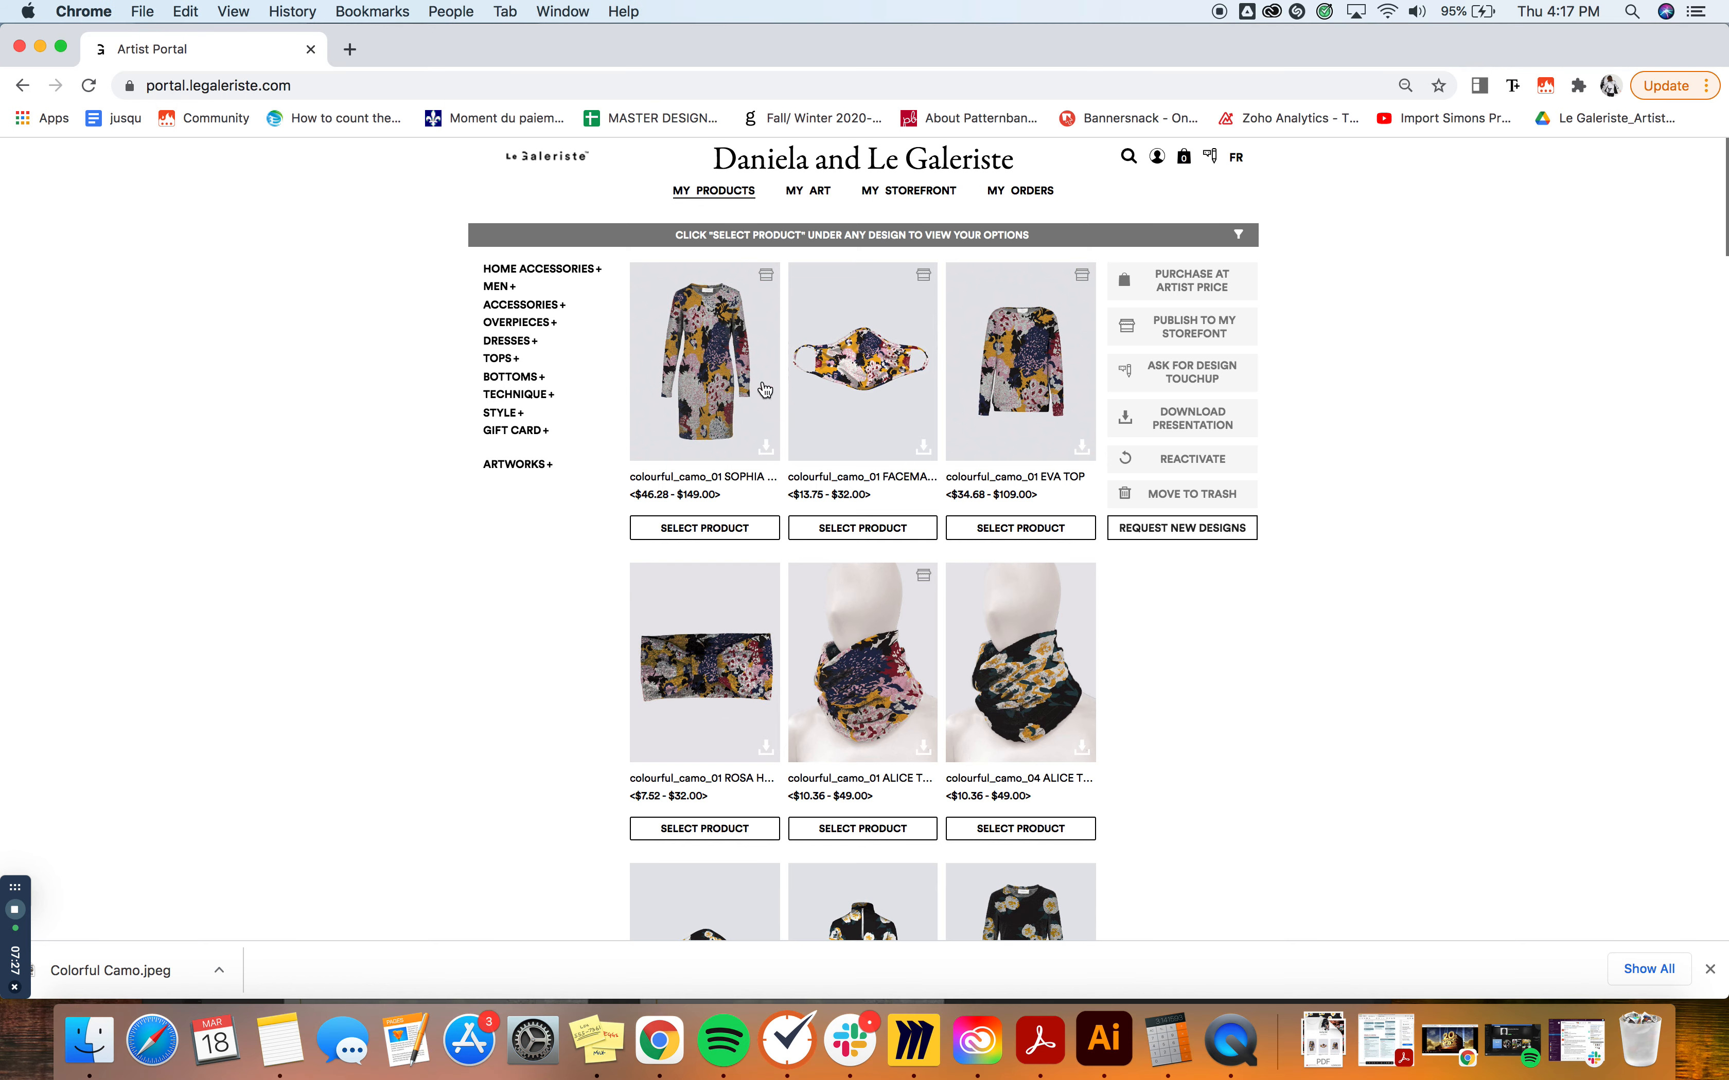
{"action": "mouse_move", "coordinate": [859, 476]}
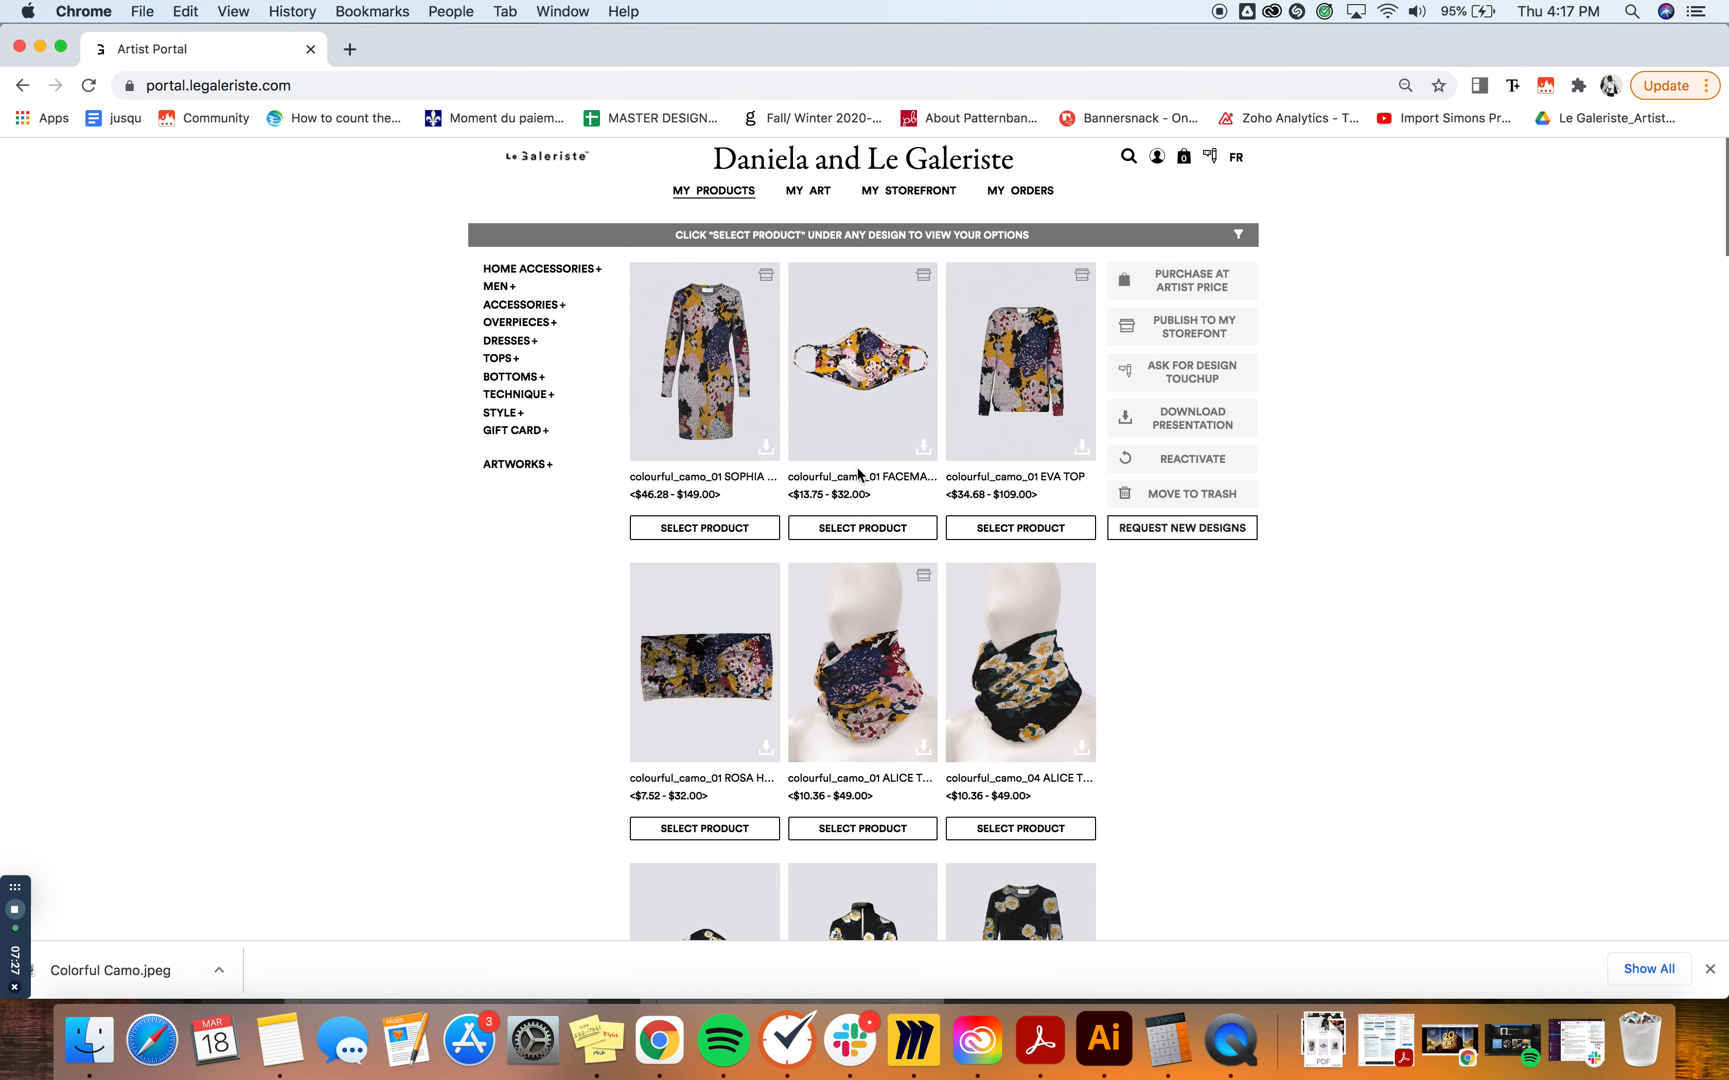
{"action": "mouse_move", "coordinate": [601, 360]}
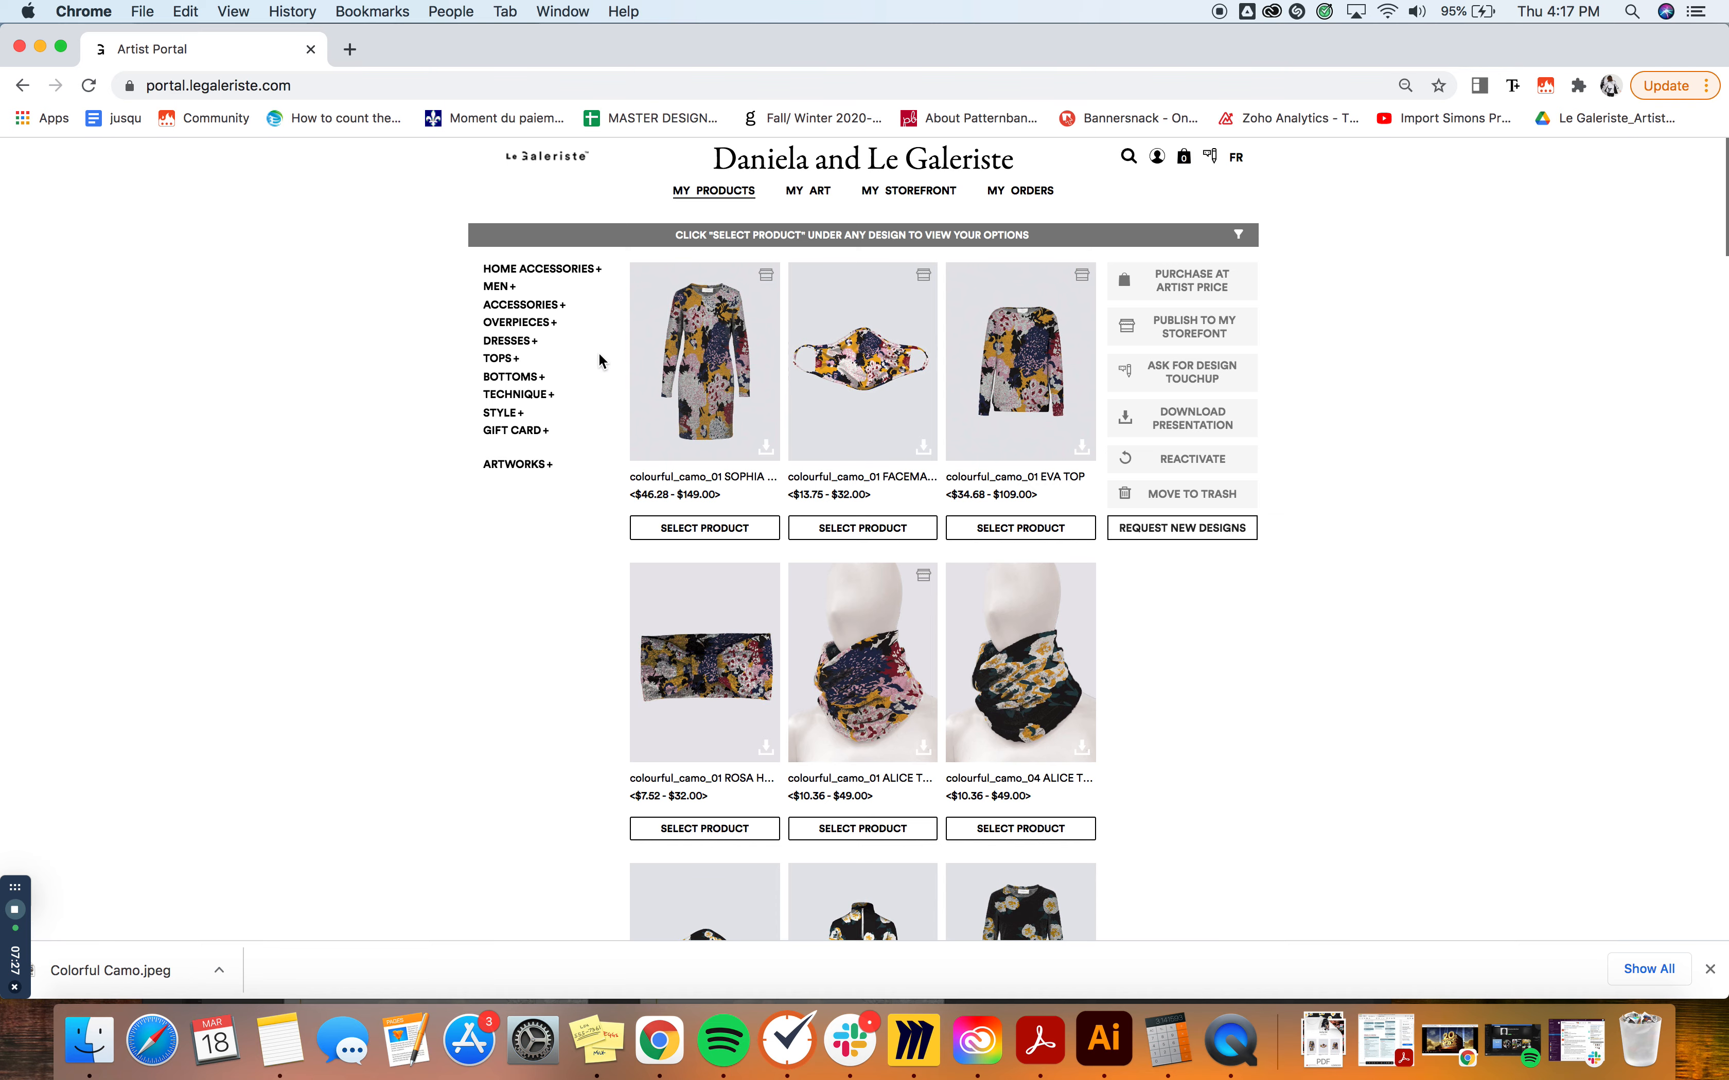
{"action": "scroll", "scroll_direction": "down", "scroll_amount": 3}
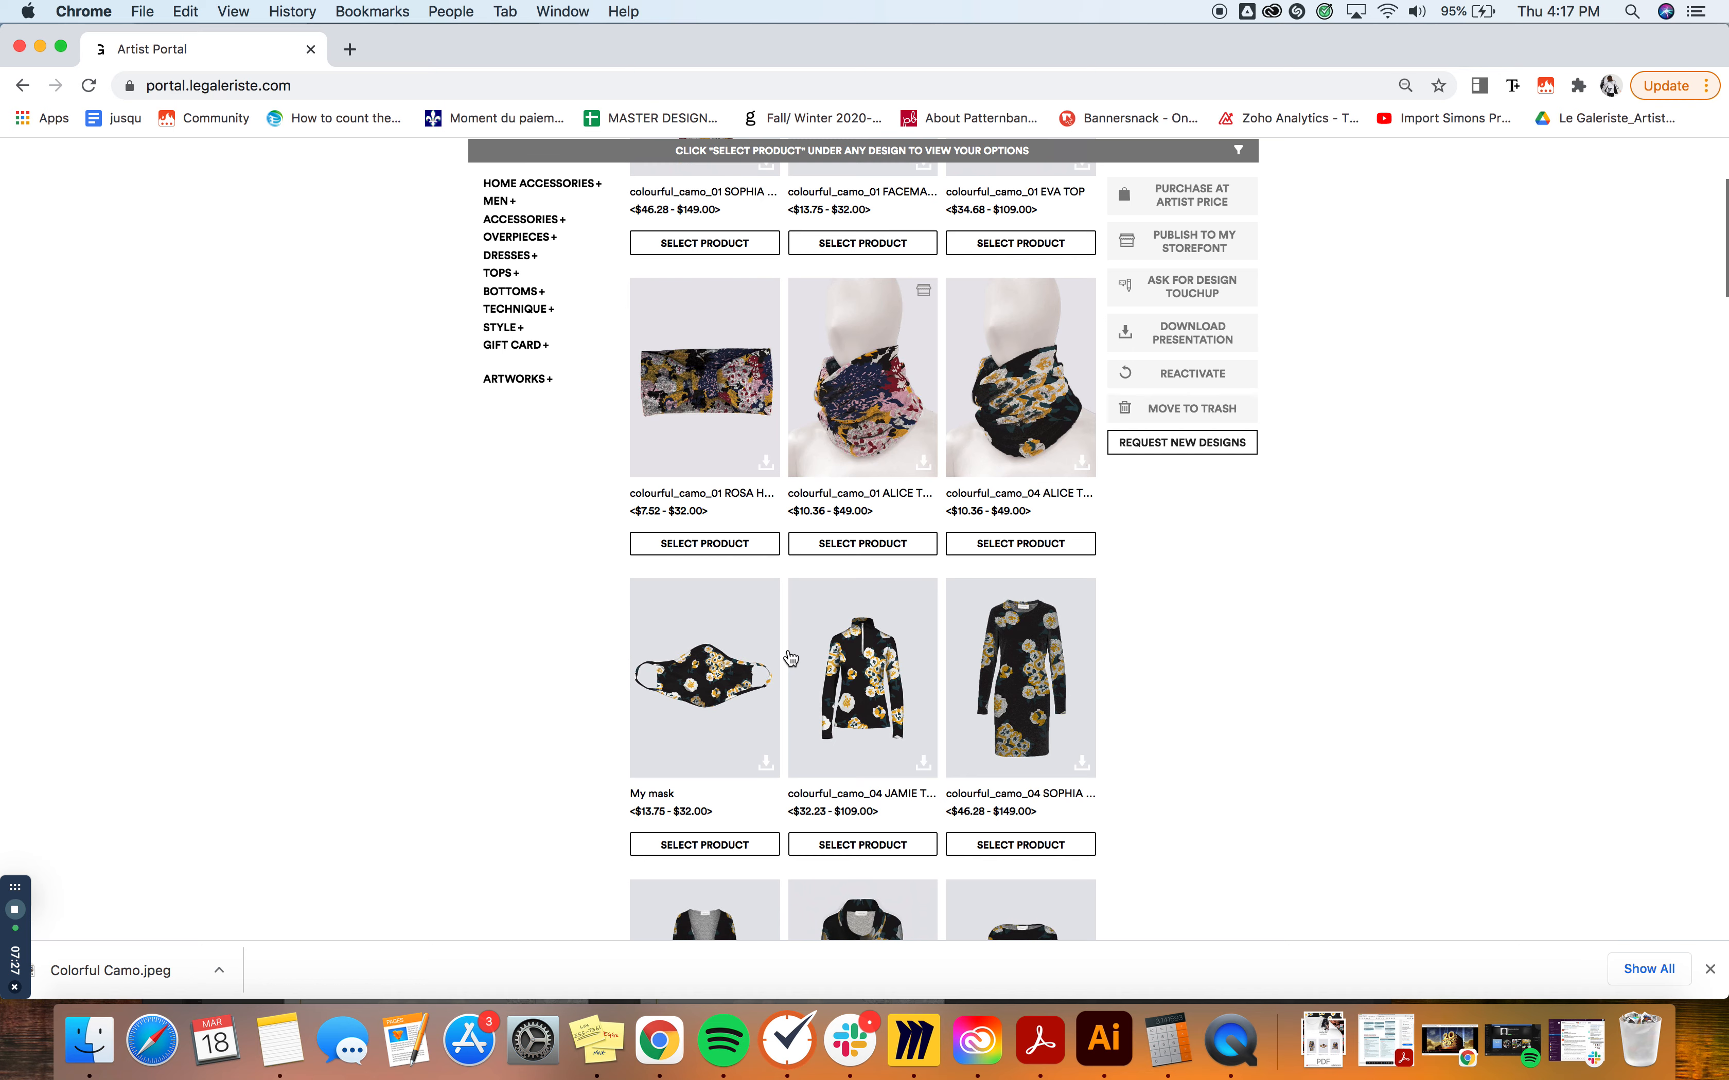
{"action": "left_click", "coordinate": [526, 218]}
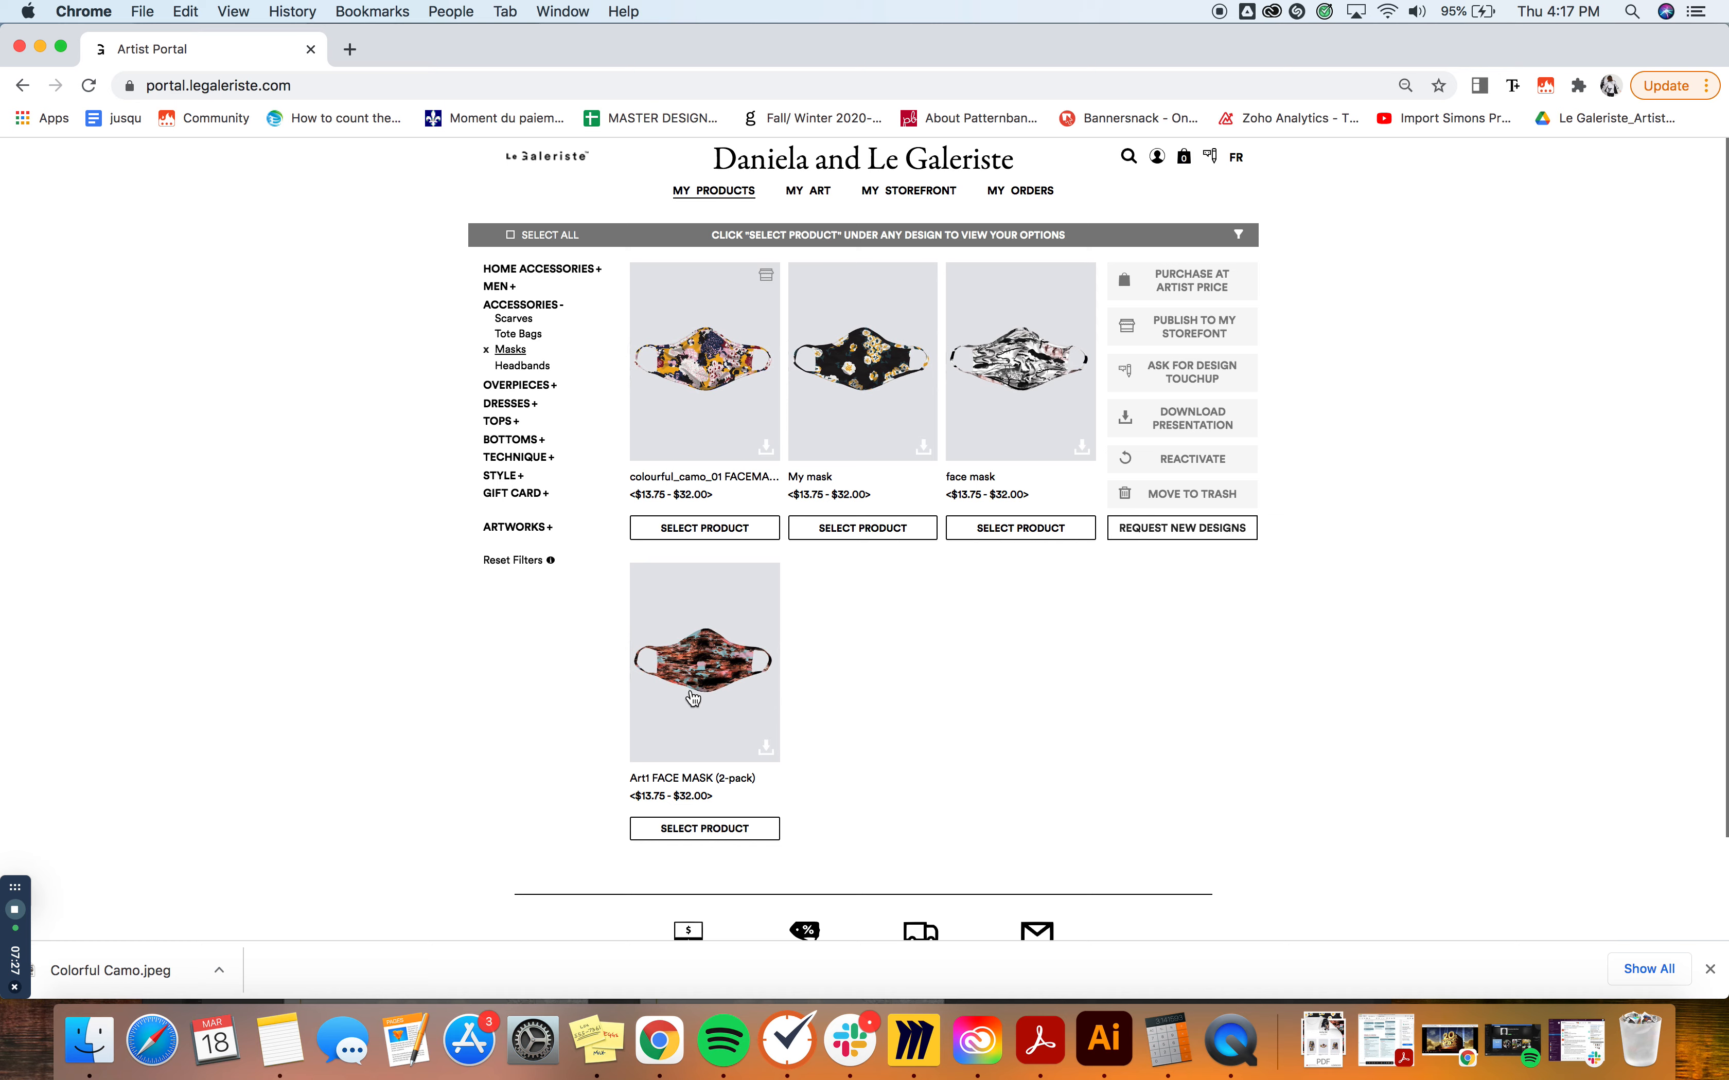
{"action": "left_click", "coordinate": [705, 828]}
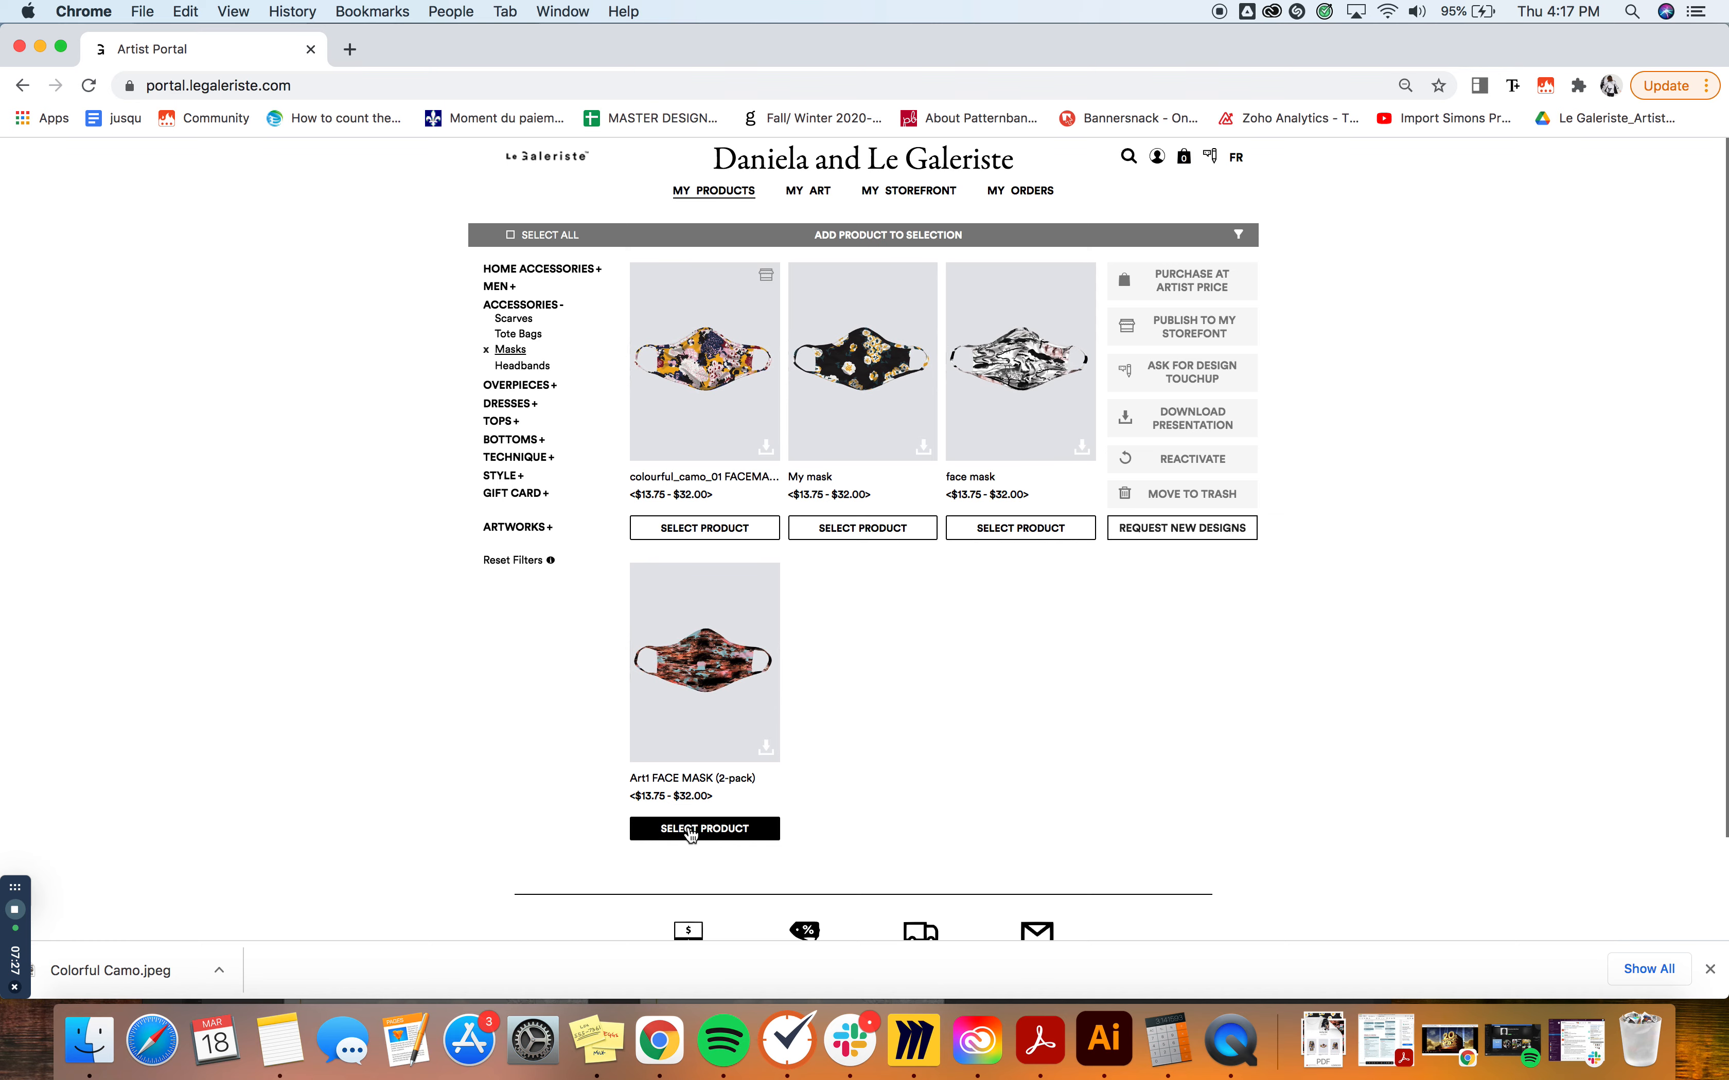
{"action": "left_click", "coordinate": [705, 829]}
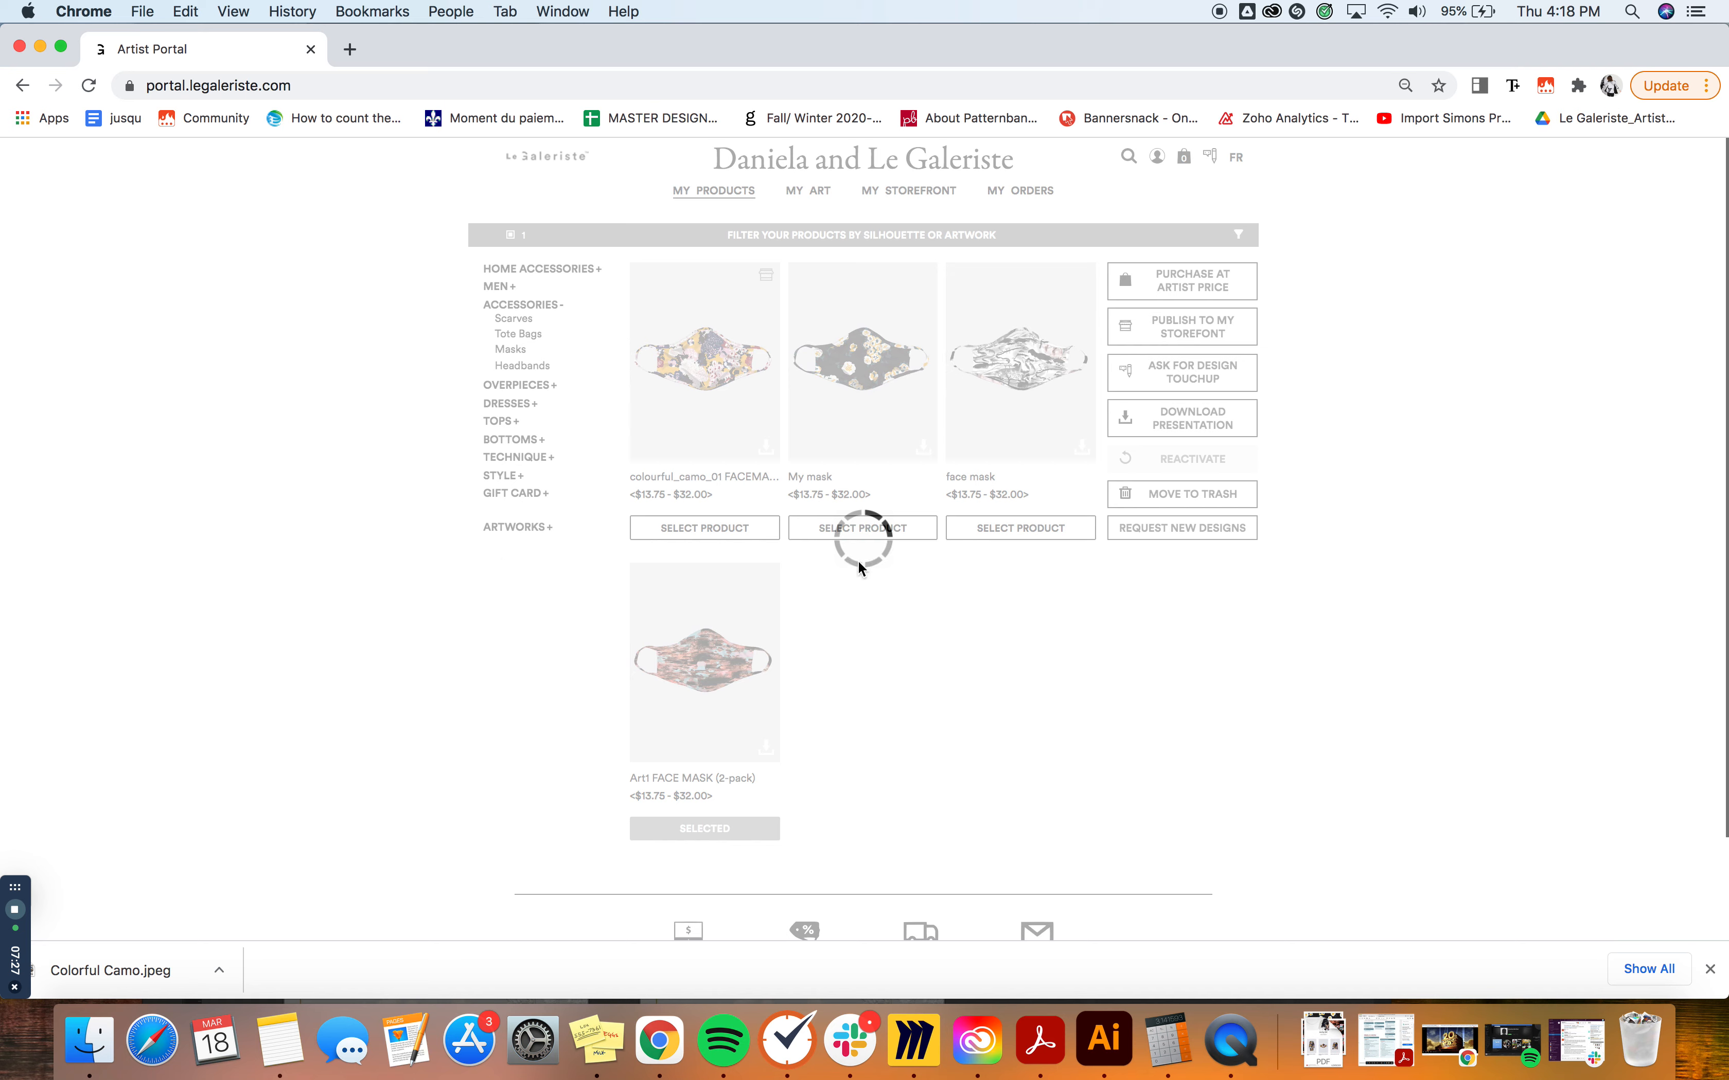
{"action": "mouse_move", "coordinate": [1126, 752]}
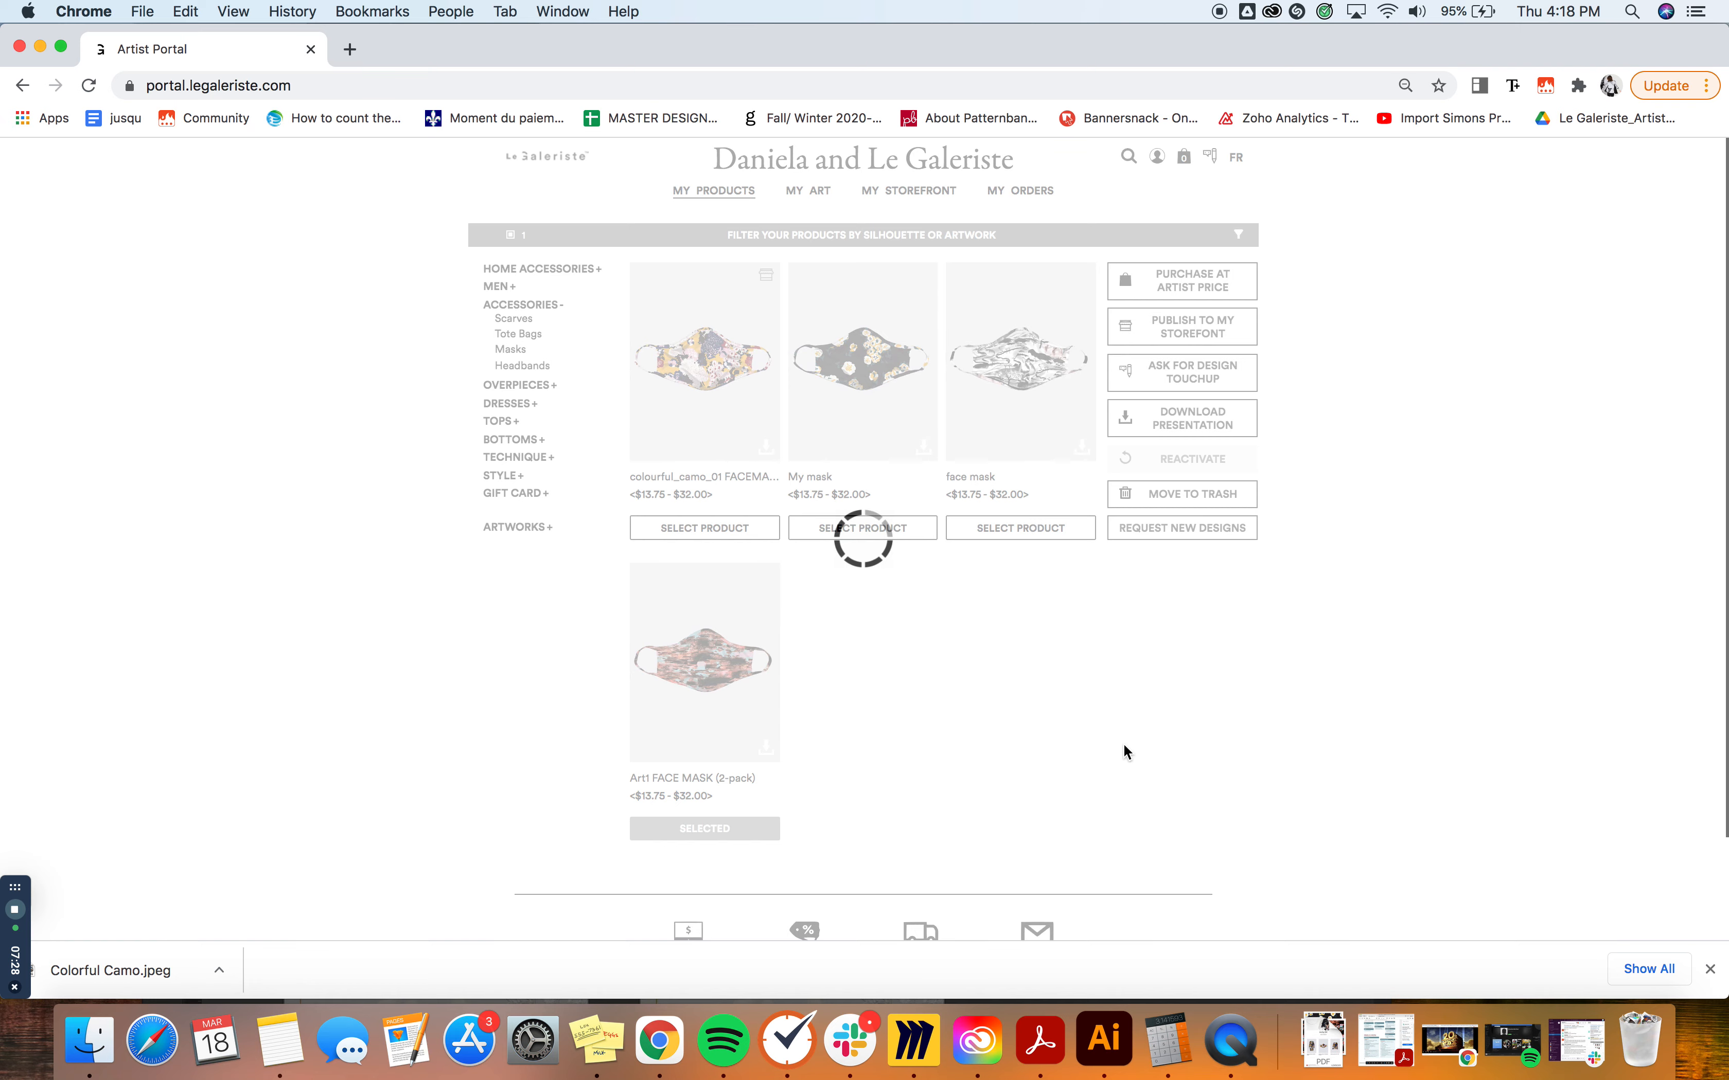
Scroll the Masks results while the page finishes loading with the mask still selected
{"action": "scroll", "scroll_direction": "down", "scroll_amount": 3}
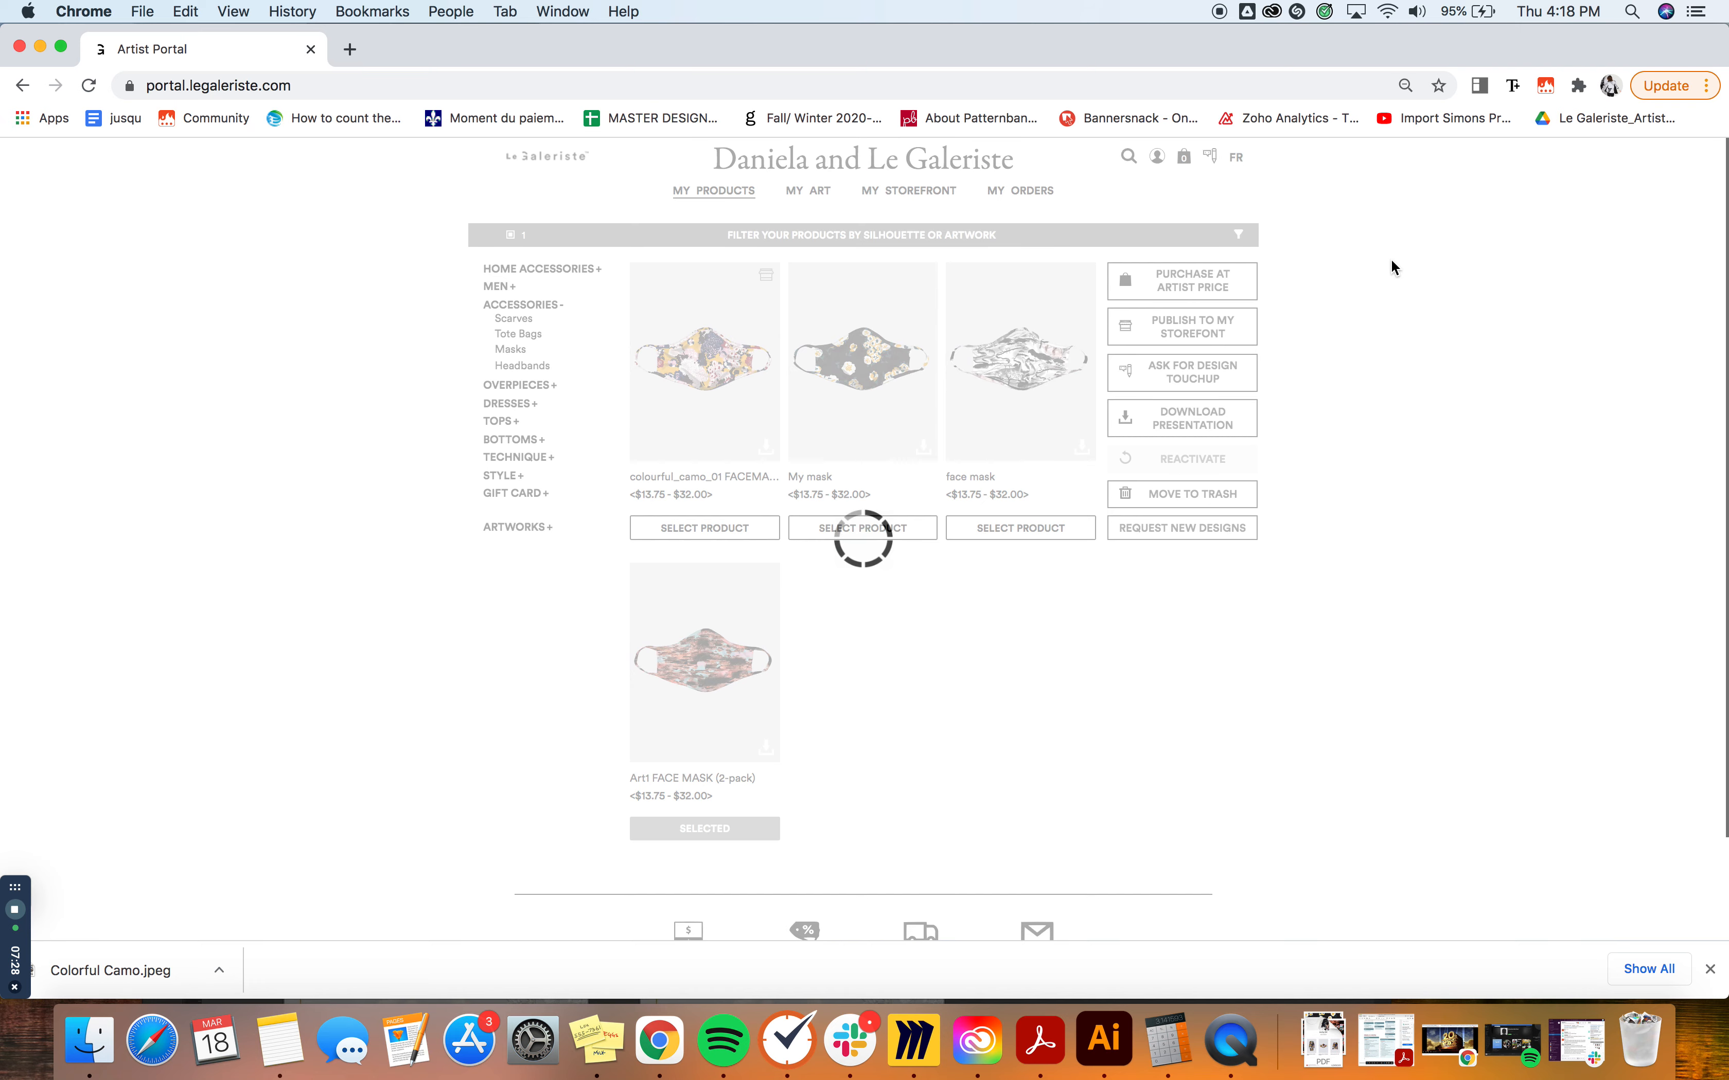
{"action": "mouse_move", "coordinate": [1246, 220]}
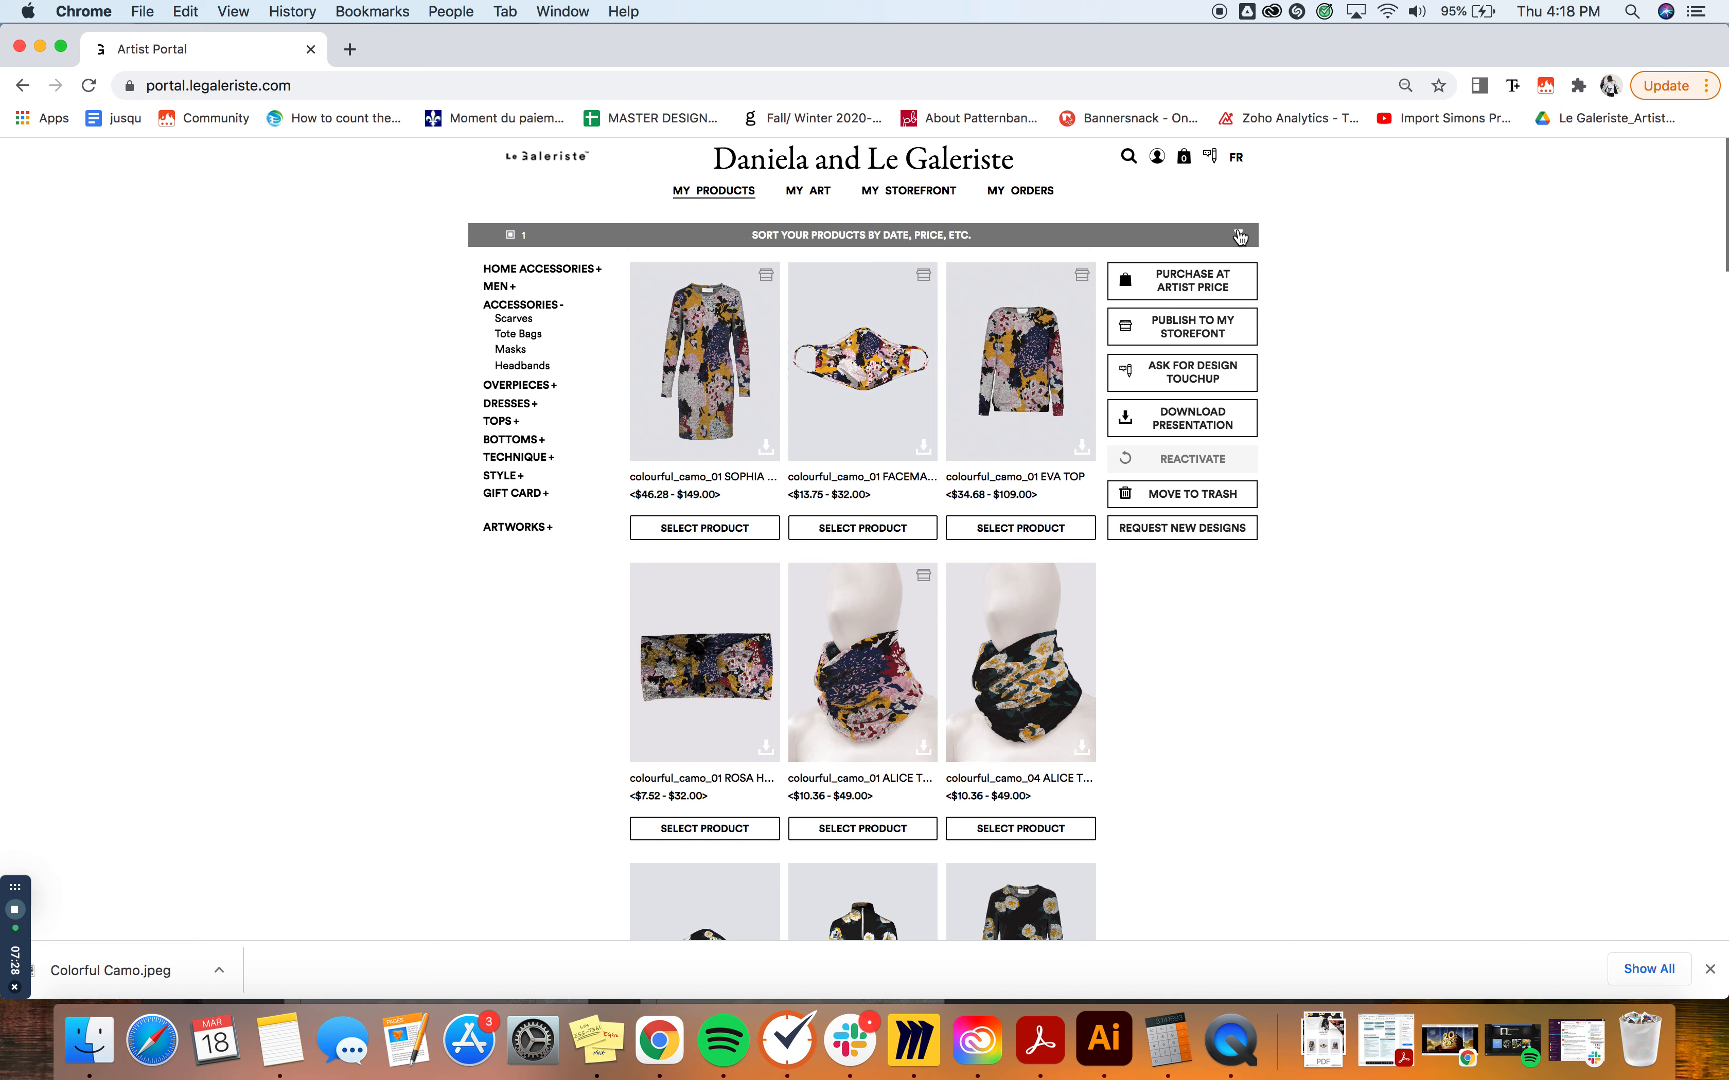
Reveal the Sort By / Product Status panel from the funnel icon on the grey bar
{"action": "left_click", "coordinate": [1239, 235]}
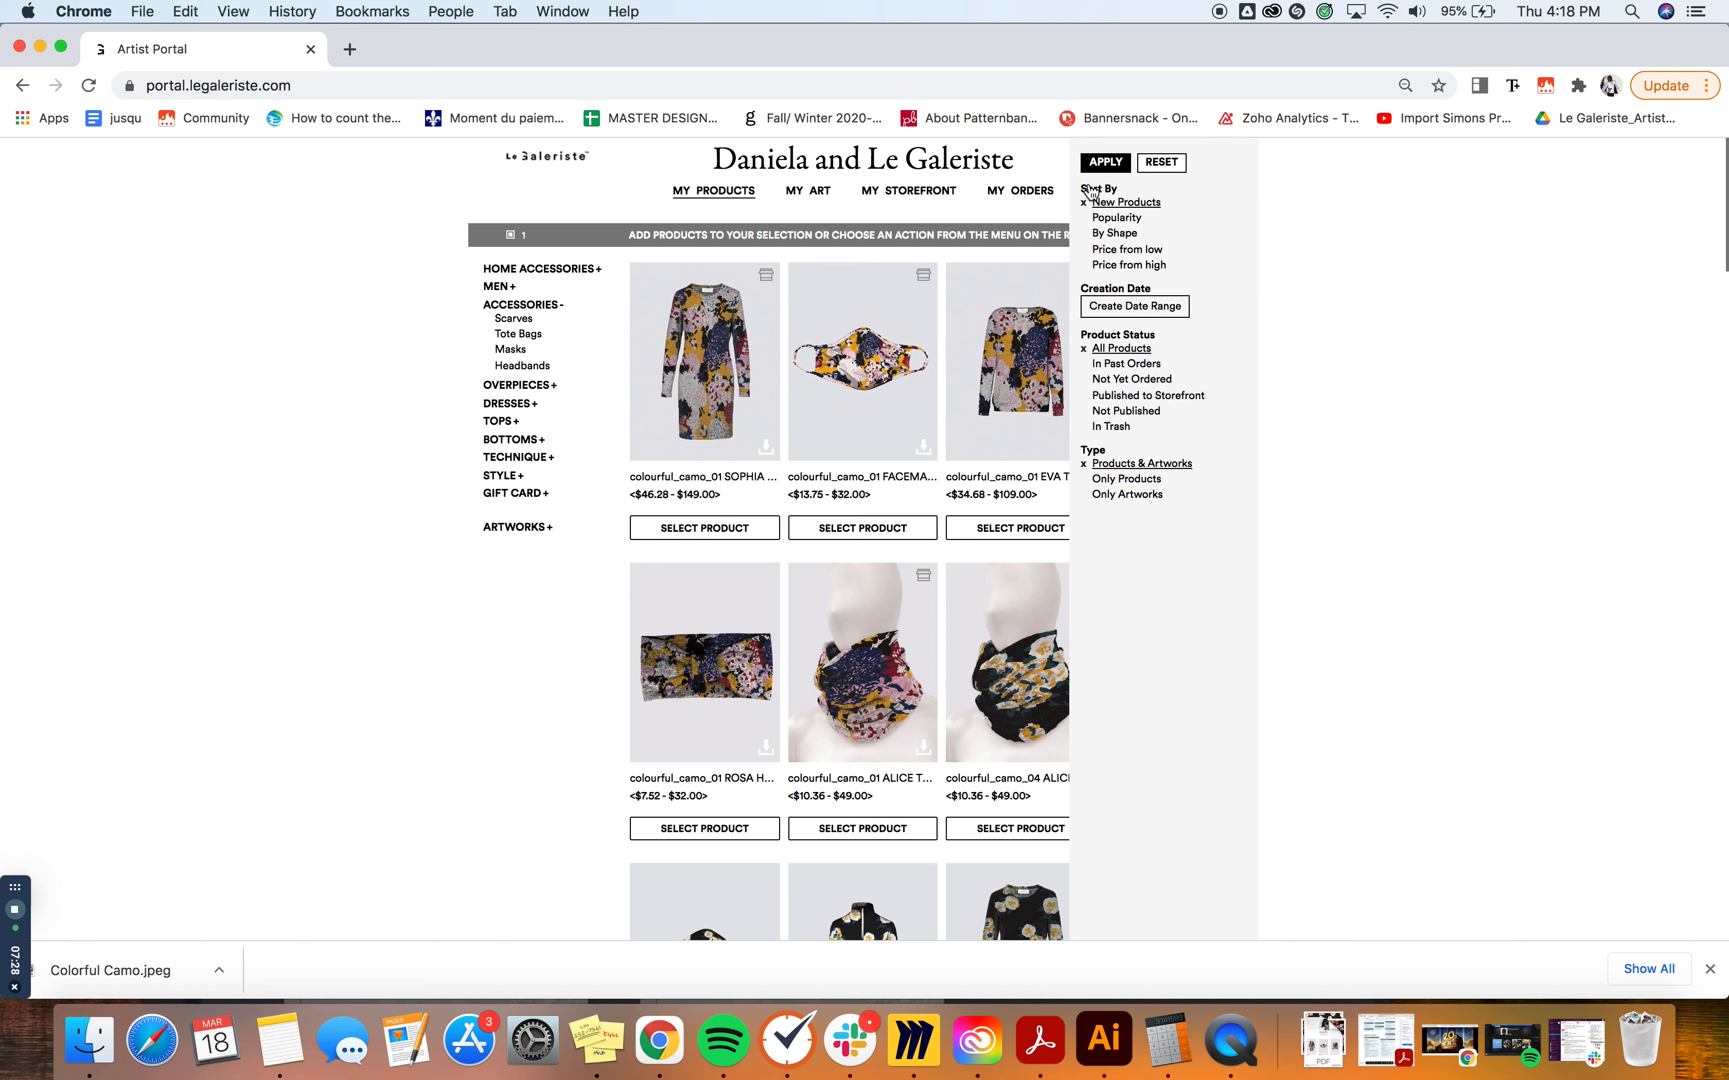
{"action": "mouse_move", "coordinate": [1121, 207]}
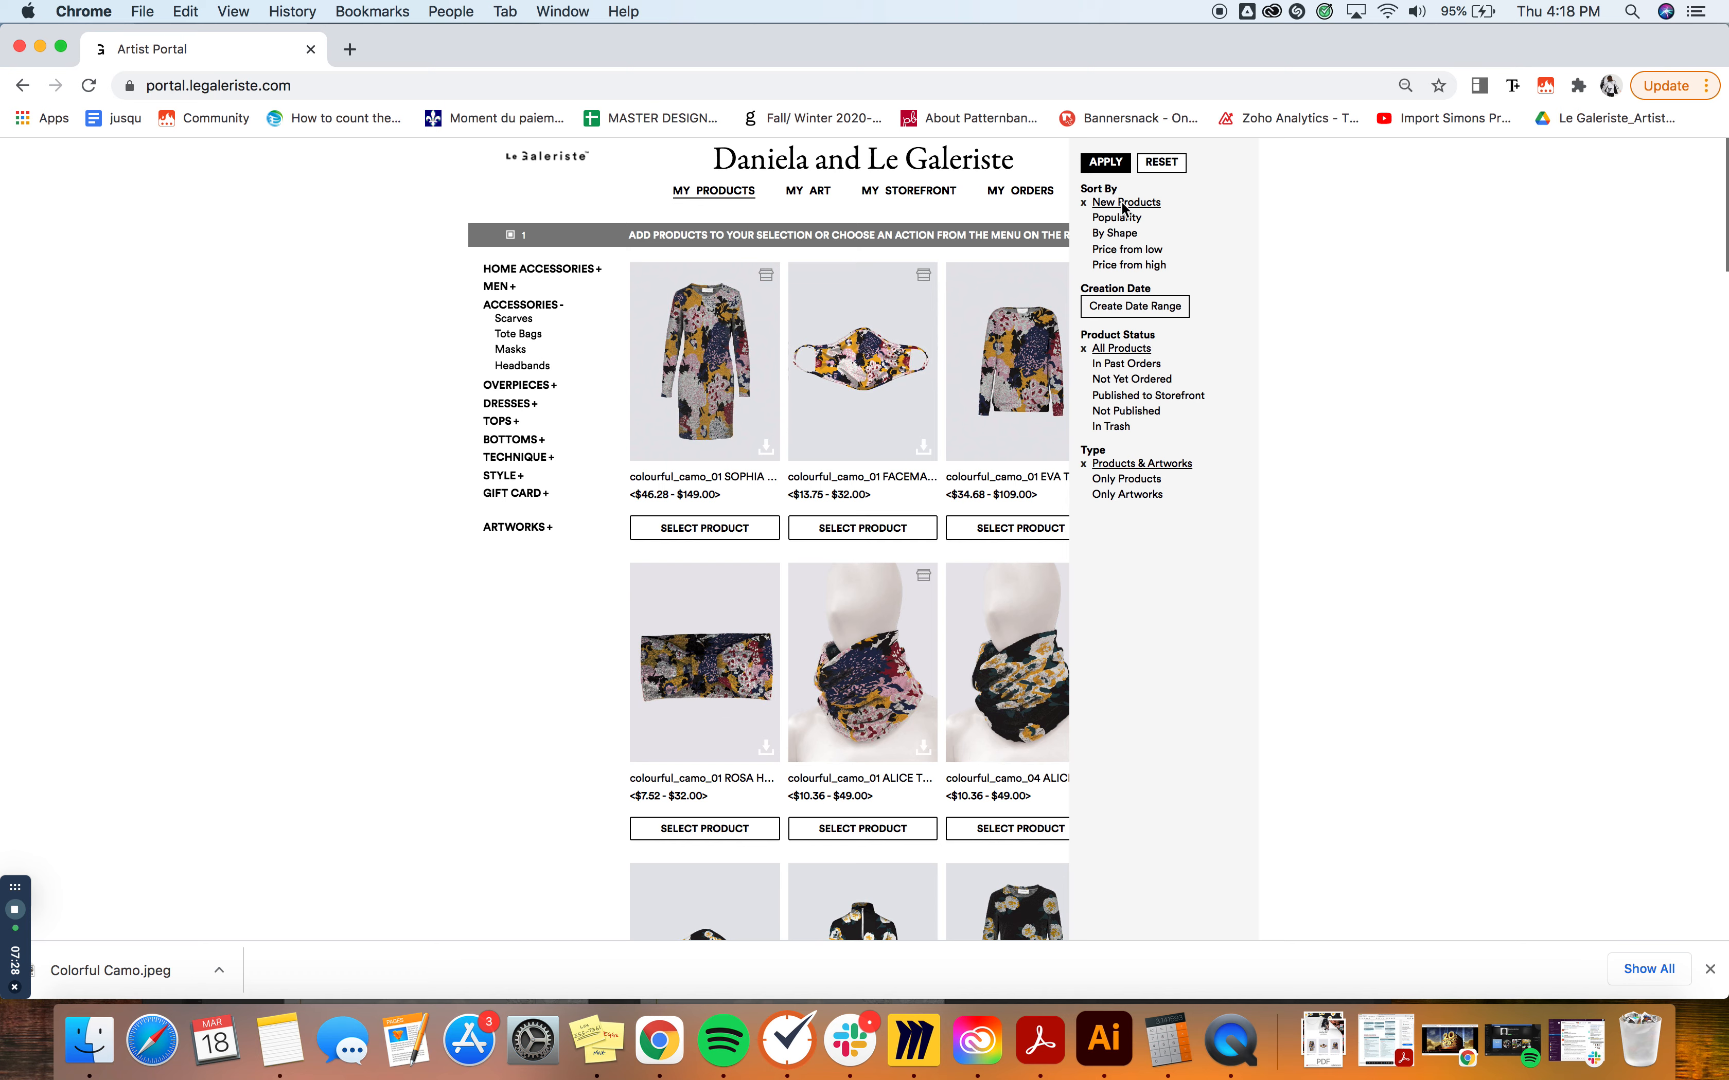
{"action": "mouse_move", "coordinate": [1102, 273]}
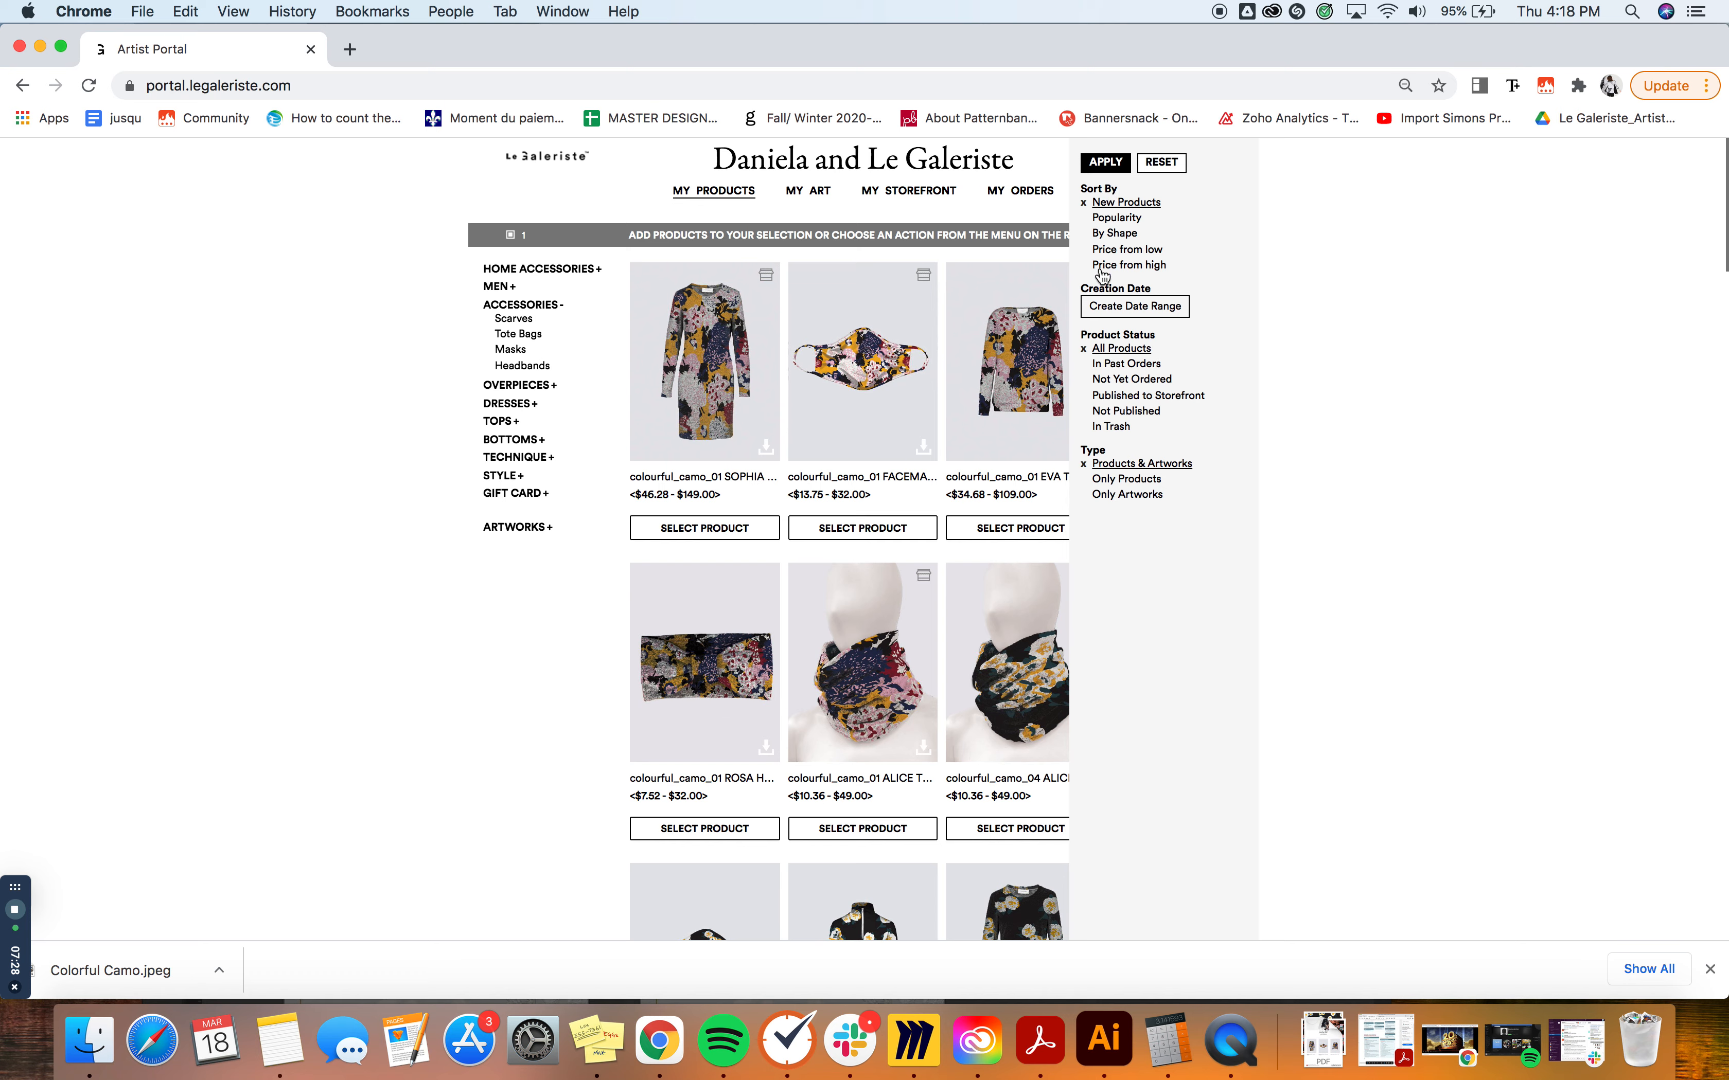
{"action": "mouse_move", "coordinate": [1103, 217]}
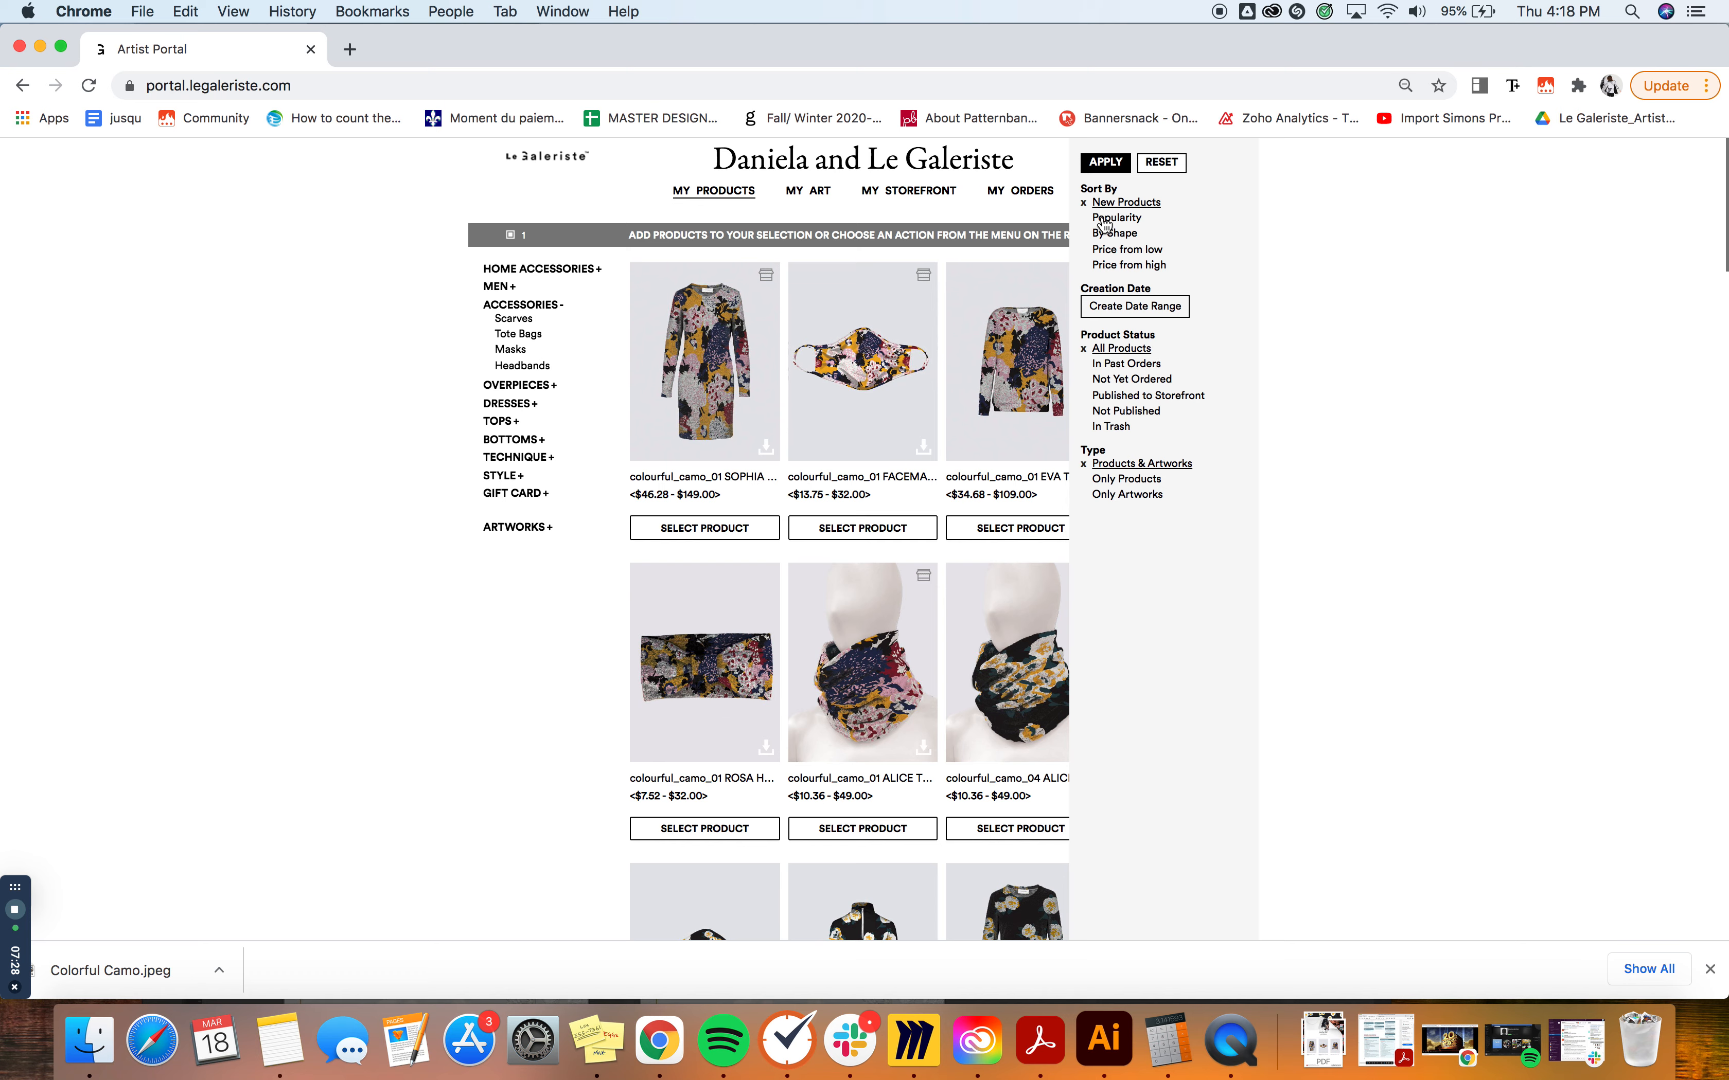
{"action": "mouse_move", "coordinate": [1128, 257]}
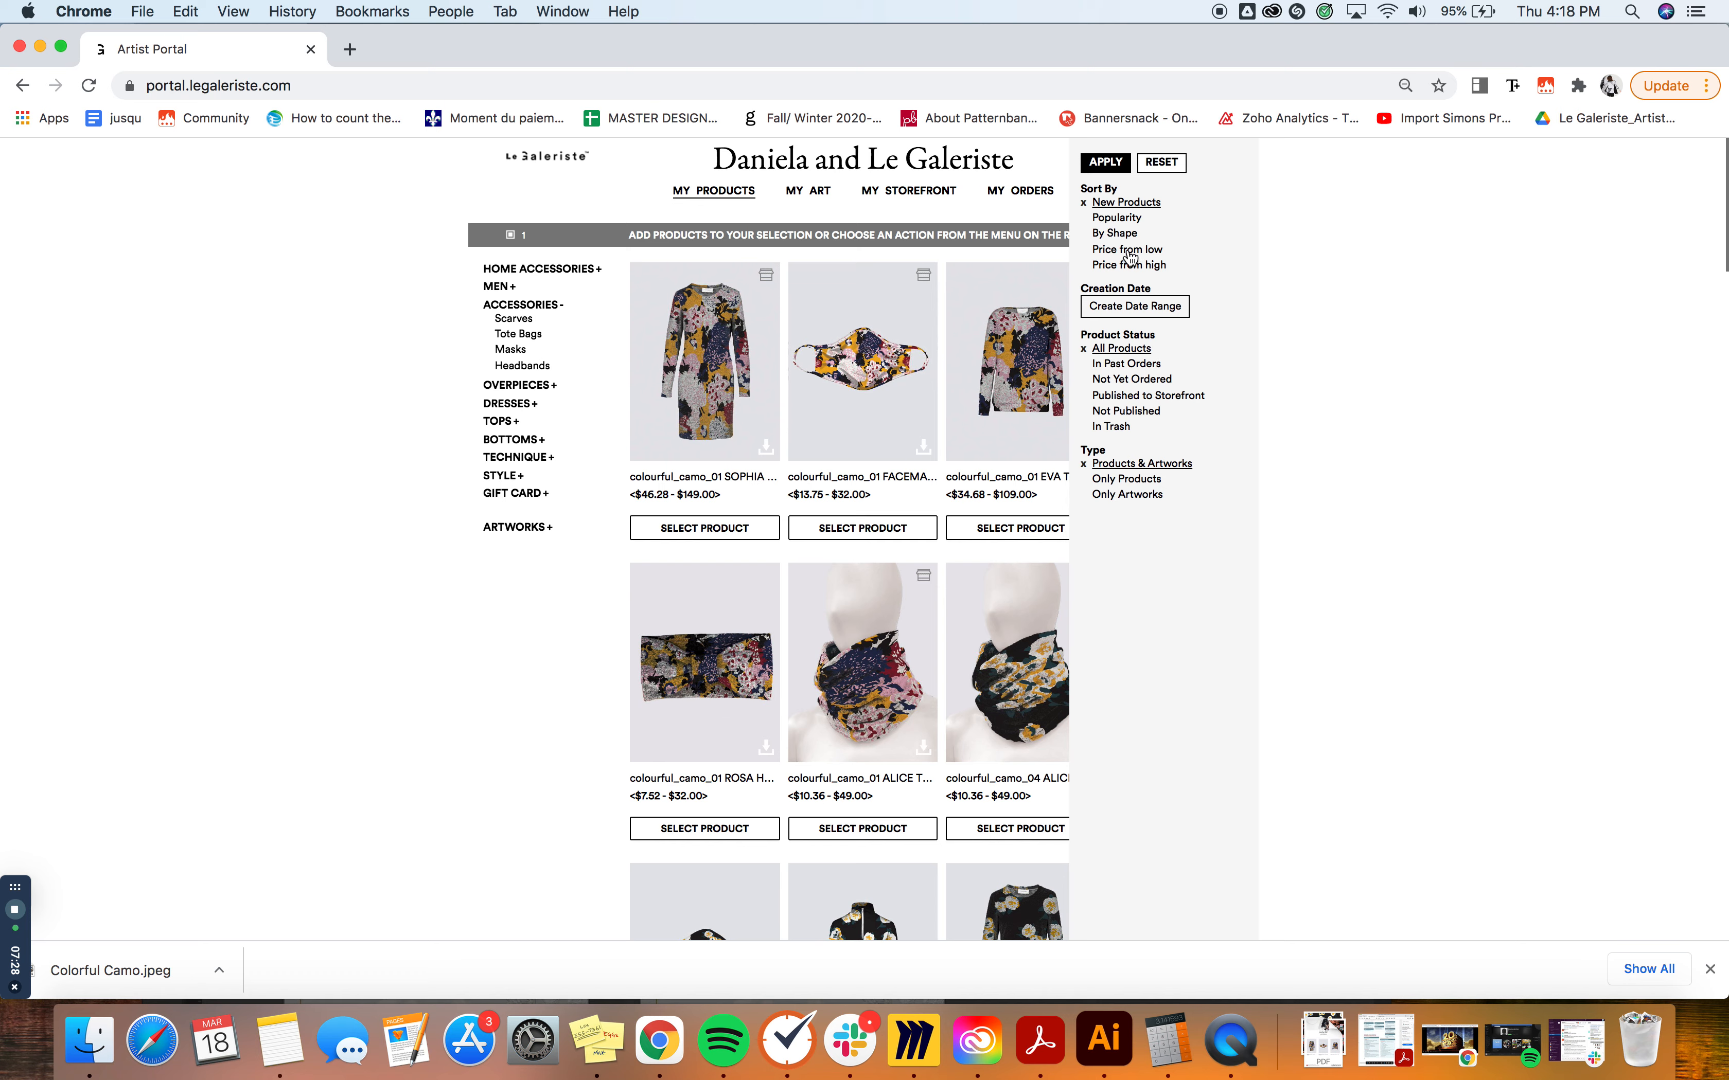
{"action": "mouse_move", "coordinate": [1132, 291]}
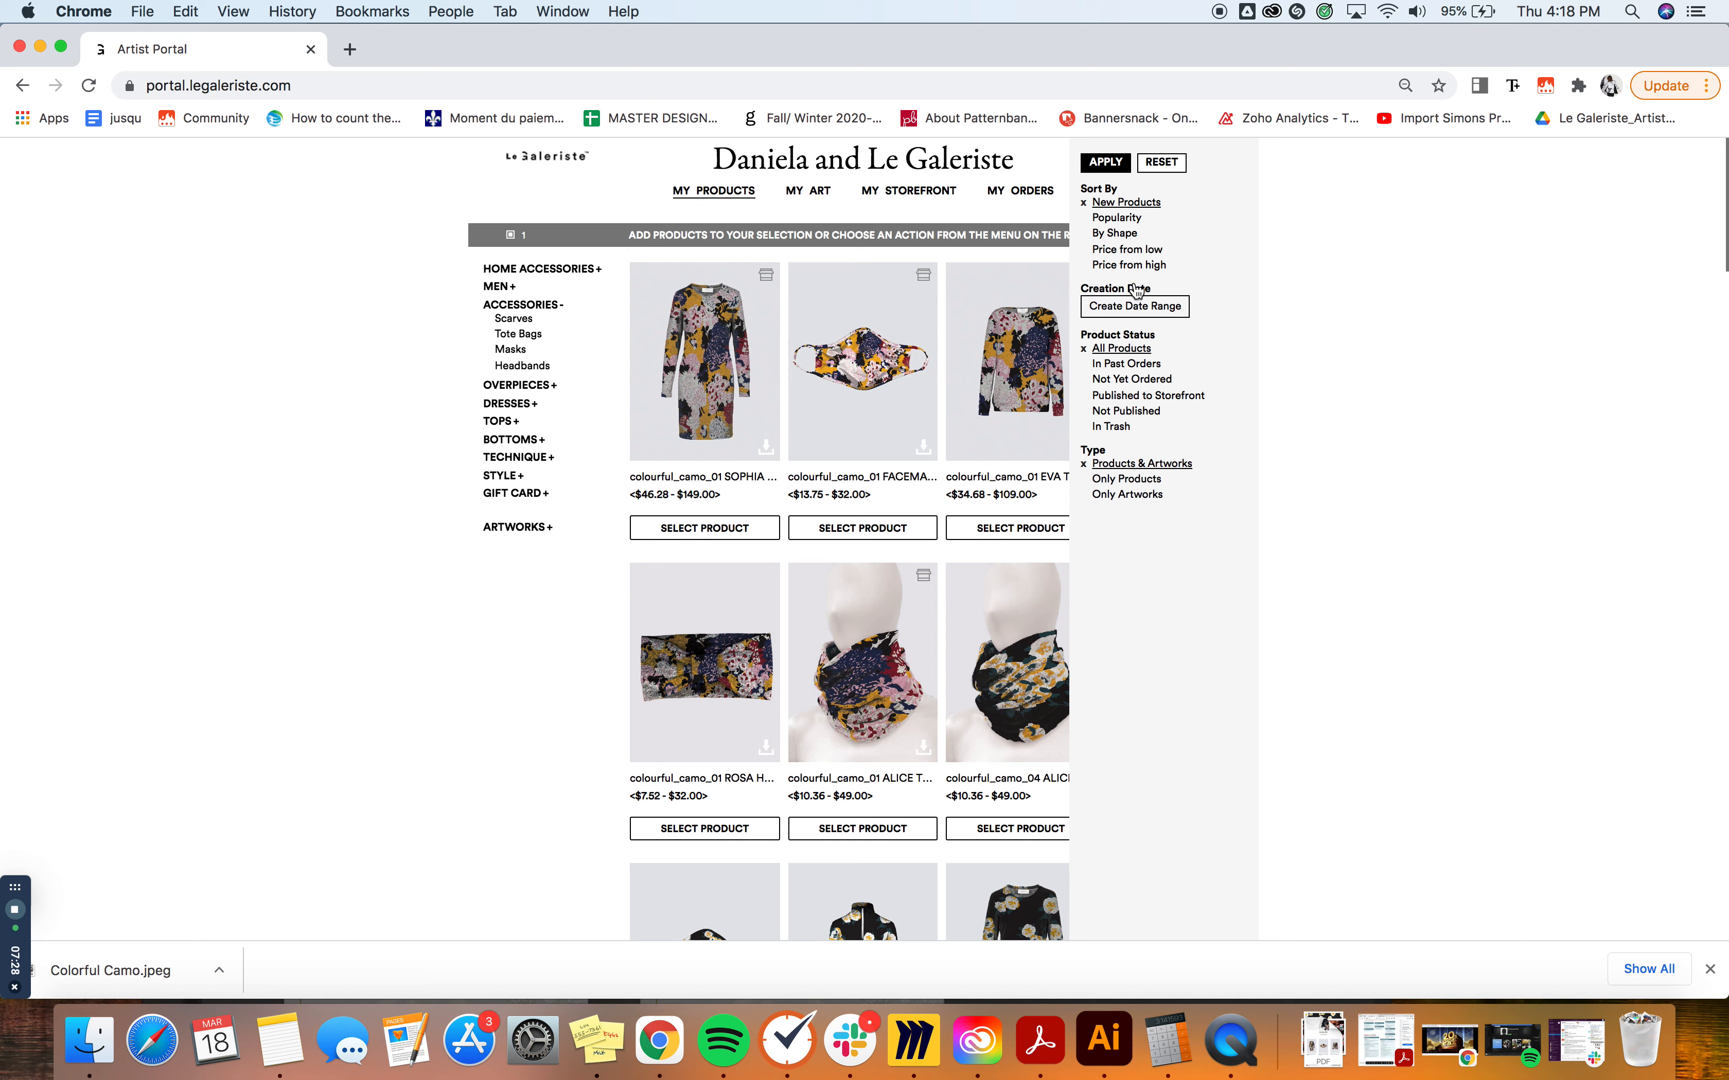
{"action": "mouse_move", "coordinate": [1133, 307]}
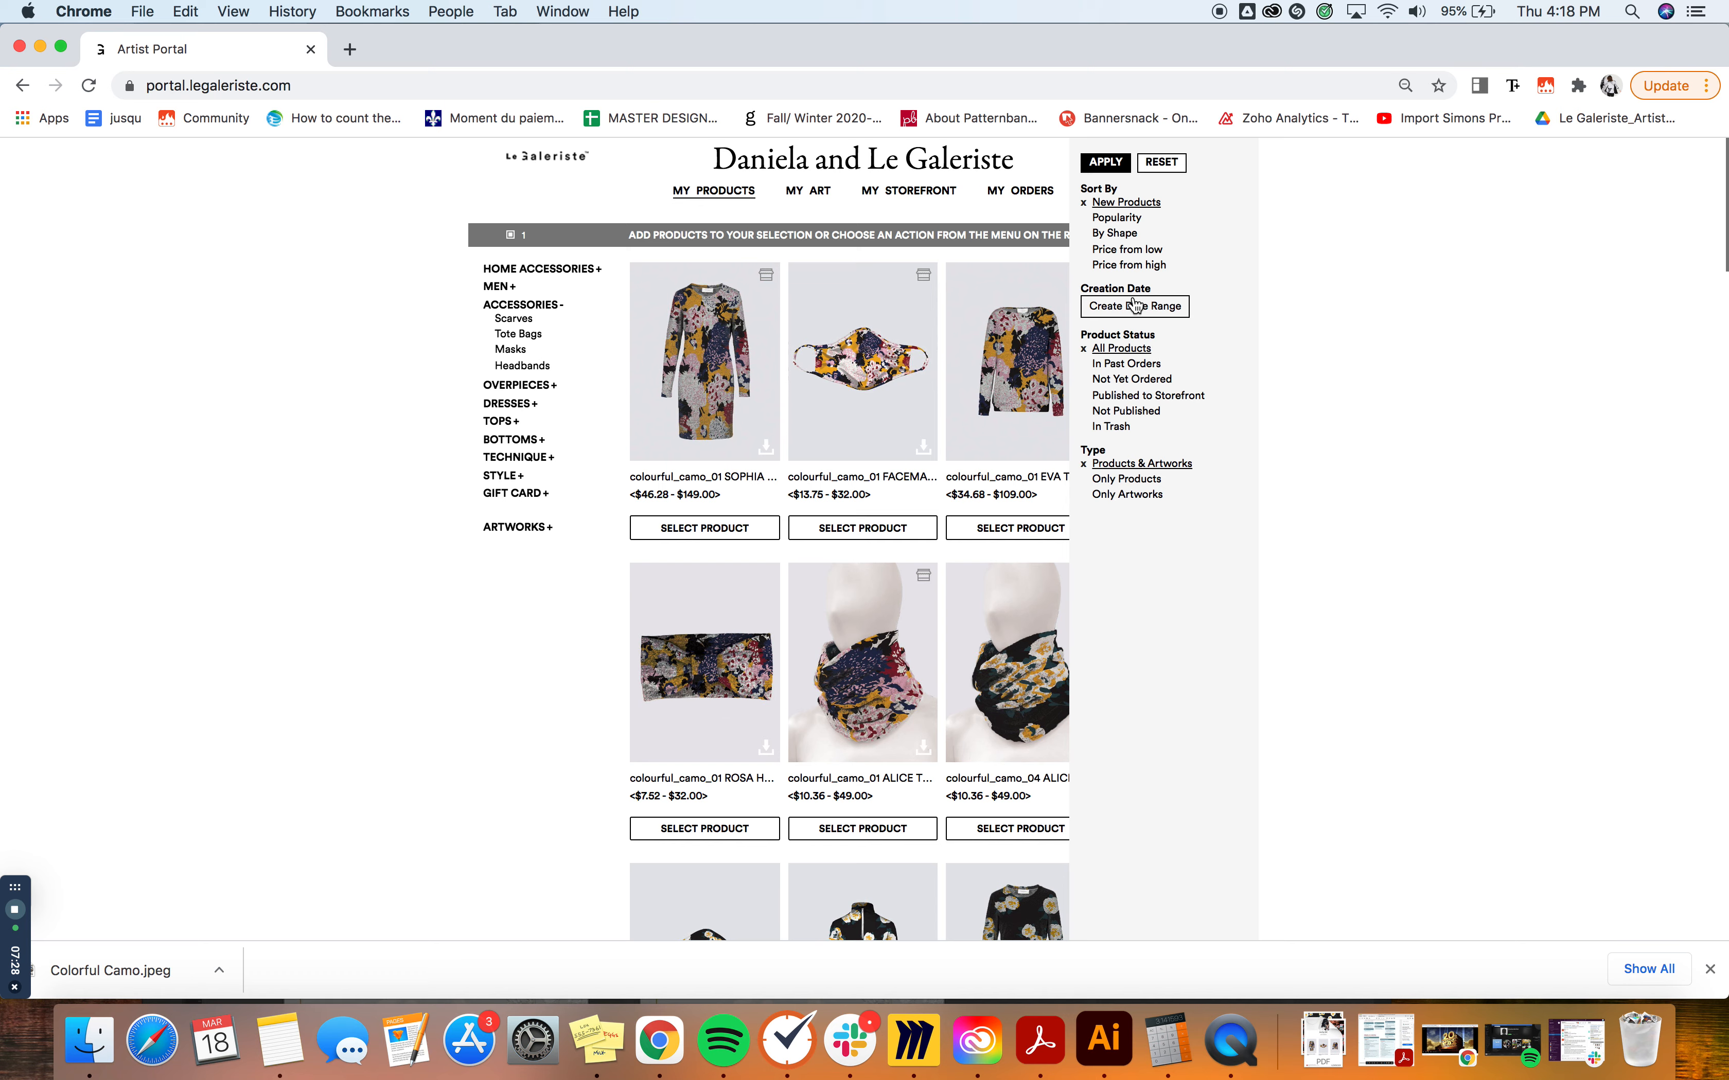
{"action": "mouse_move", "coordinate": [1136, 340]}
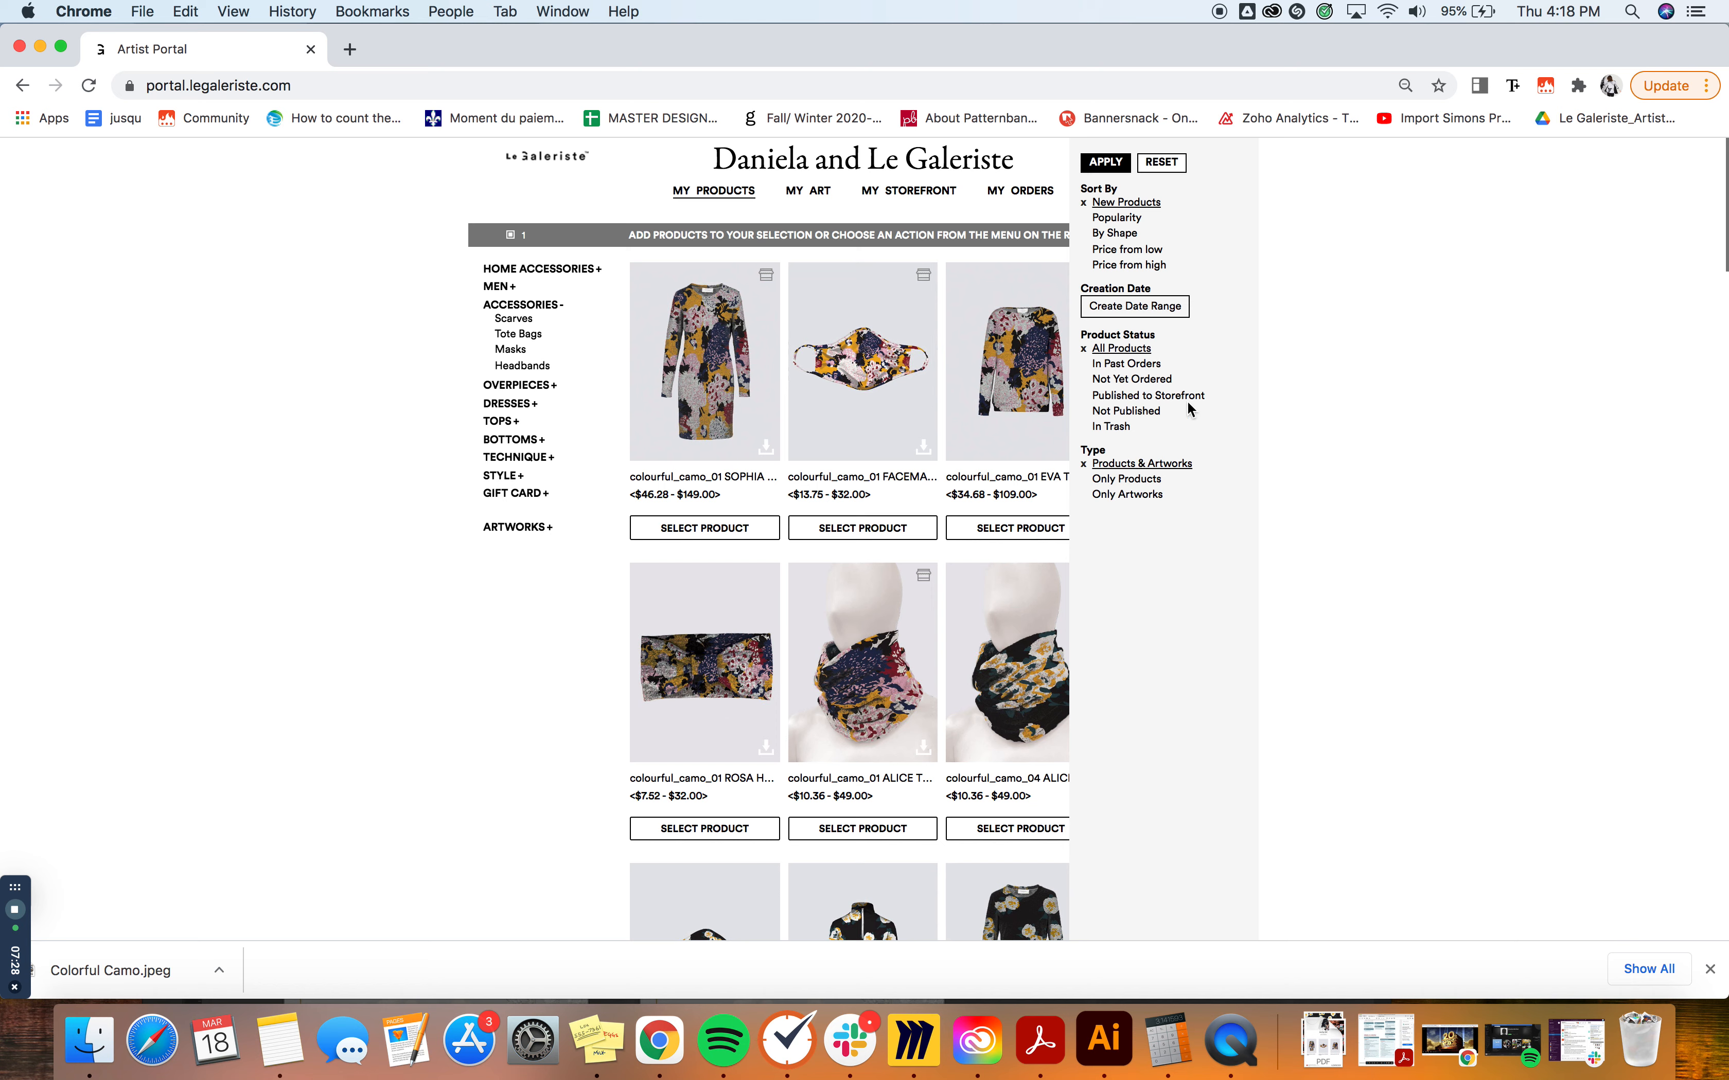
{"action": "mouse_move", "coordinate": [1183, 411]}
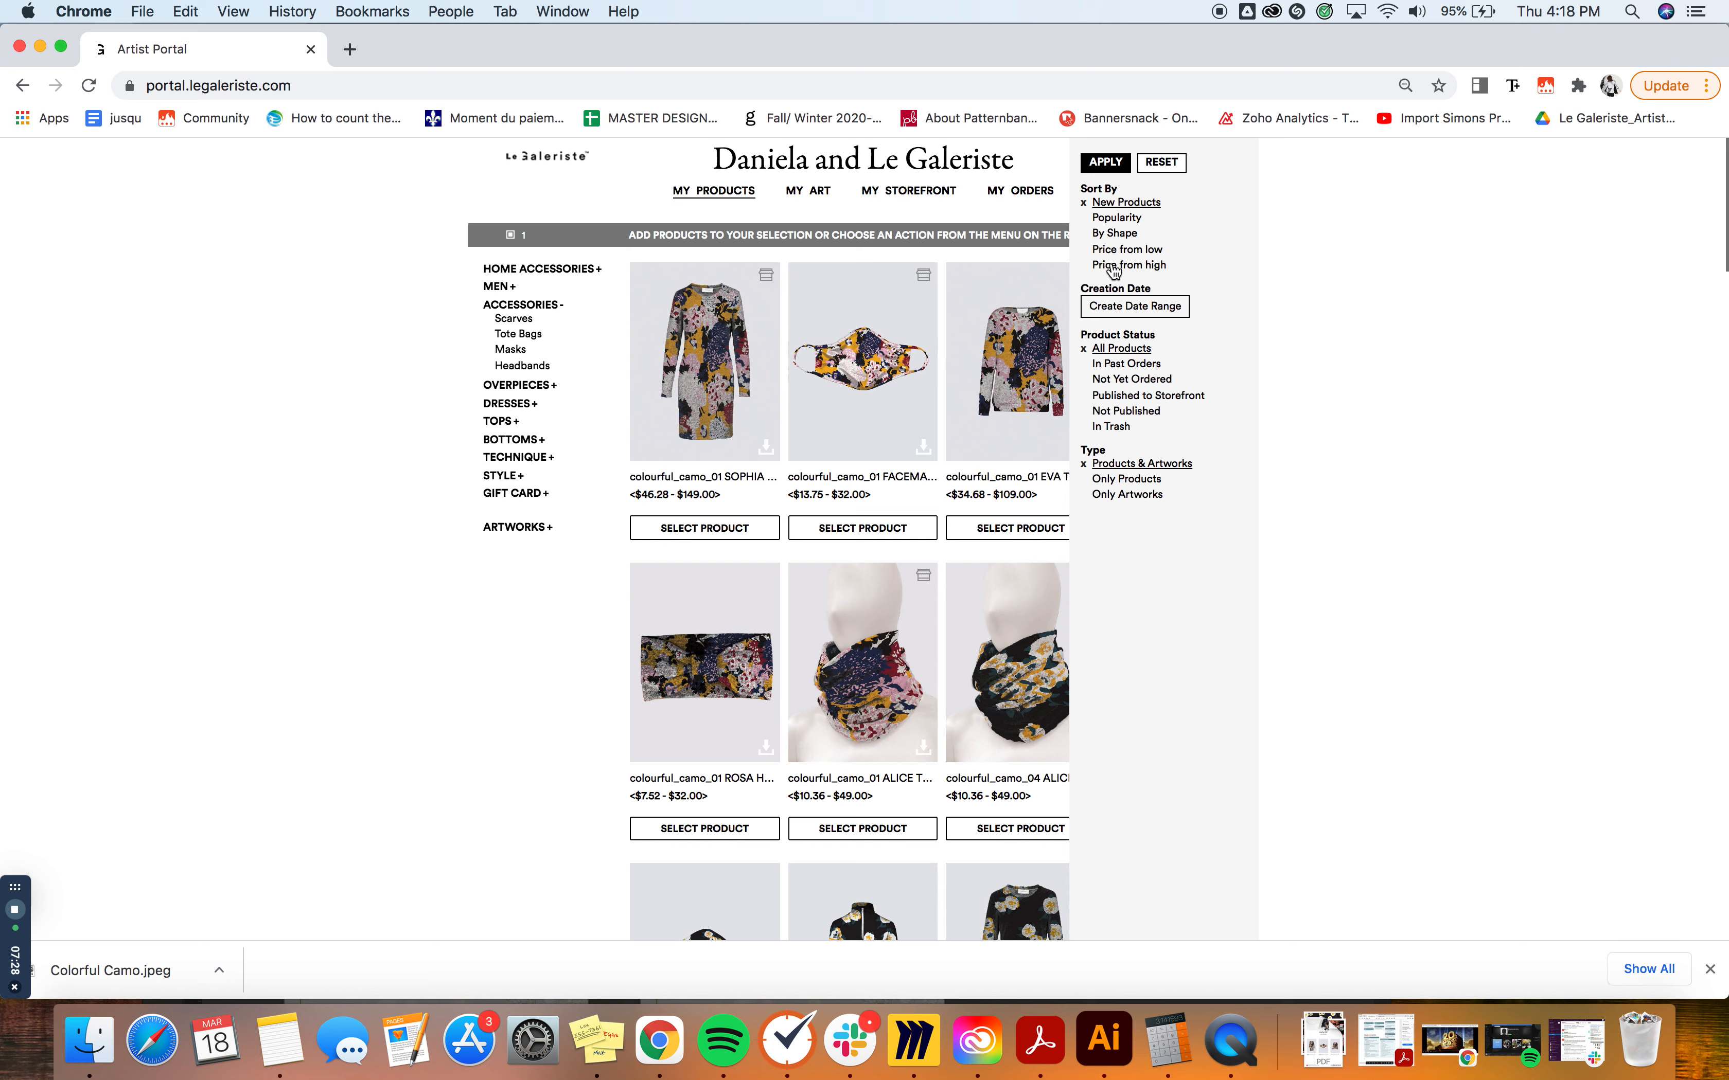
Sort the grid by Price from high so the Sophia dresses lead
{"action": "left_click", "coordinate": [1129, 265]}
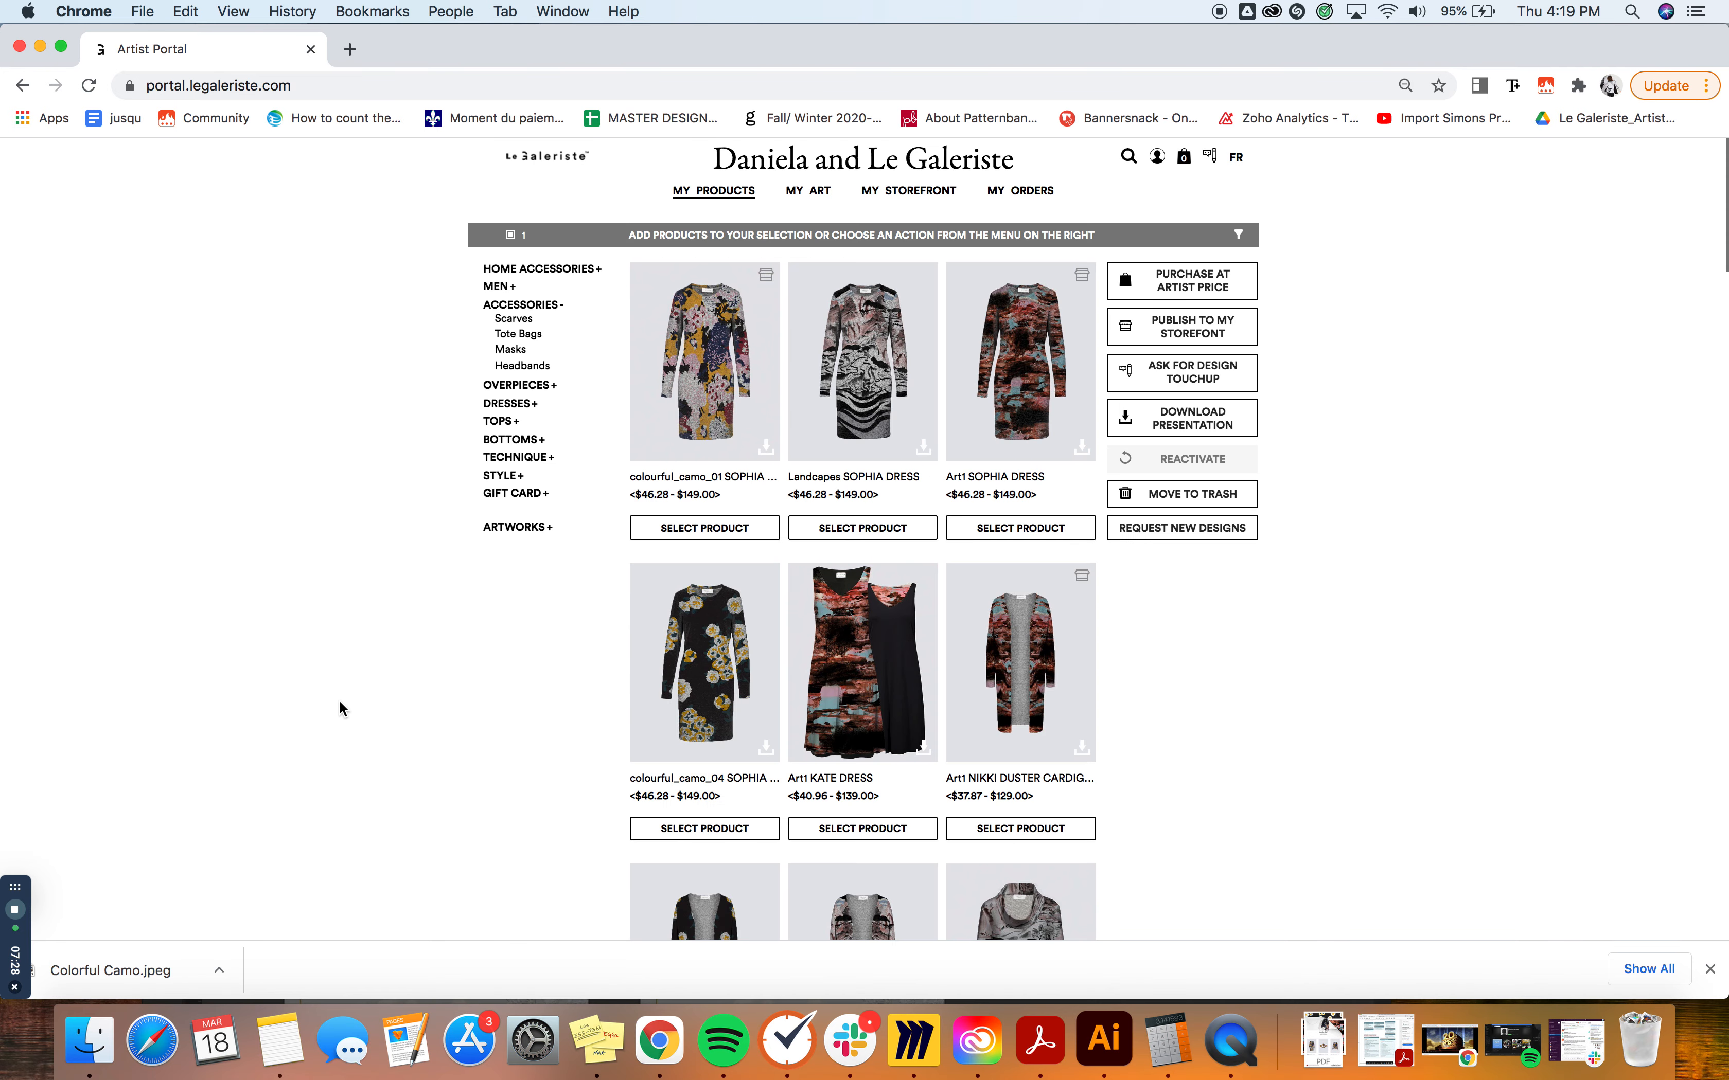
{"action": "mouse_move", "coordinate": [905, 458]}
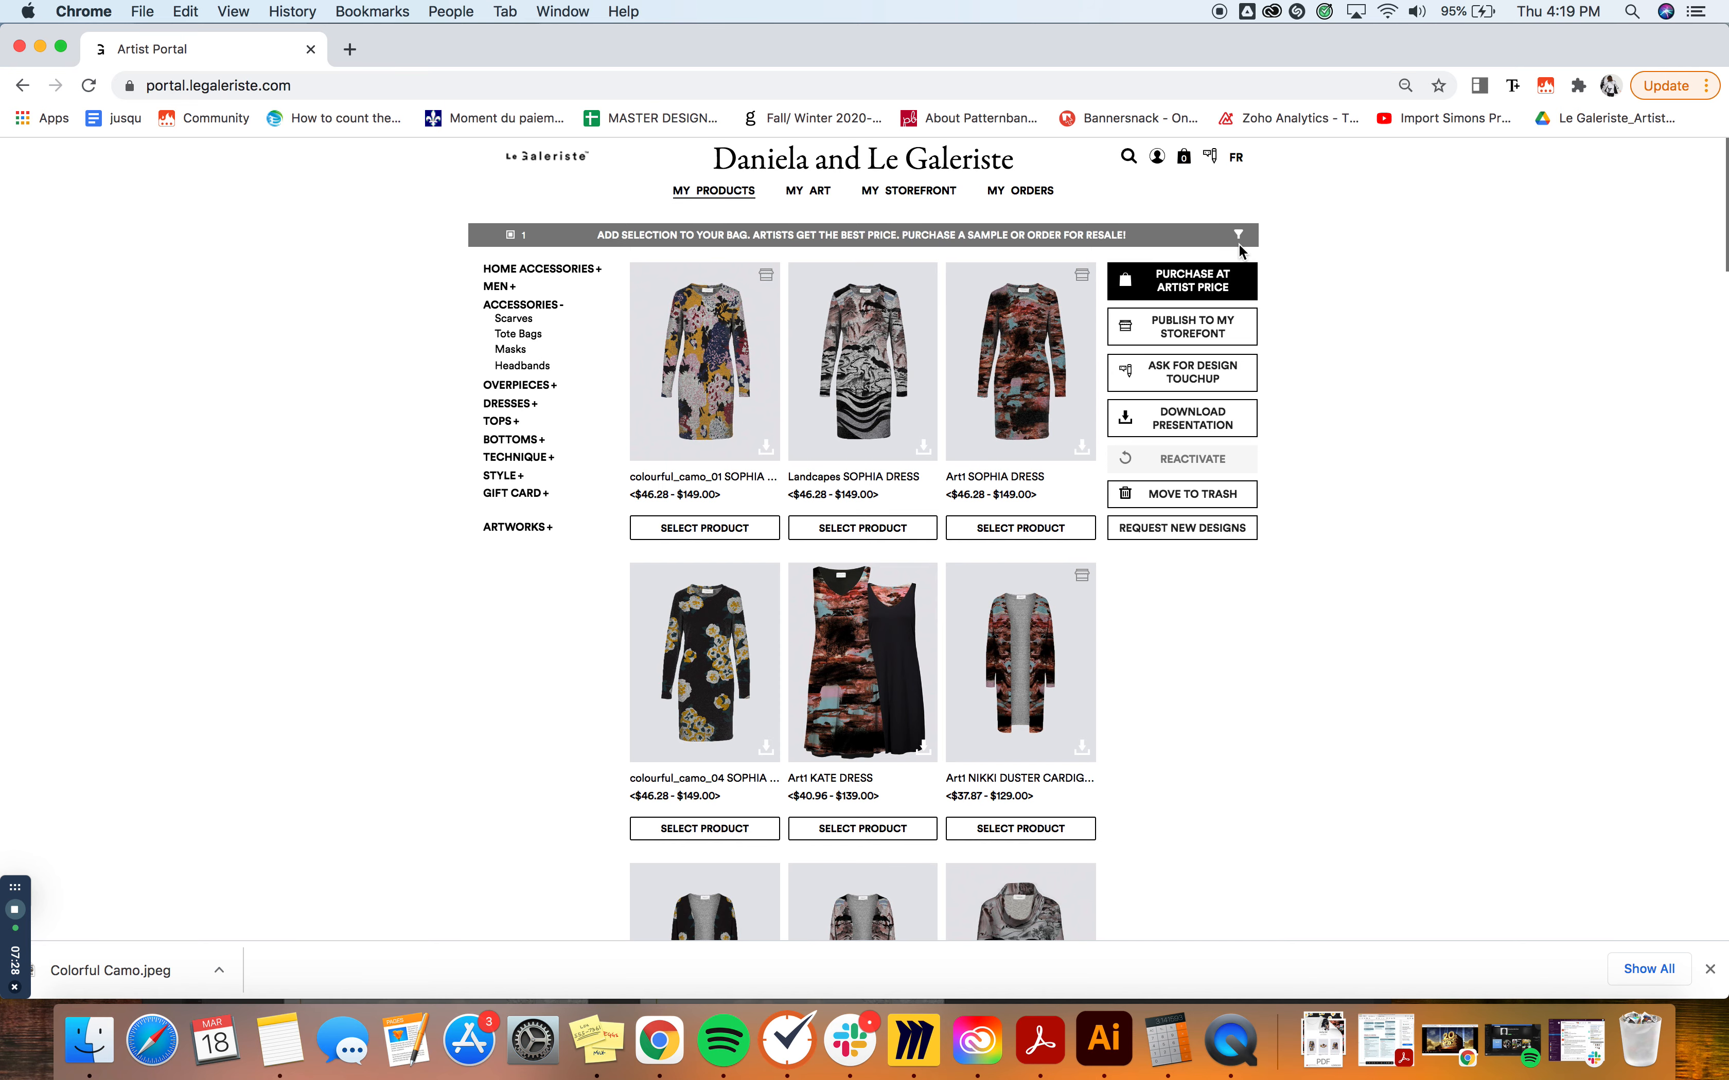
Apply the New Products sort so colourful camo items lead, leaving the options panel reopened
{"action": "left_click", "coordinate": [1237, 235]}
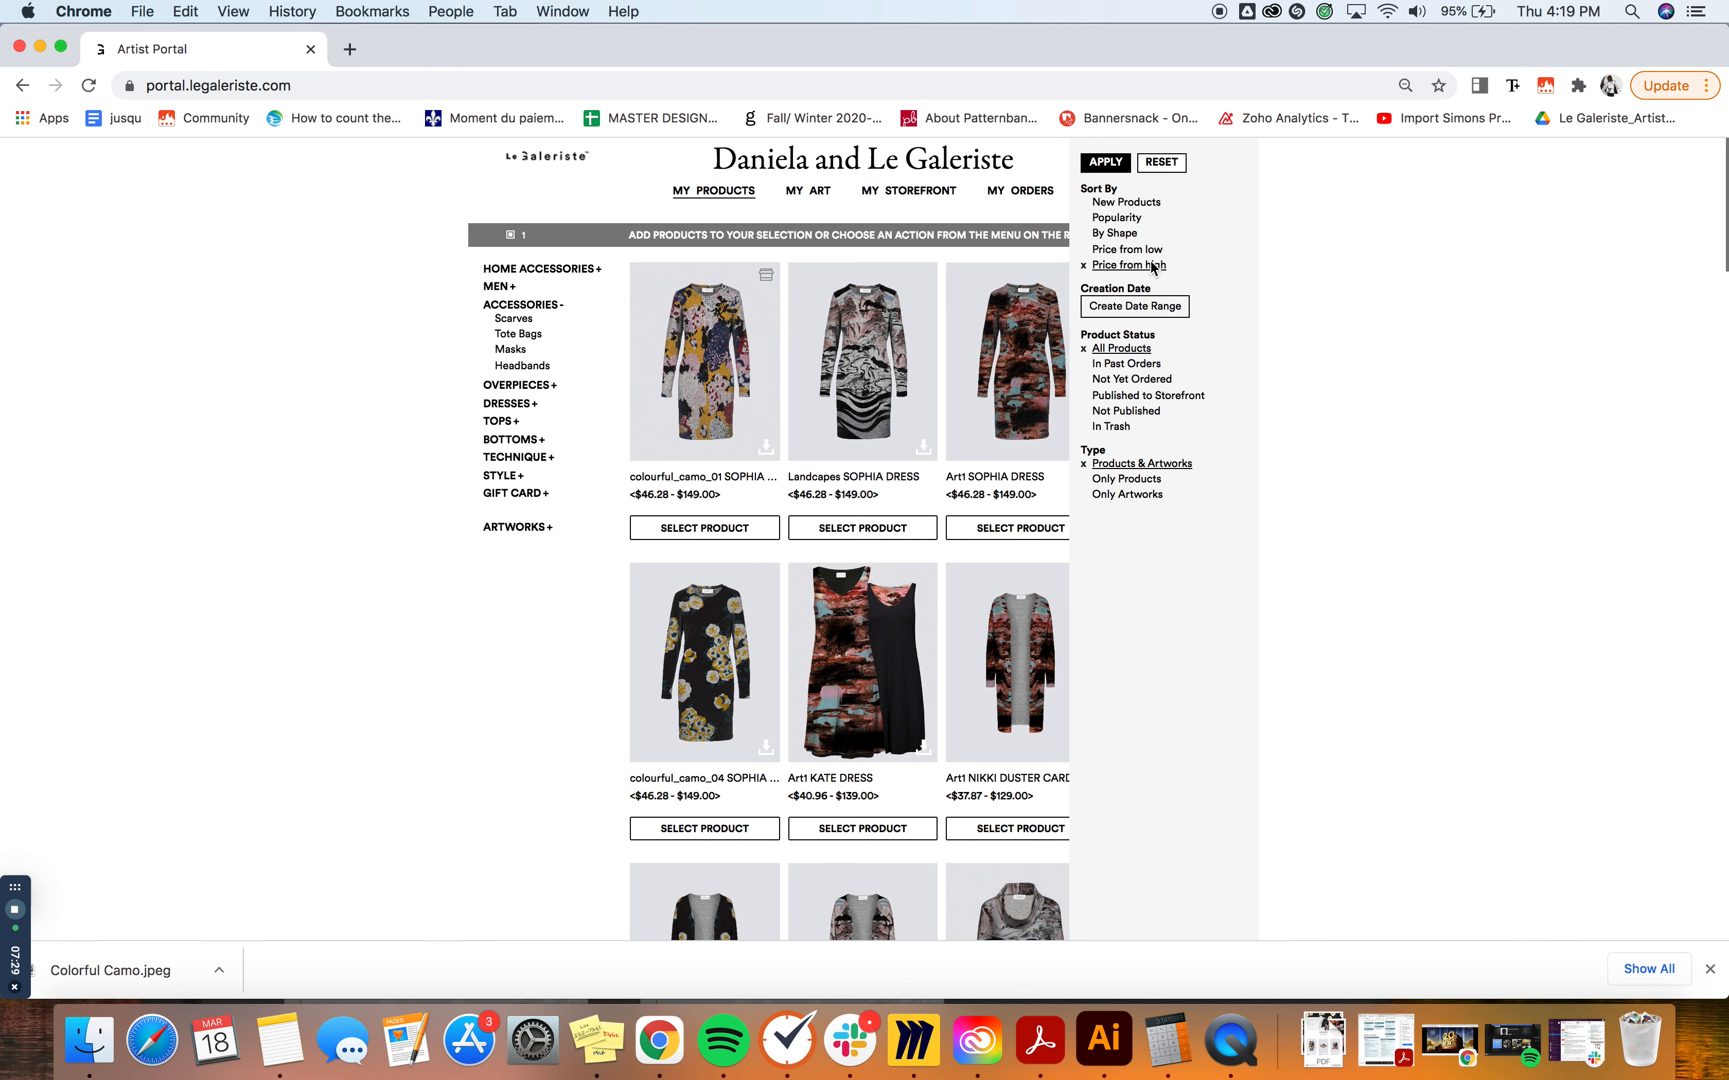
{"action": "mouse_move", "coordinate": [1092, 206]}
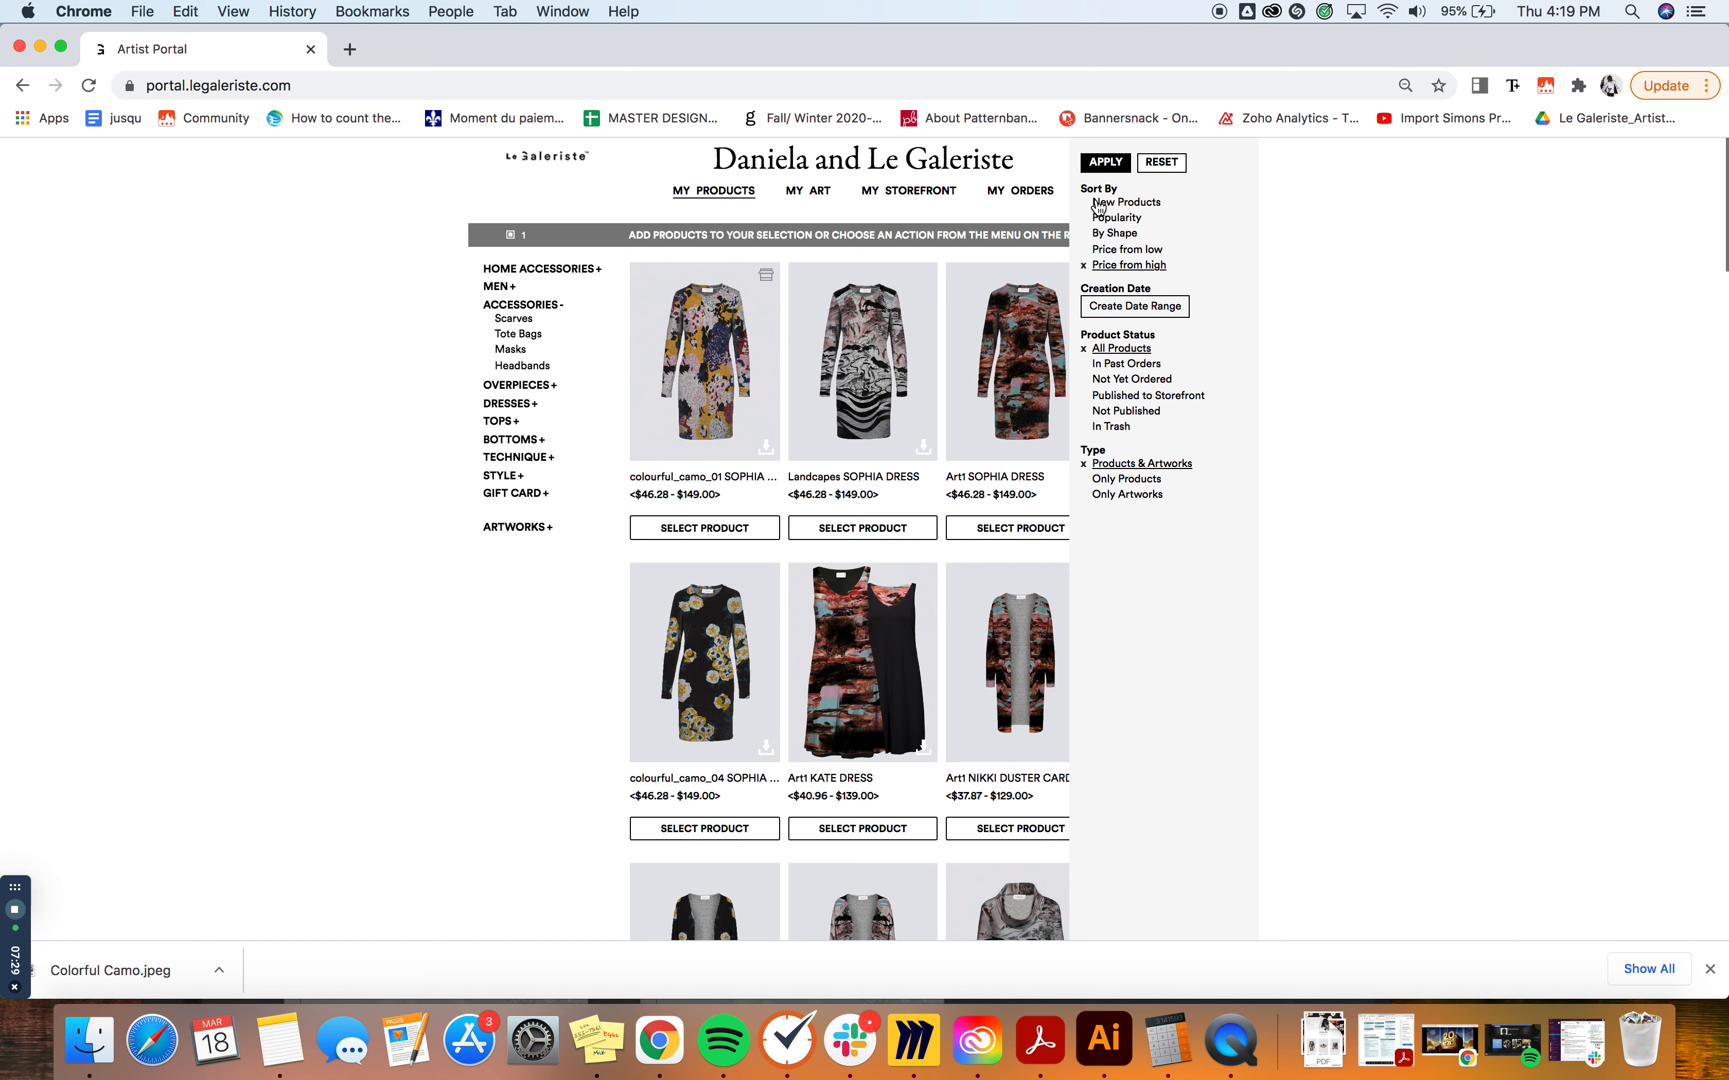
{"action": "left_click", "coordinate": [1125, 201]}
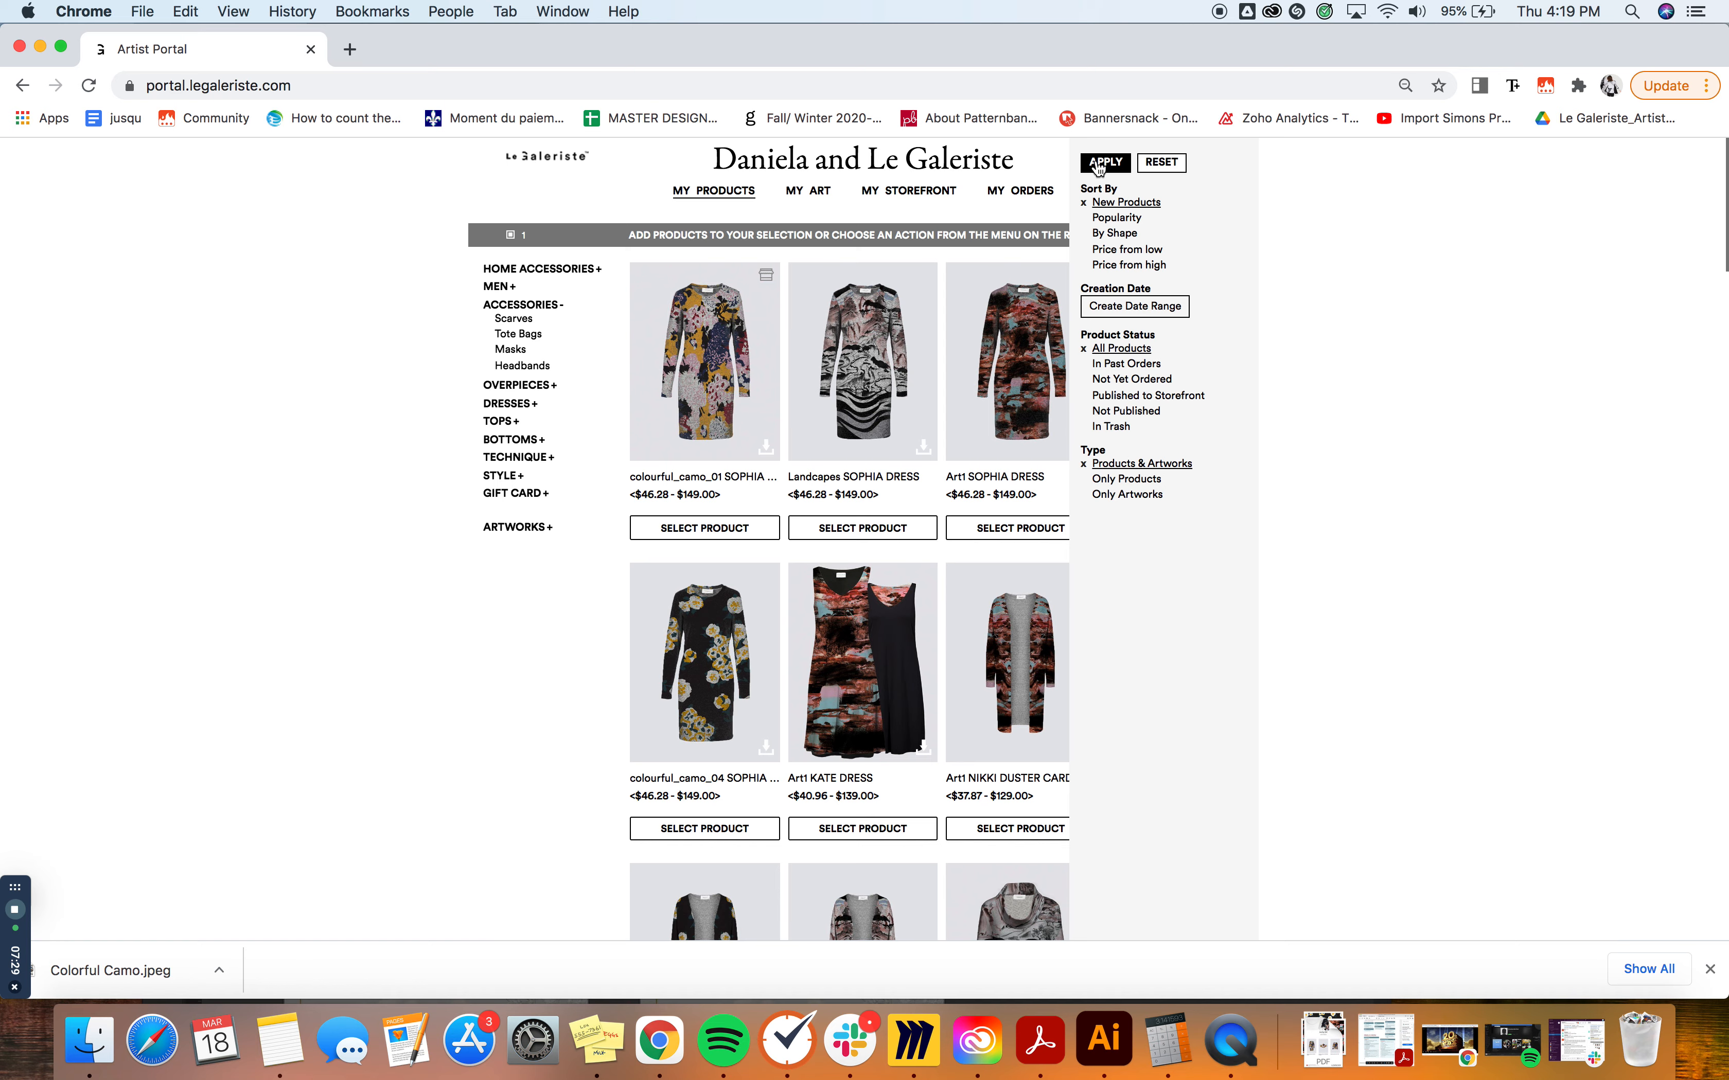
{"action": "left_click", "coordinate": [1103, 163]}
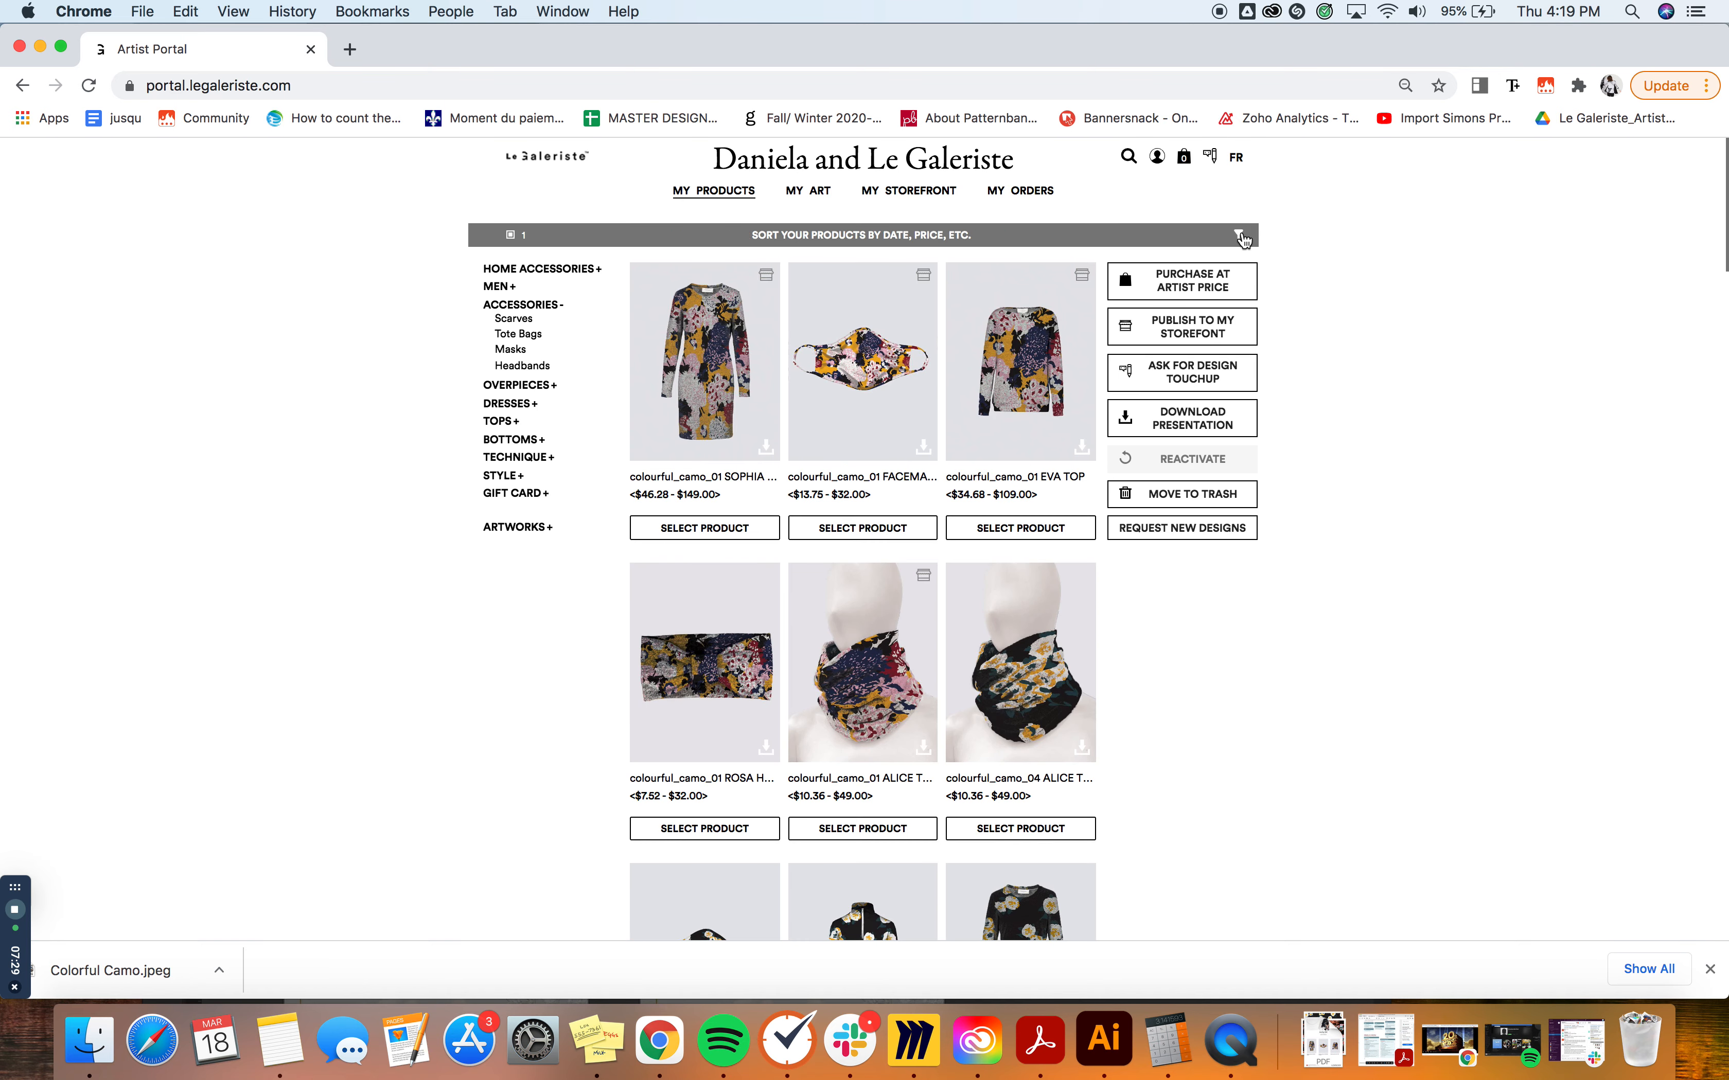
{"action": "left_click", "coordinate": [1243, 235]}
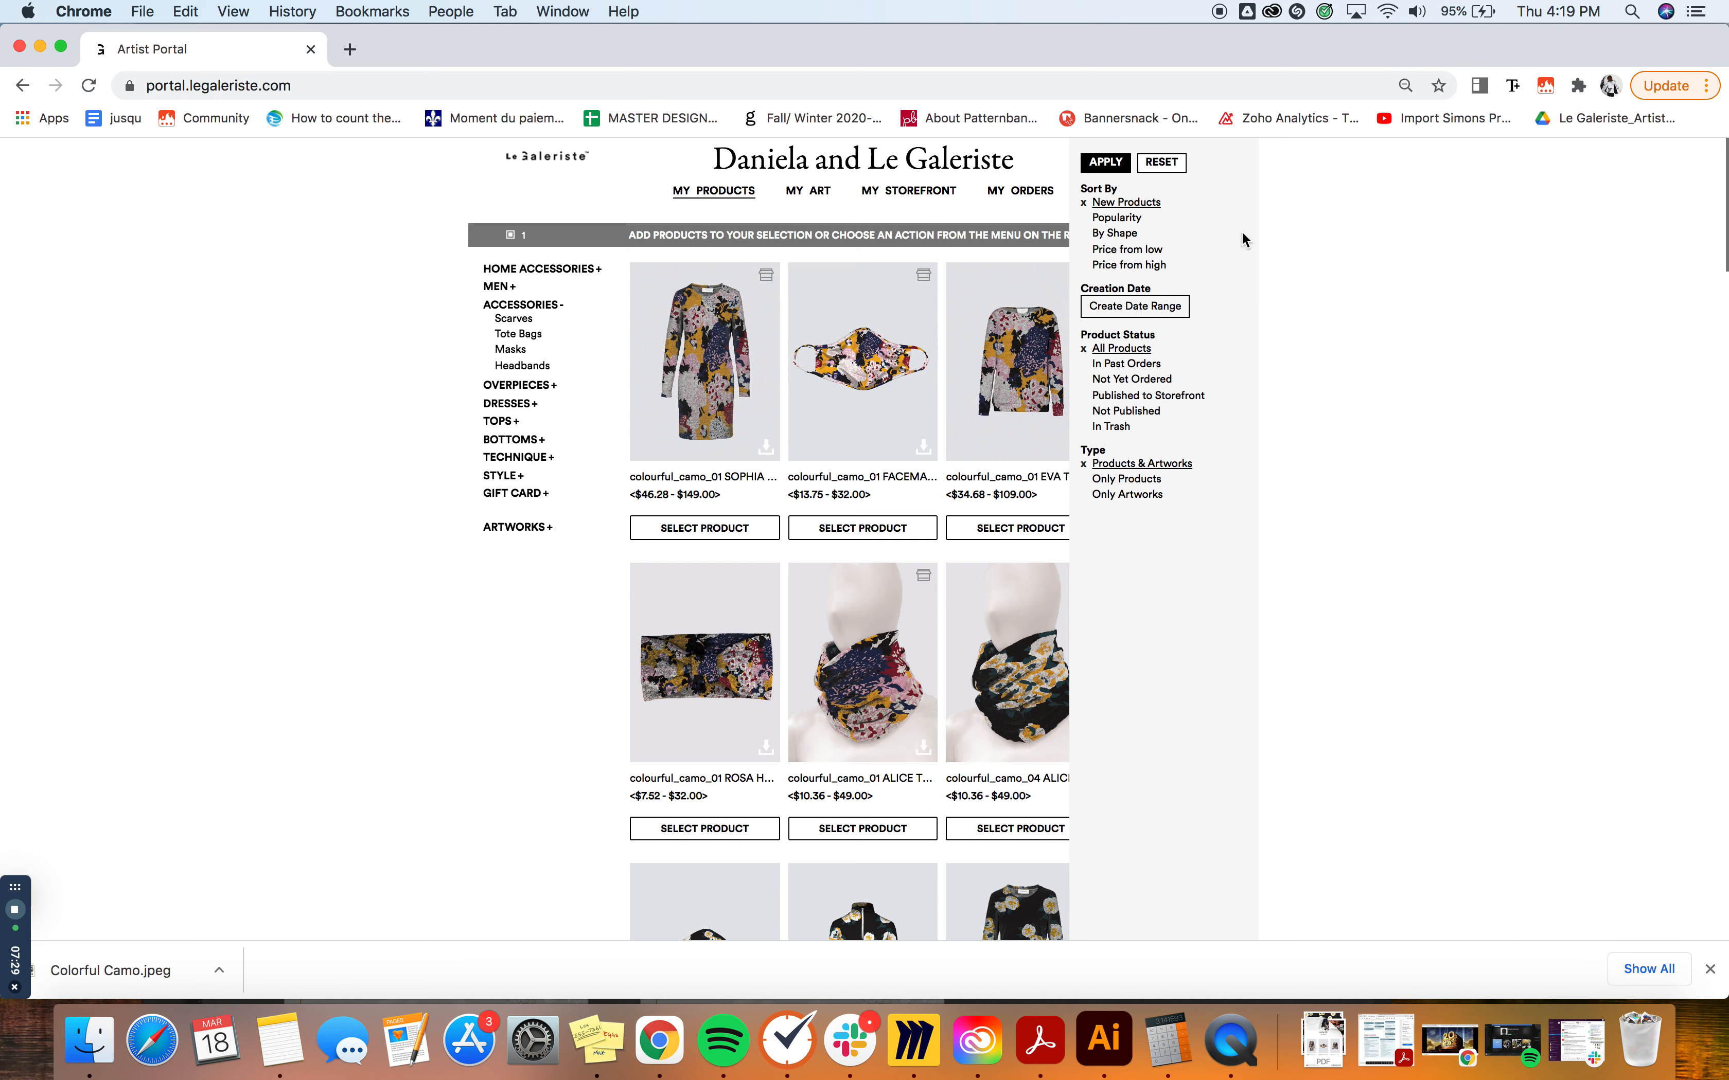
{"action": "mouse_move", "coordinate": [1213, 449]}
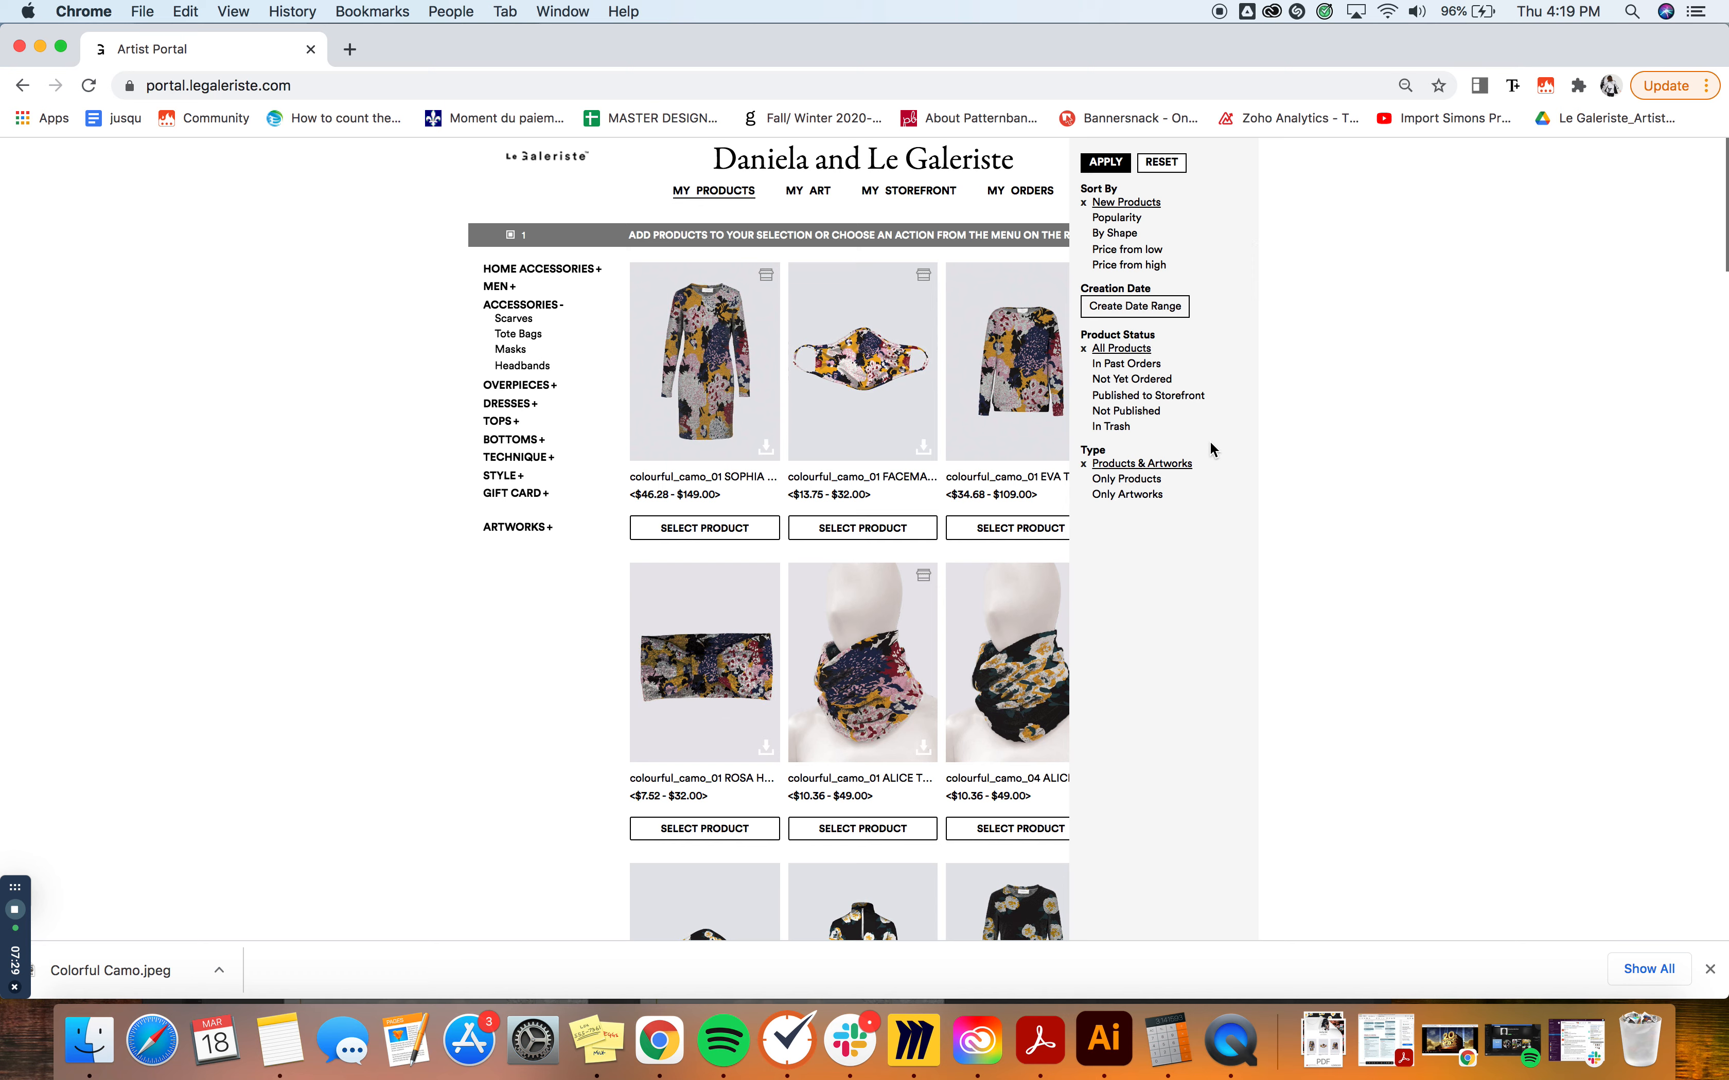
{"action": "mouse_move", "coordinate": [1112, 431]}
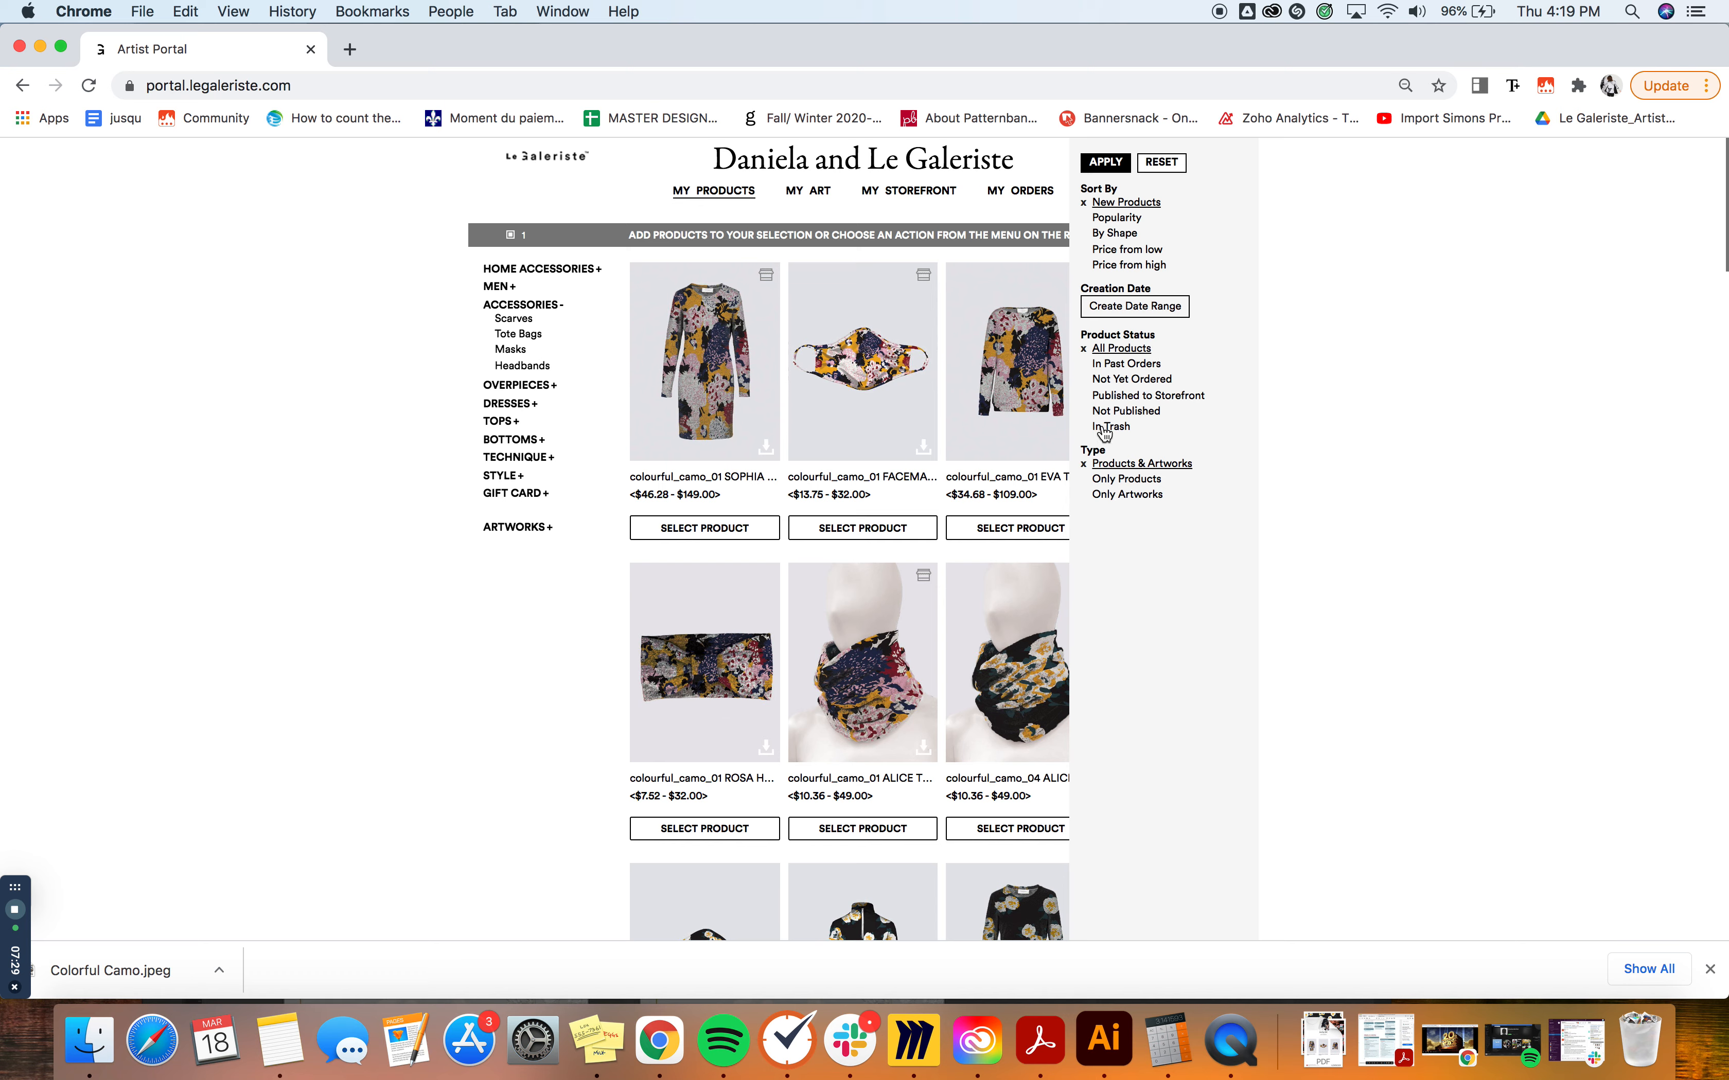
Set Product Status to In Trash and apply, then browse the trashed Landscape and camo items
{"action": "left_click", "coordinate": [1111, 427]}
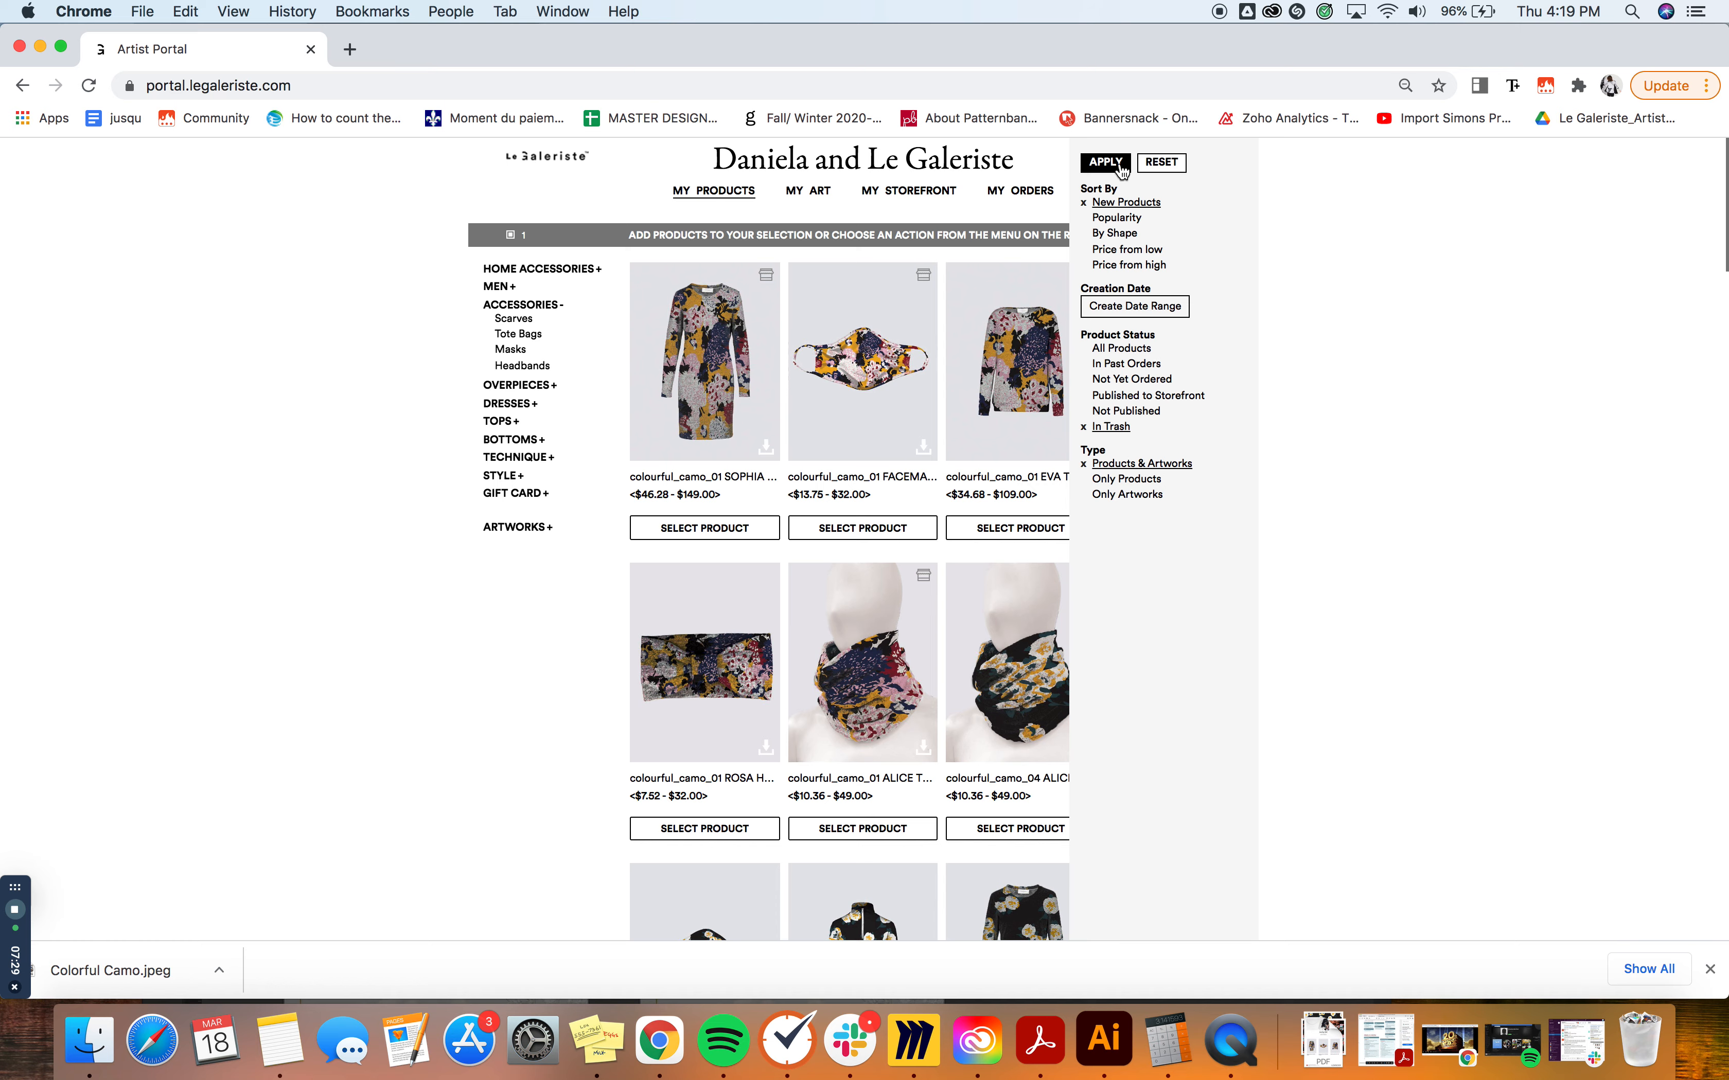
{"action": "left_click", "coordinate": [1103, 163]}
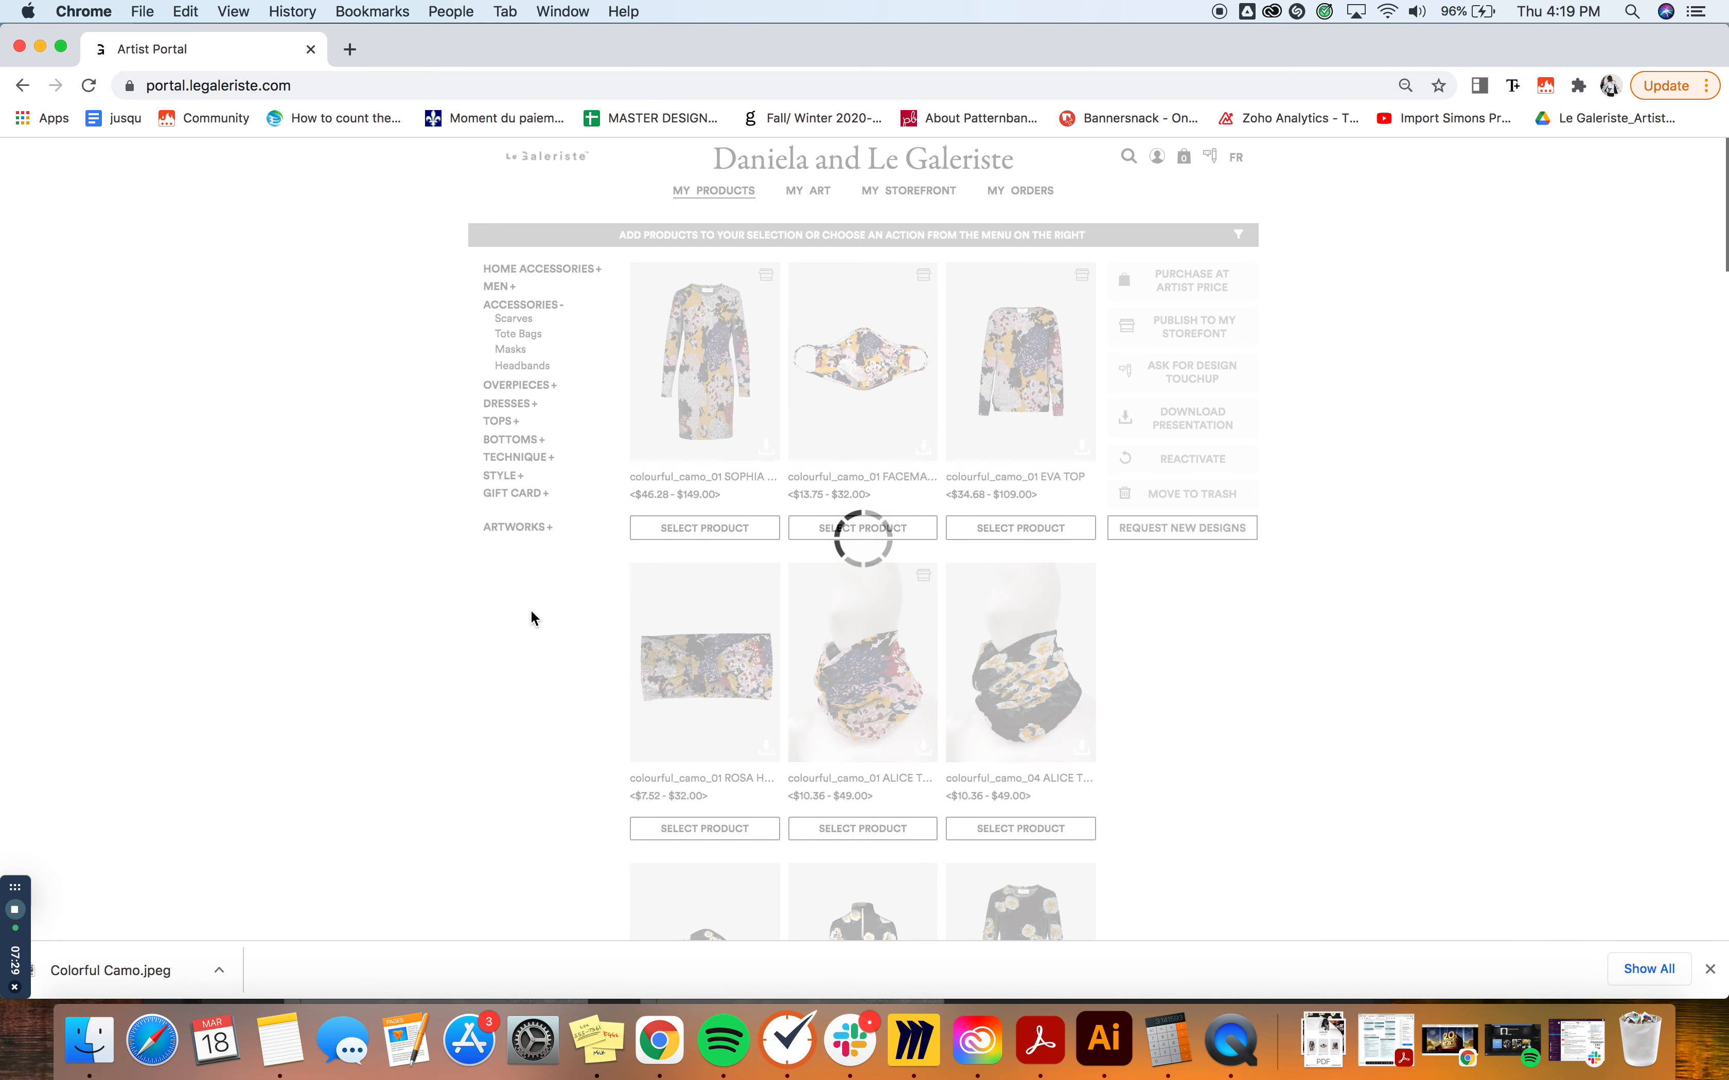
{"action": "mouse_move", "coordinate": [1220, 780]}
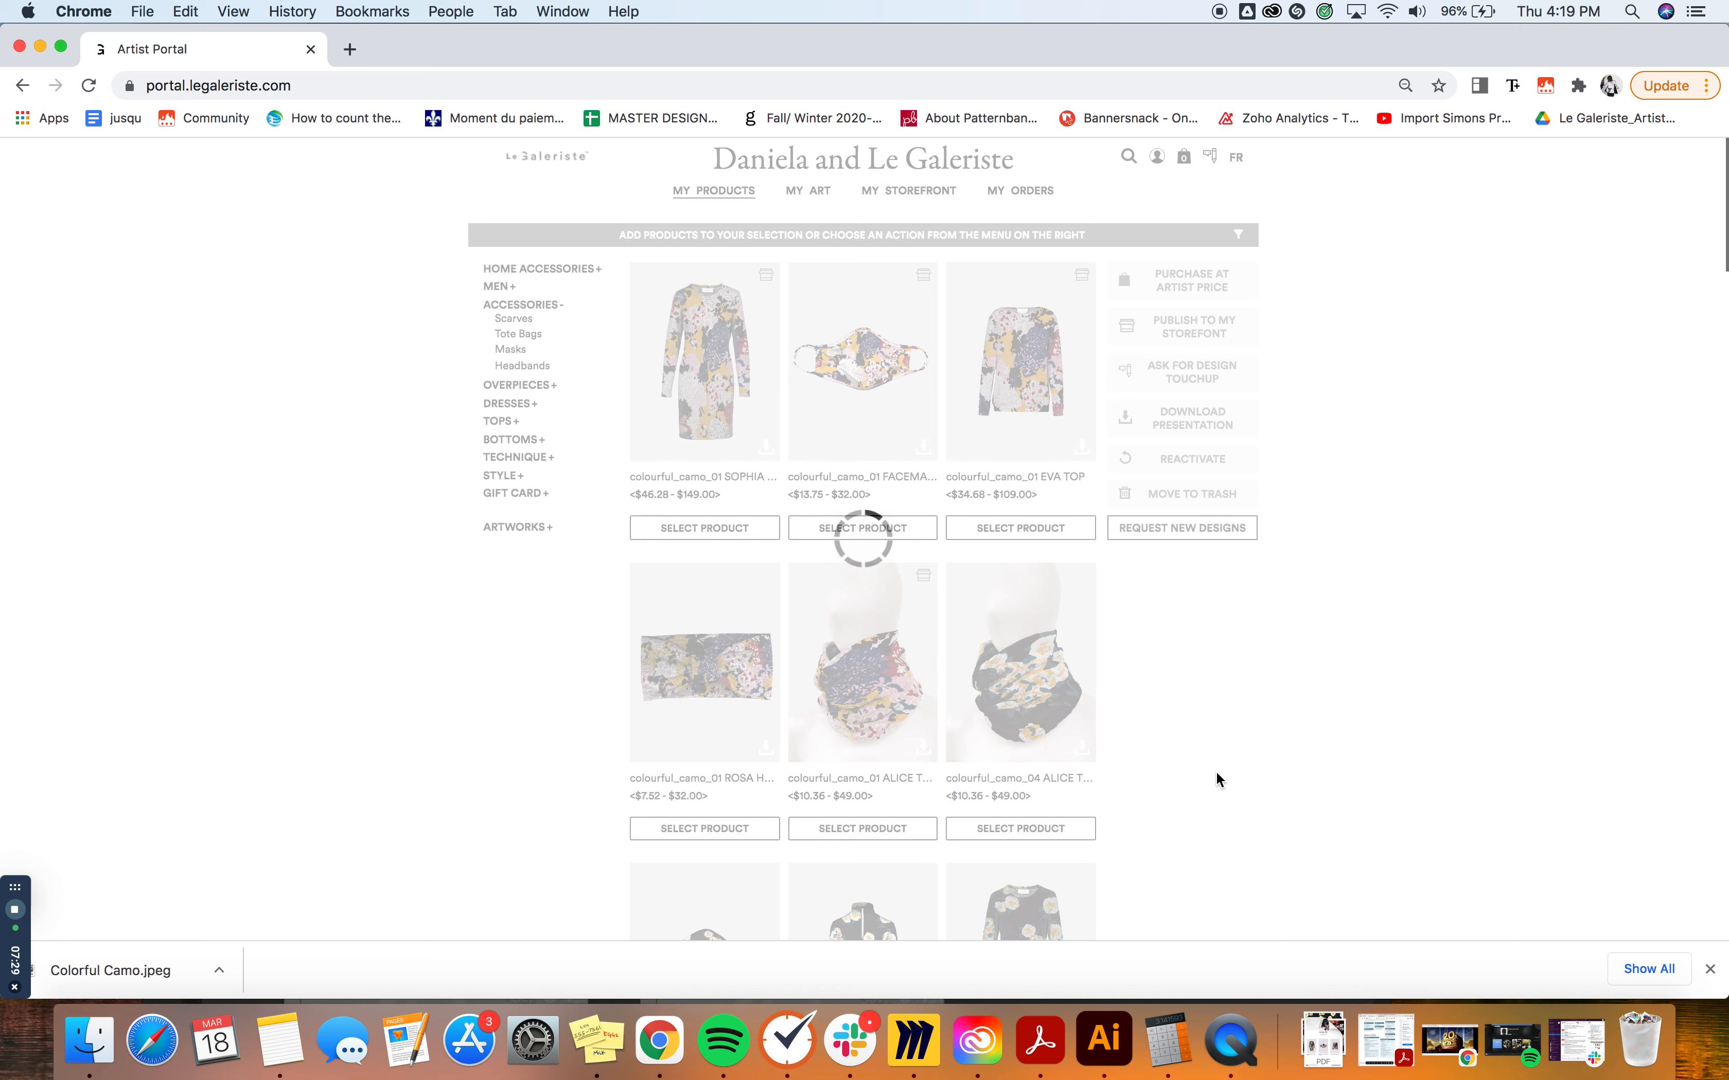
{"action": "mouse_move", "coordinate": [1310, 646]}
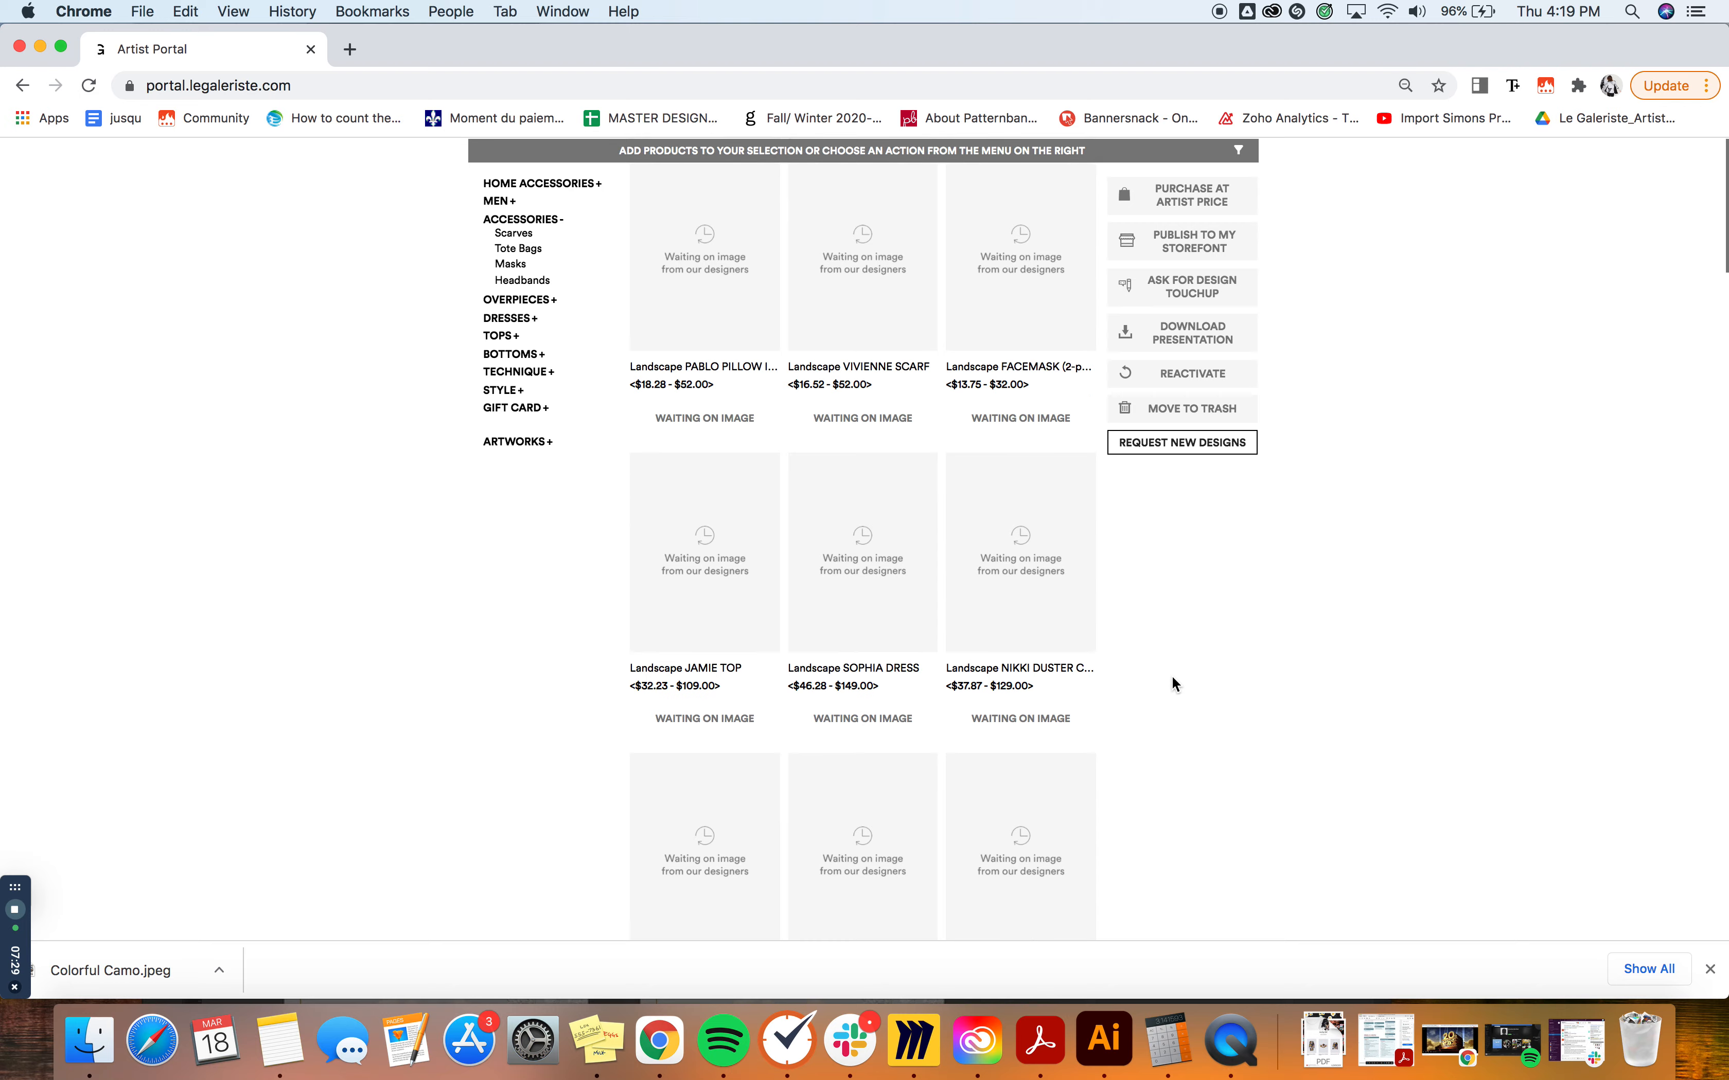
{"action": "scroll", "scroll_direction": "down", "scroll_amount": 3}
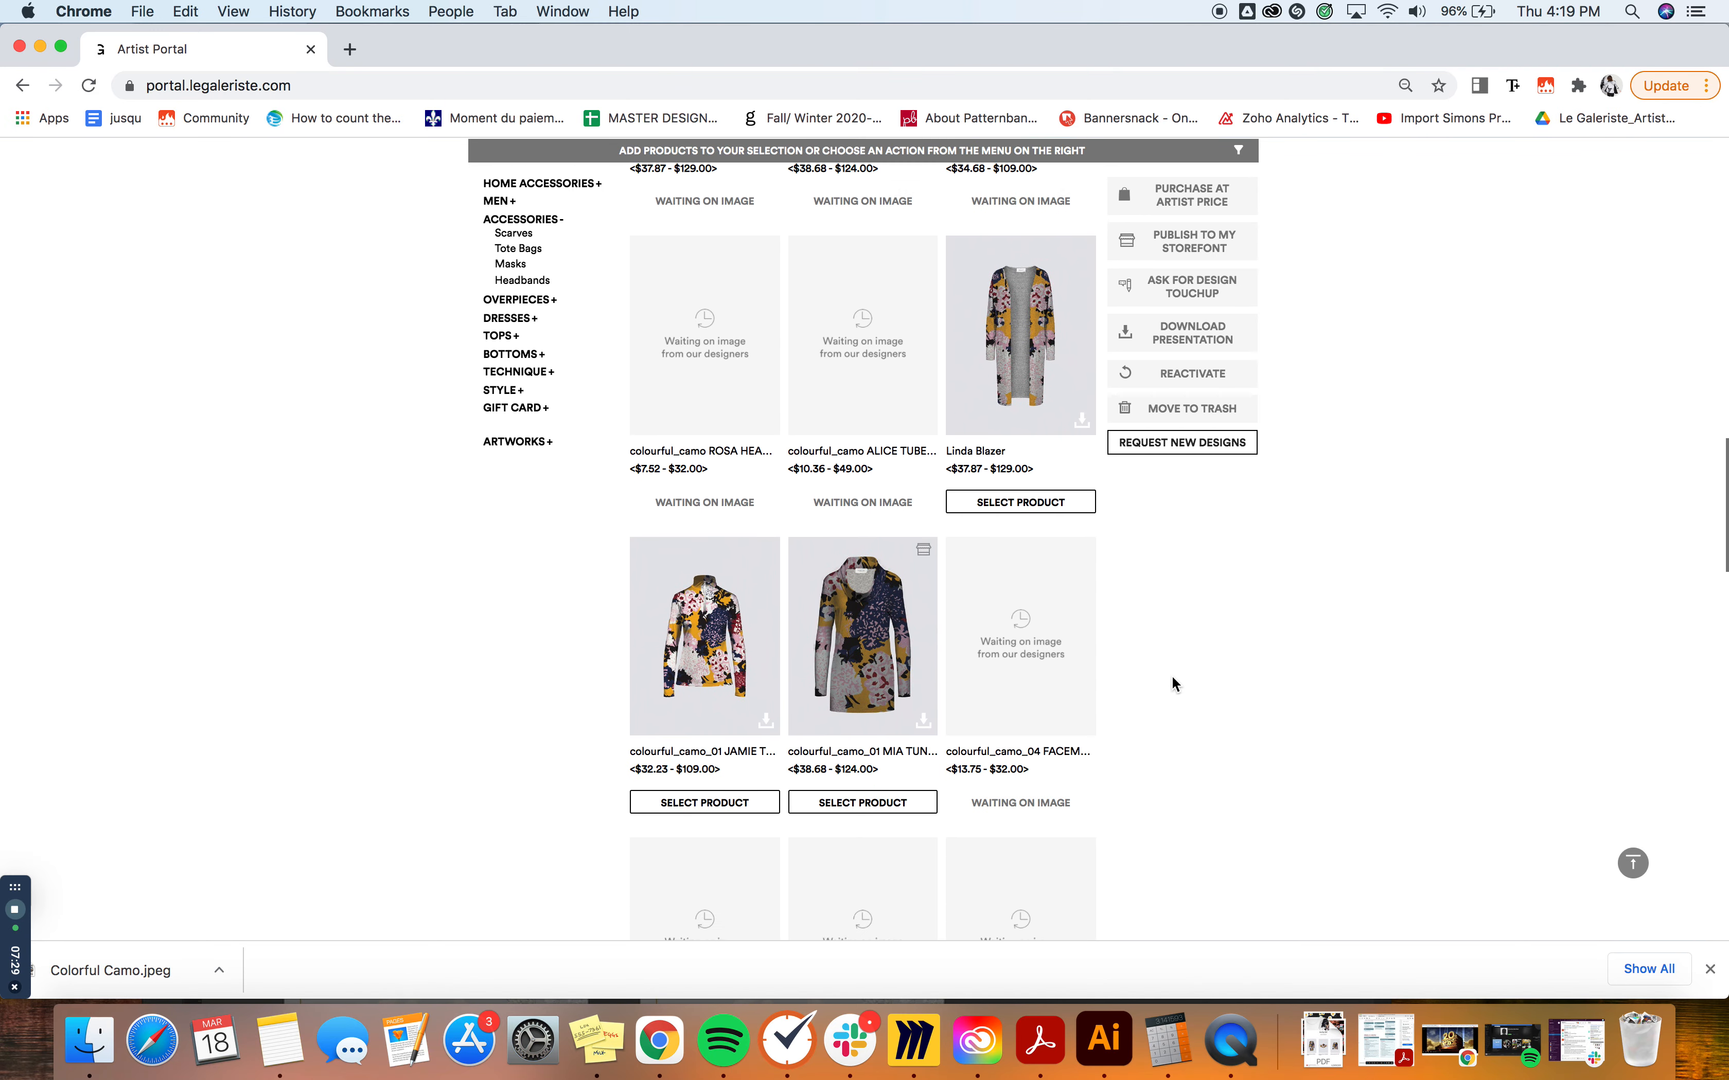
Select colourful_camo_01 MIA, reactivate it and confirm, leaving the filter panel reopened
{"action": "left_click", "coordinate": [862, 747]}
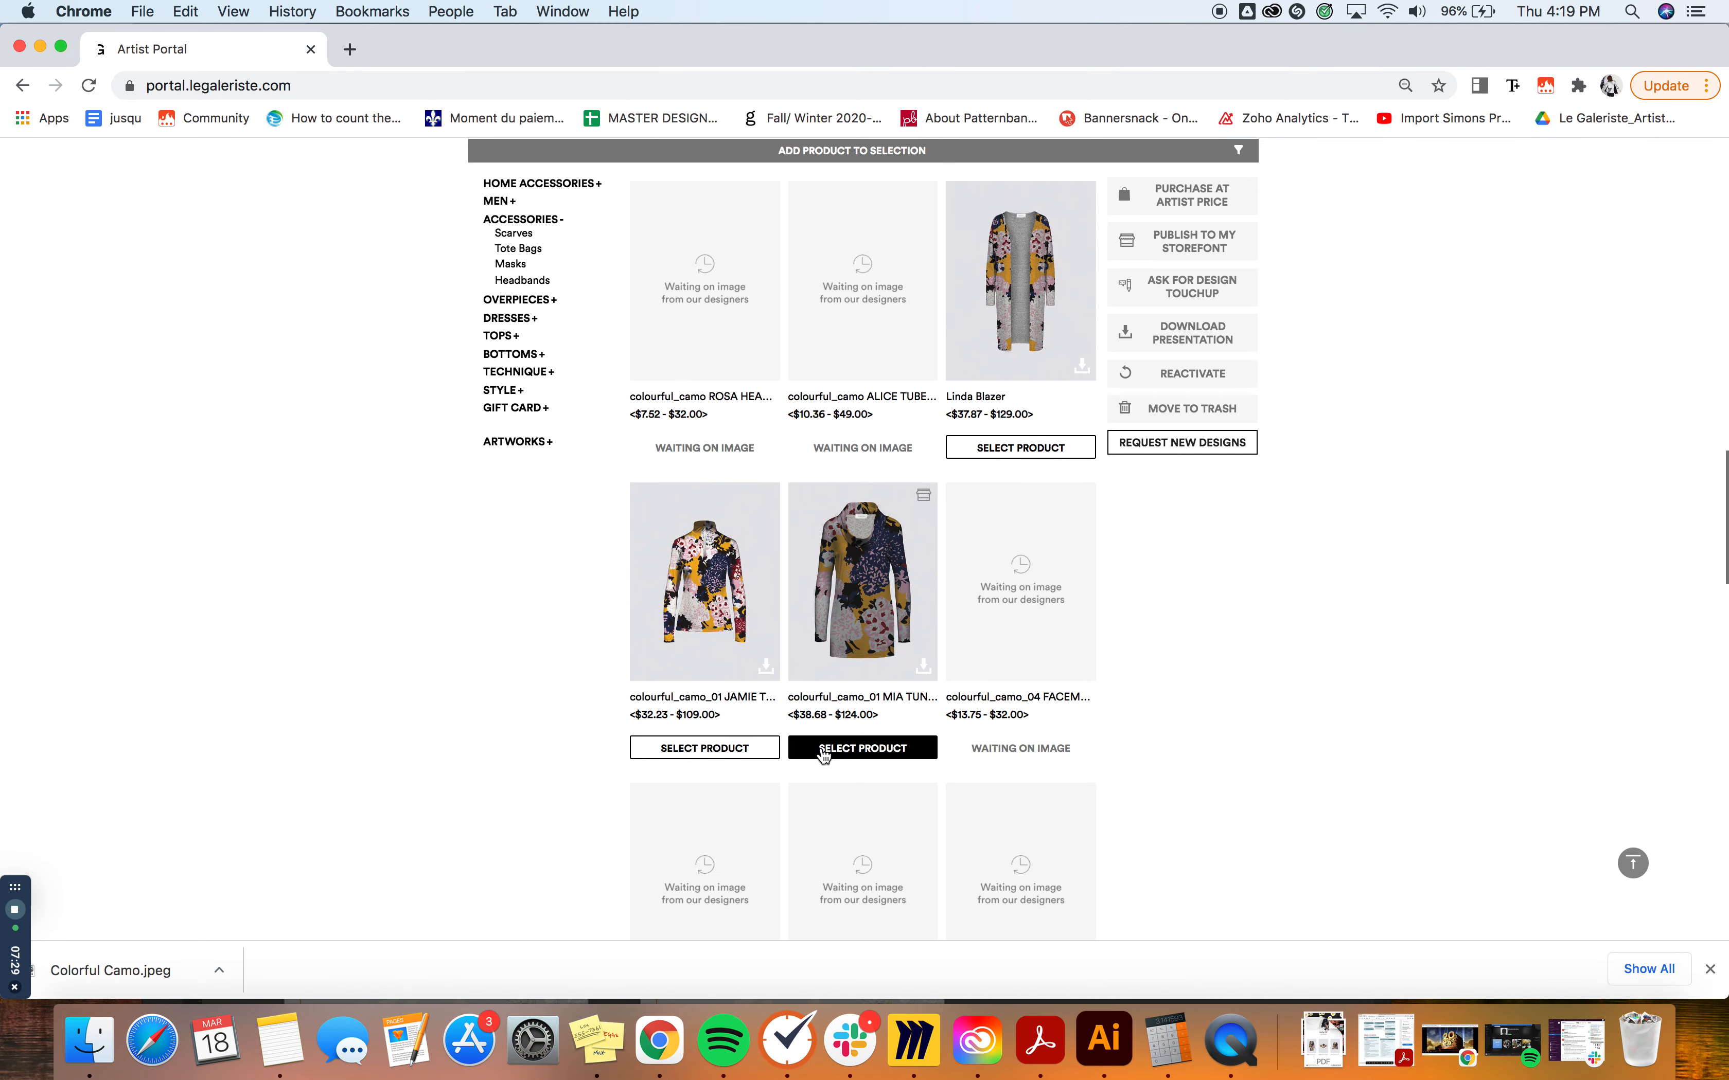
{"action": "left_click", "coordinate": [862, 747]}
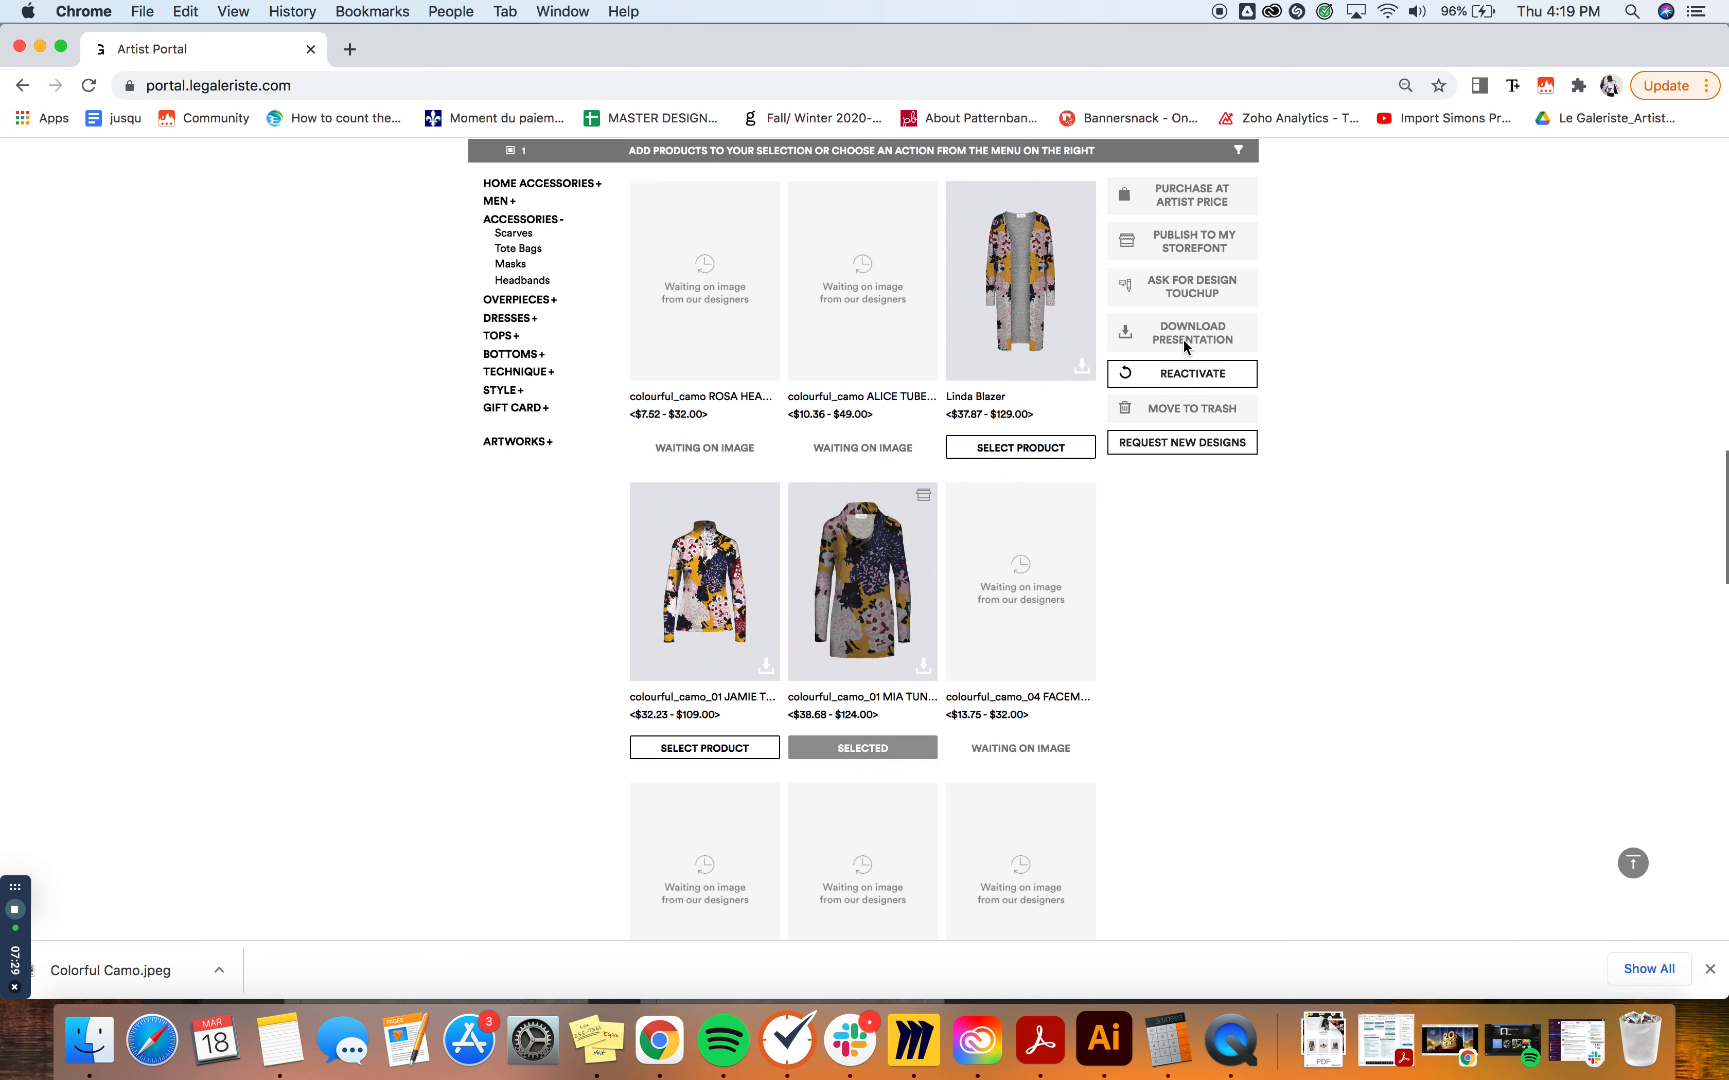
{"action": "mouse_move", "coordinate": [1171, 186]}
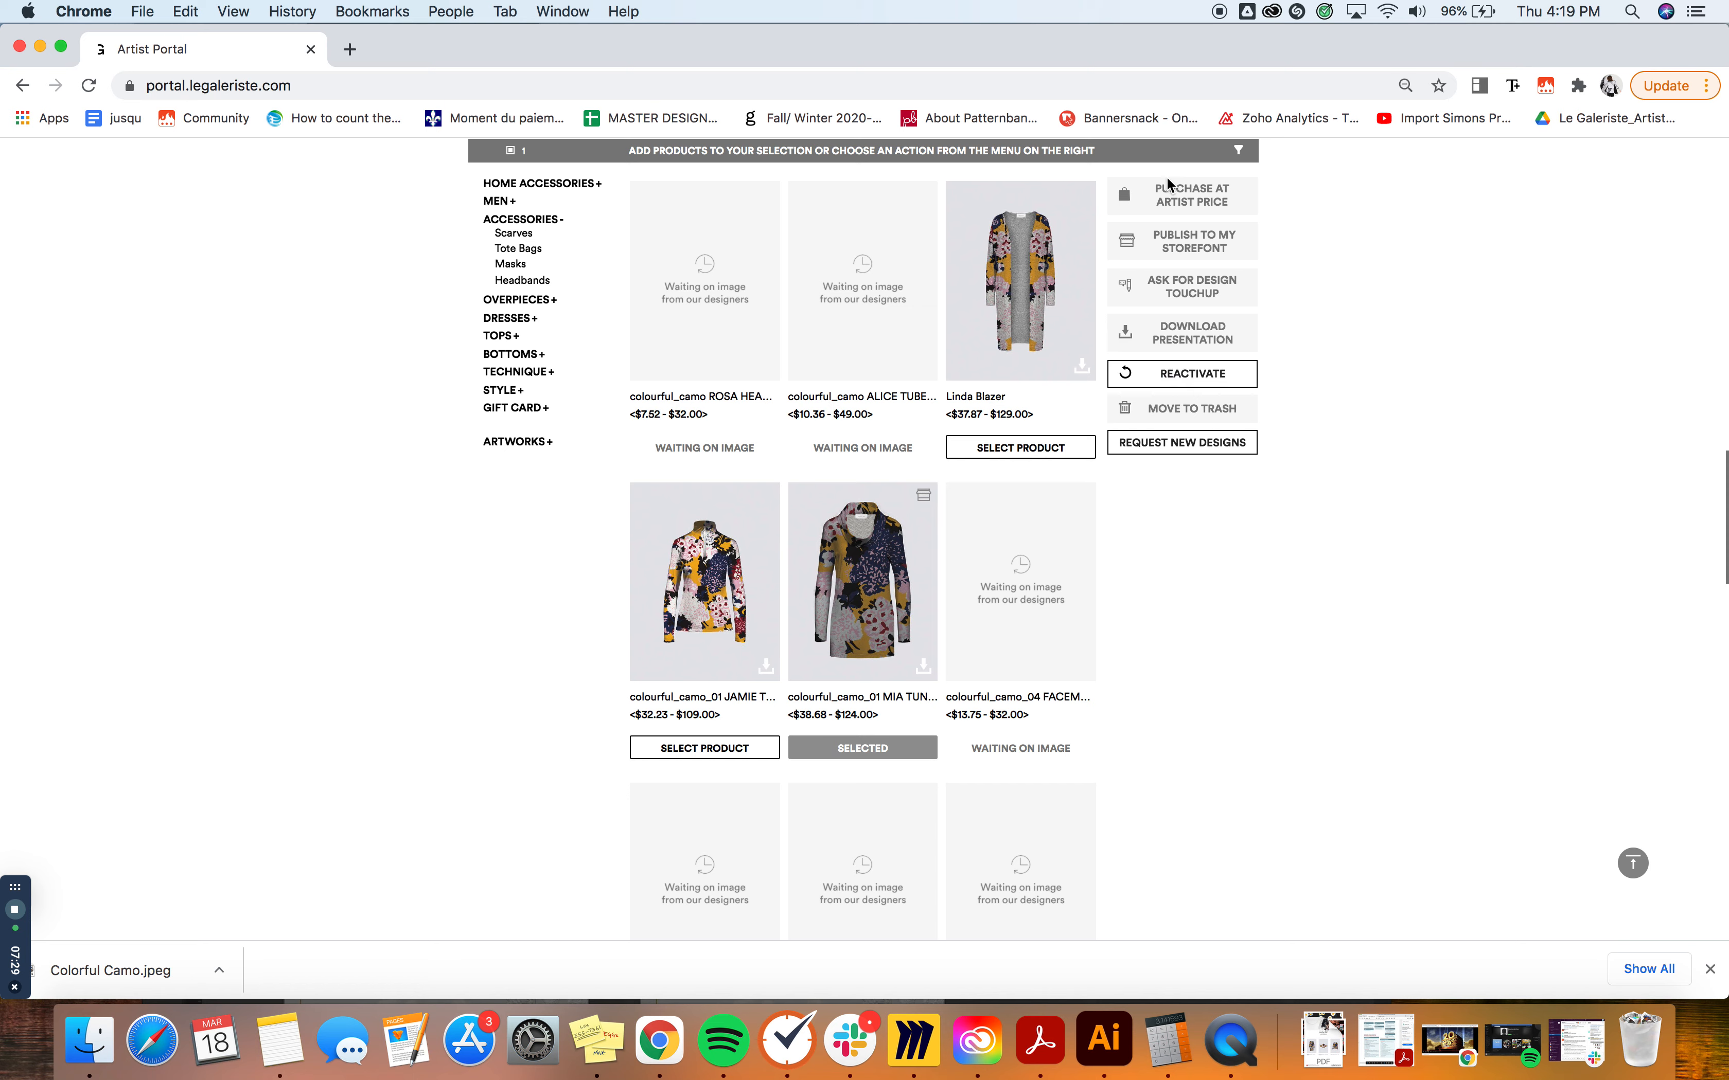
{"action": "mouse_move", "coordinate": [1165, 196]}
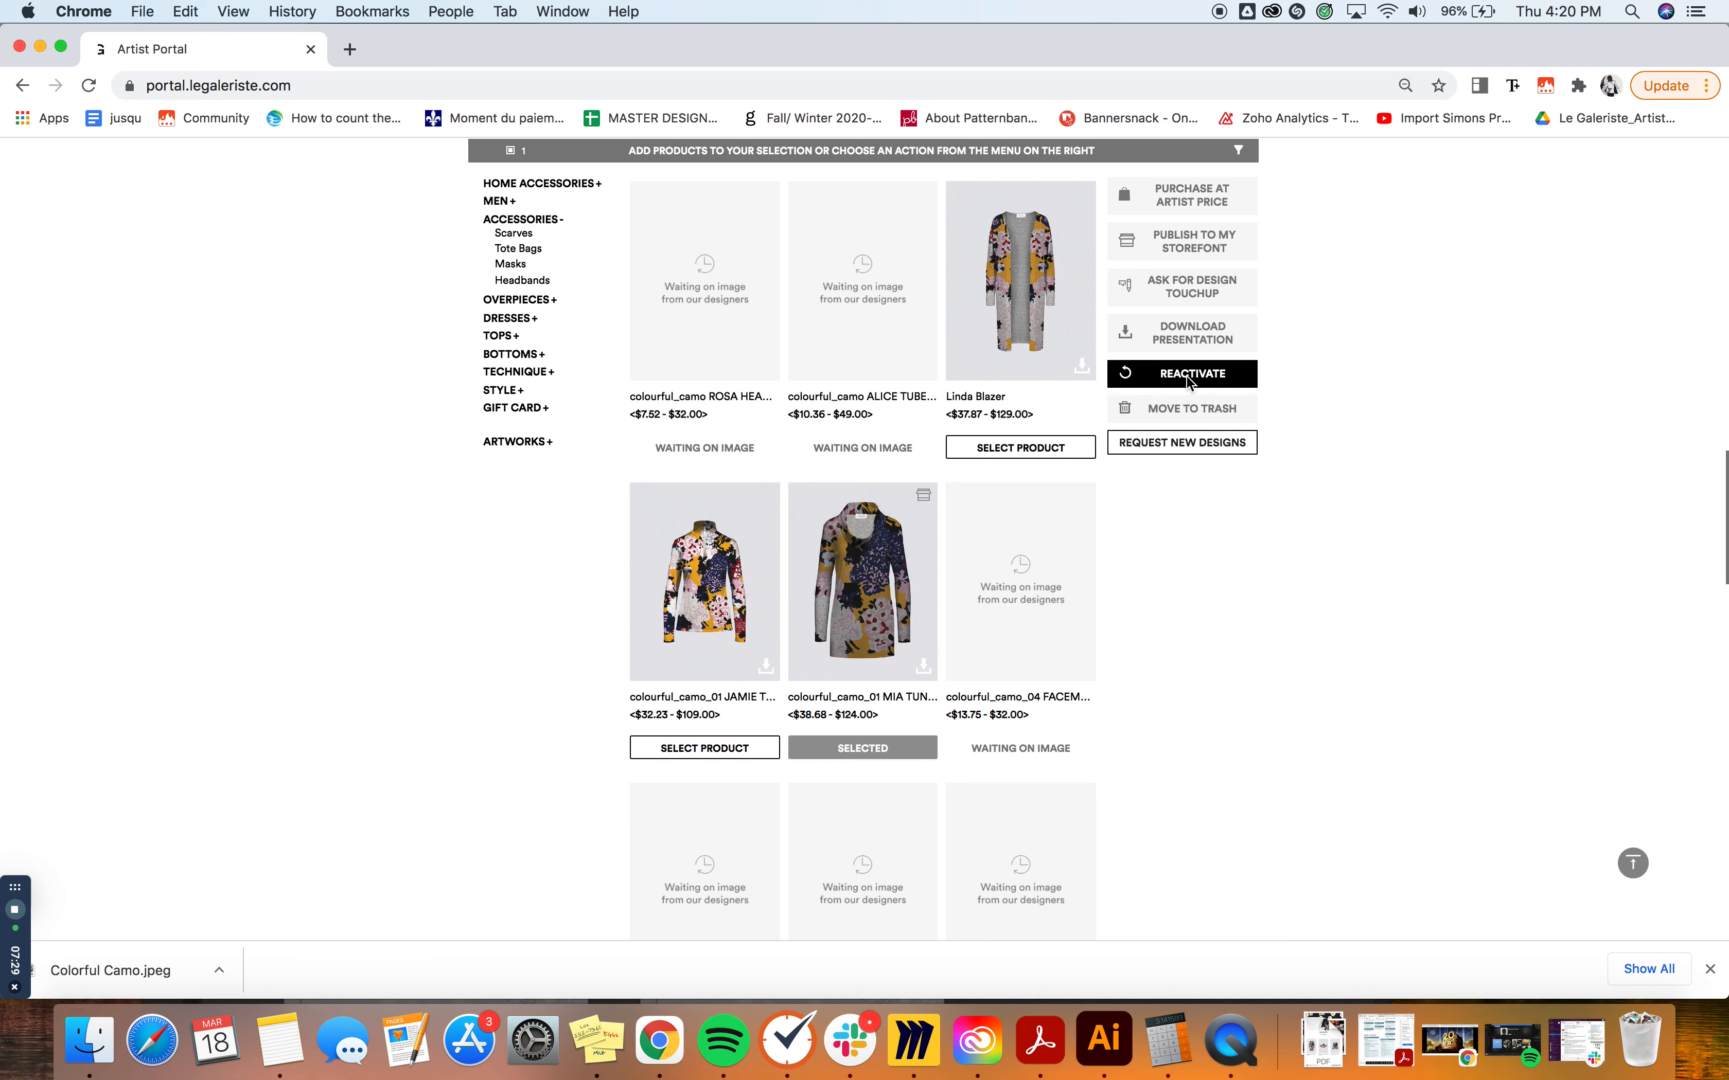
{"action": "left_click", "coordinate": [1181, 372]}
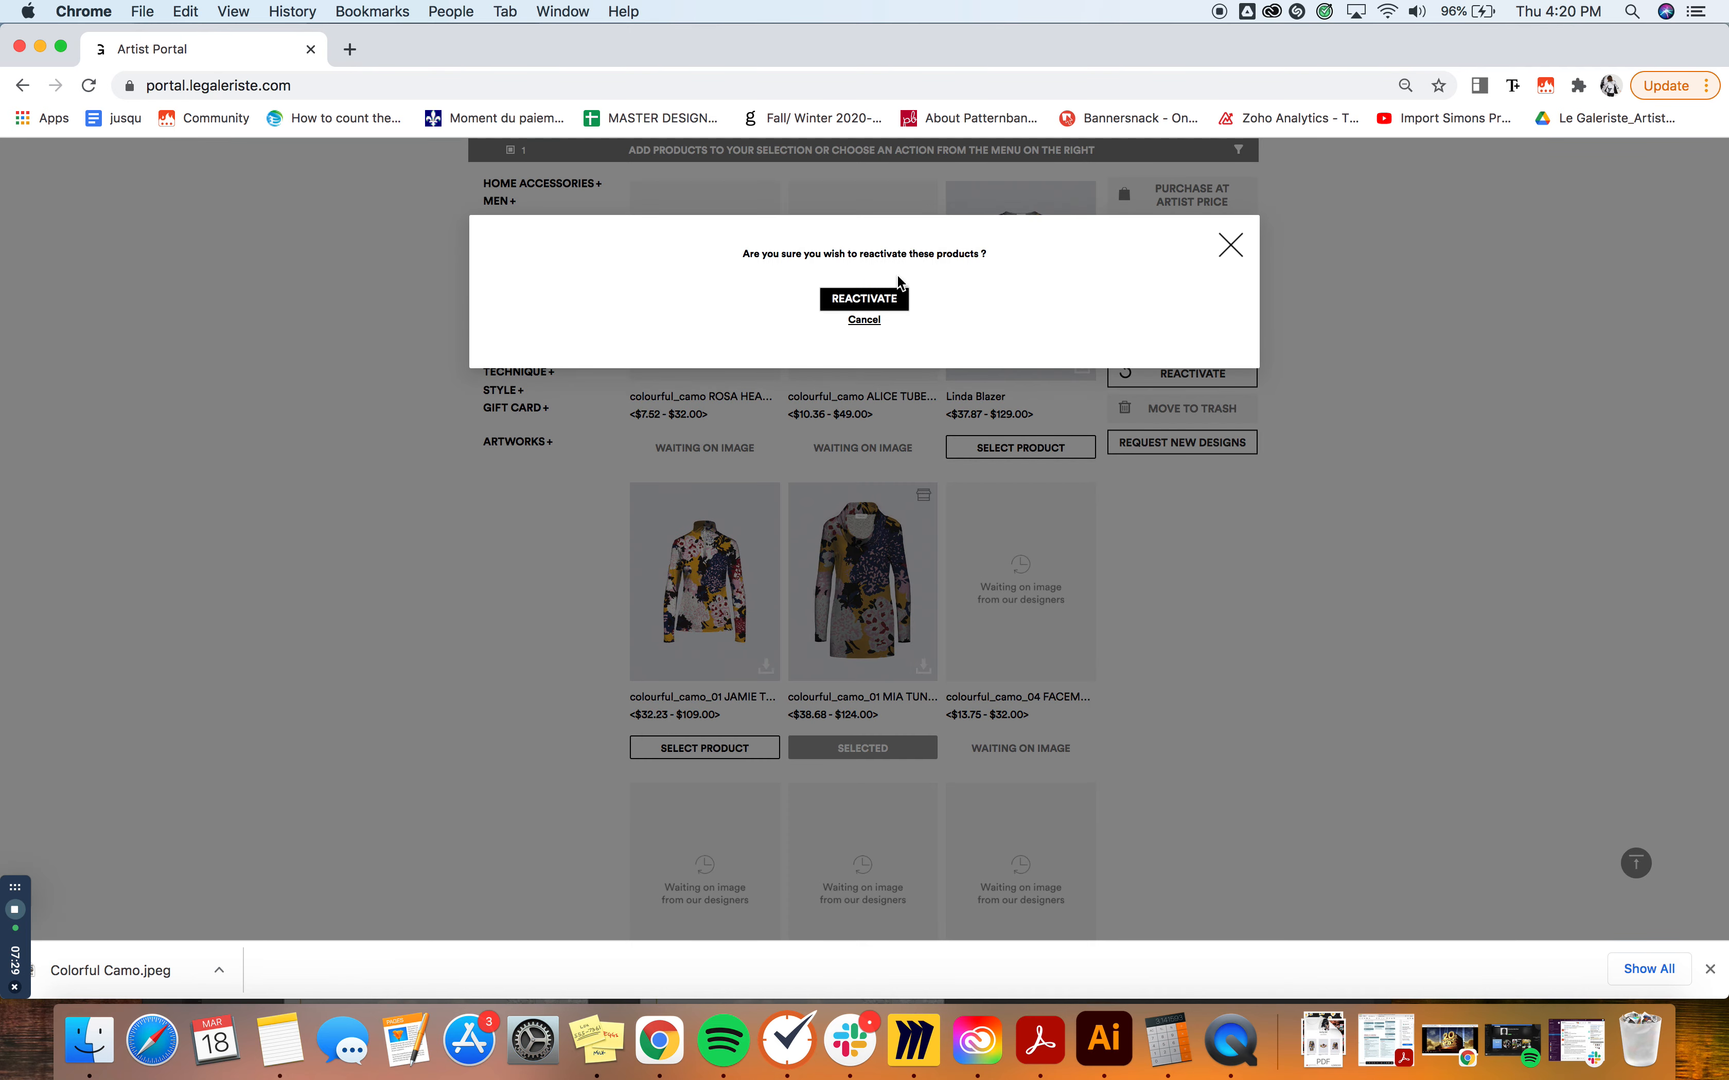
{"action": "left_click", "coordinate": [863, 299]}
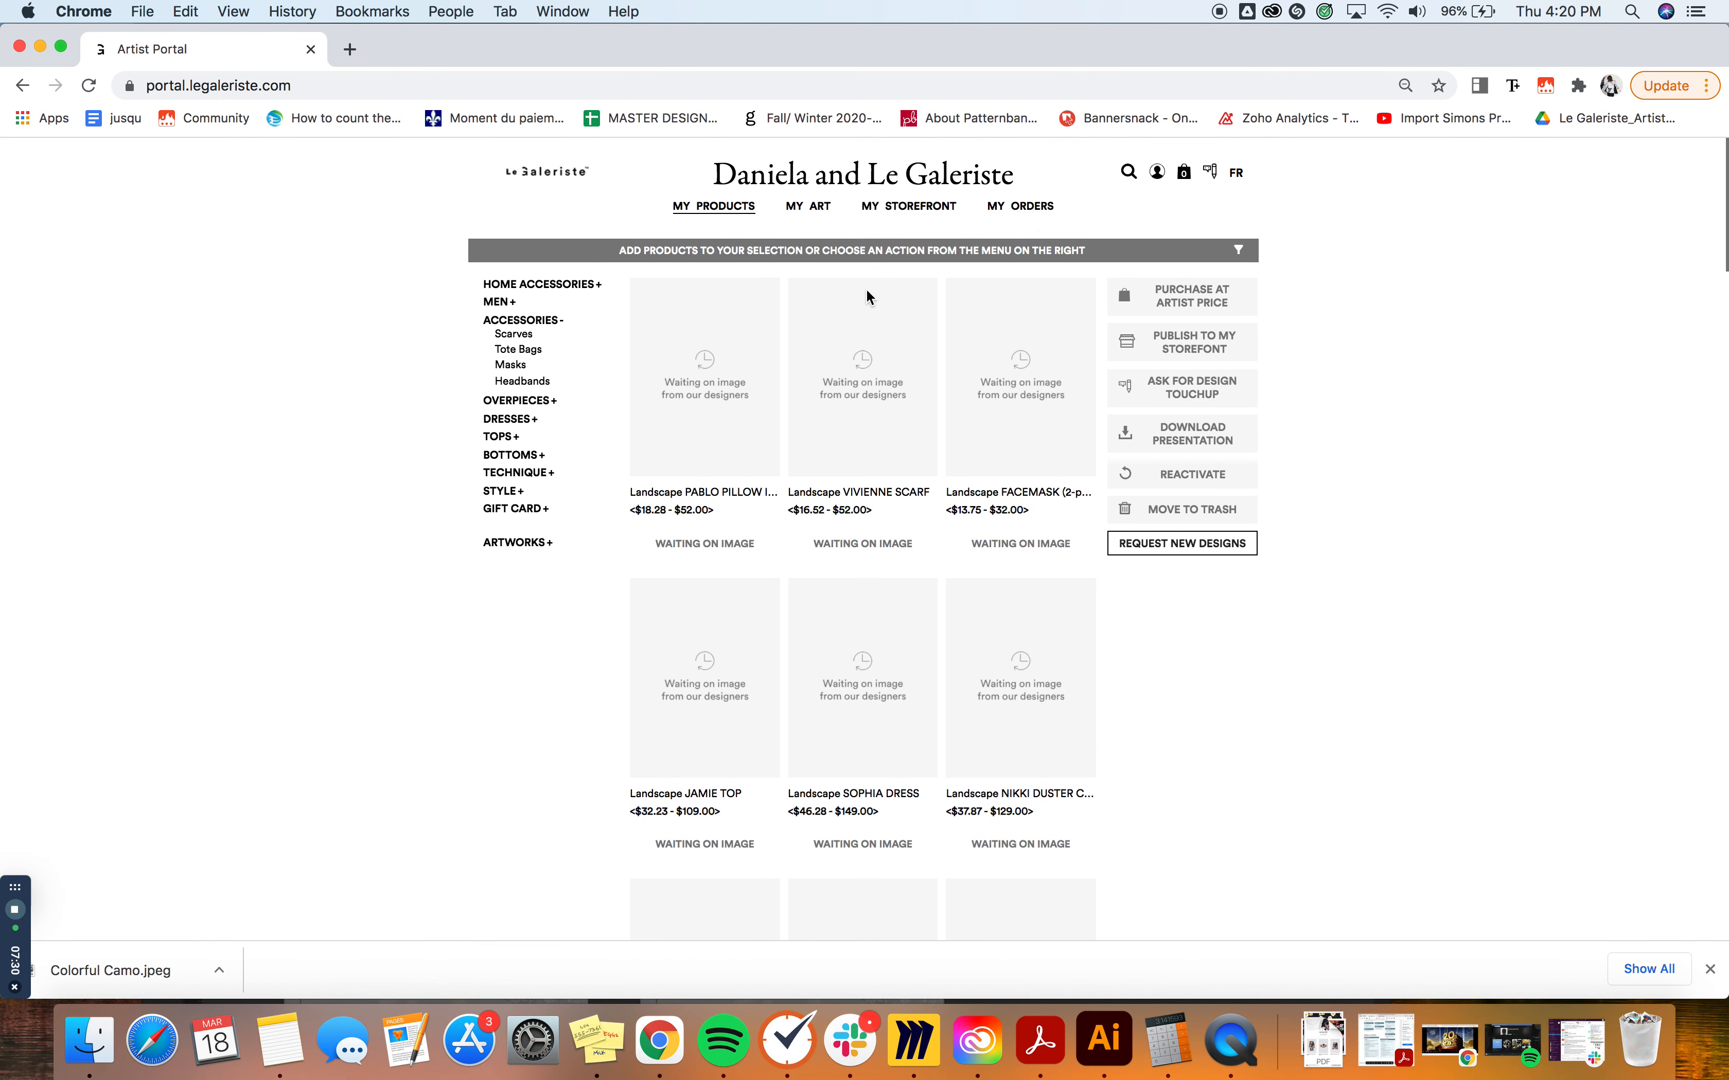
{"action": "left_click", "coordinate": [1238, 250]}
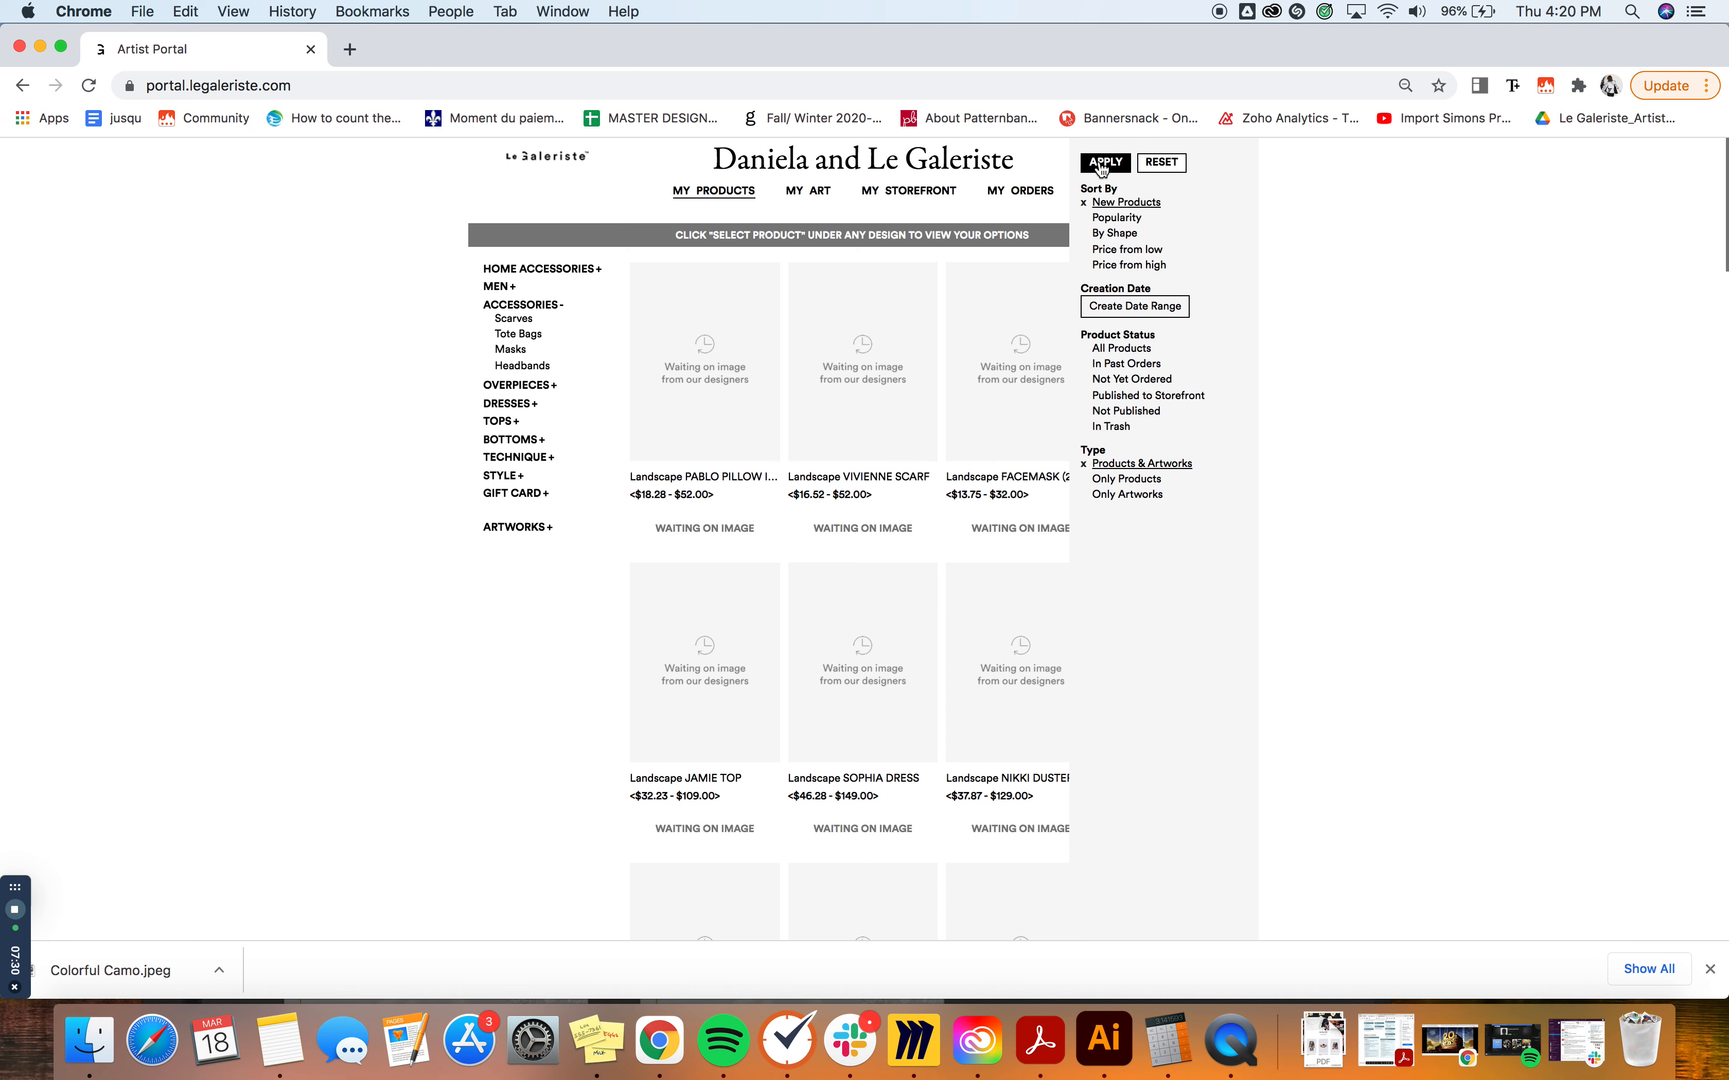
Apply the cleared status filter so all products, including the MIA TUNIC, list again
{"action": "left_click", "coordinate": [1103, 163]}
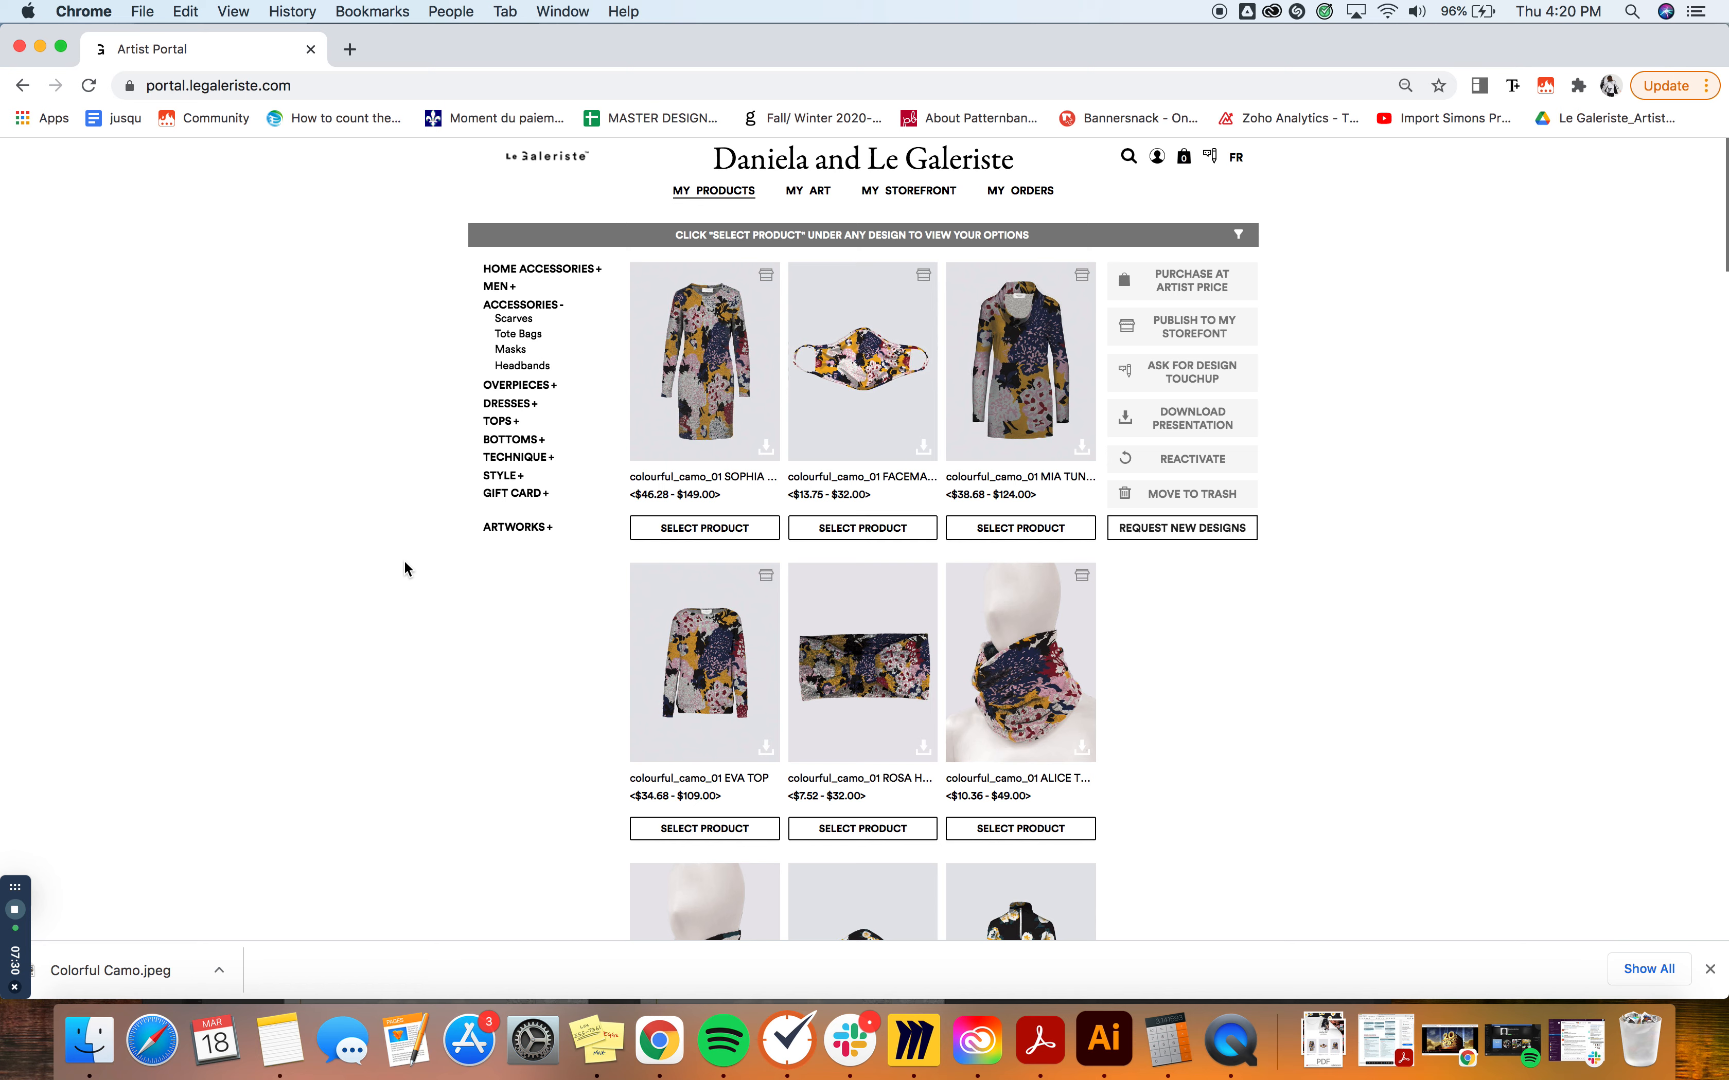
{"action": "mouse_move", "coordinate": [1075, 440]}
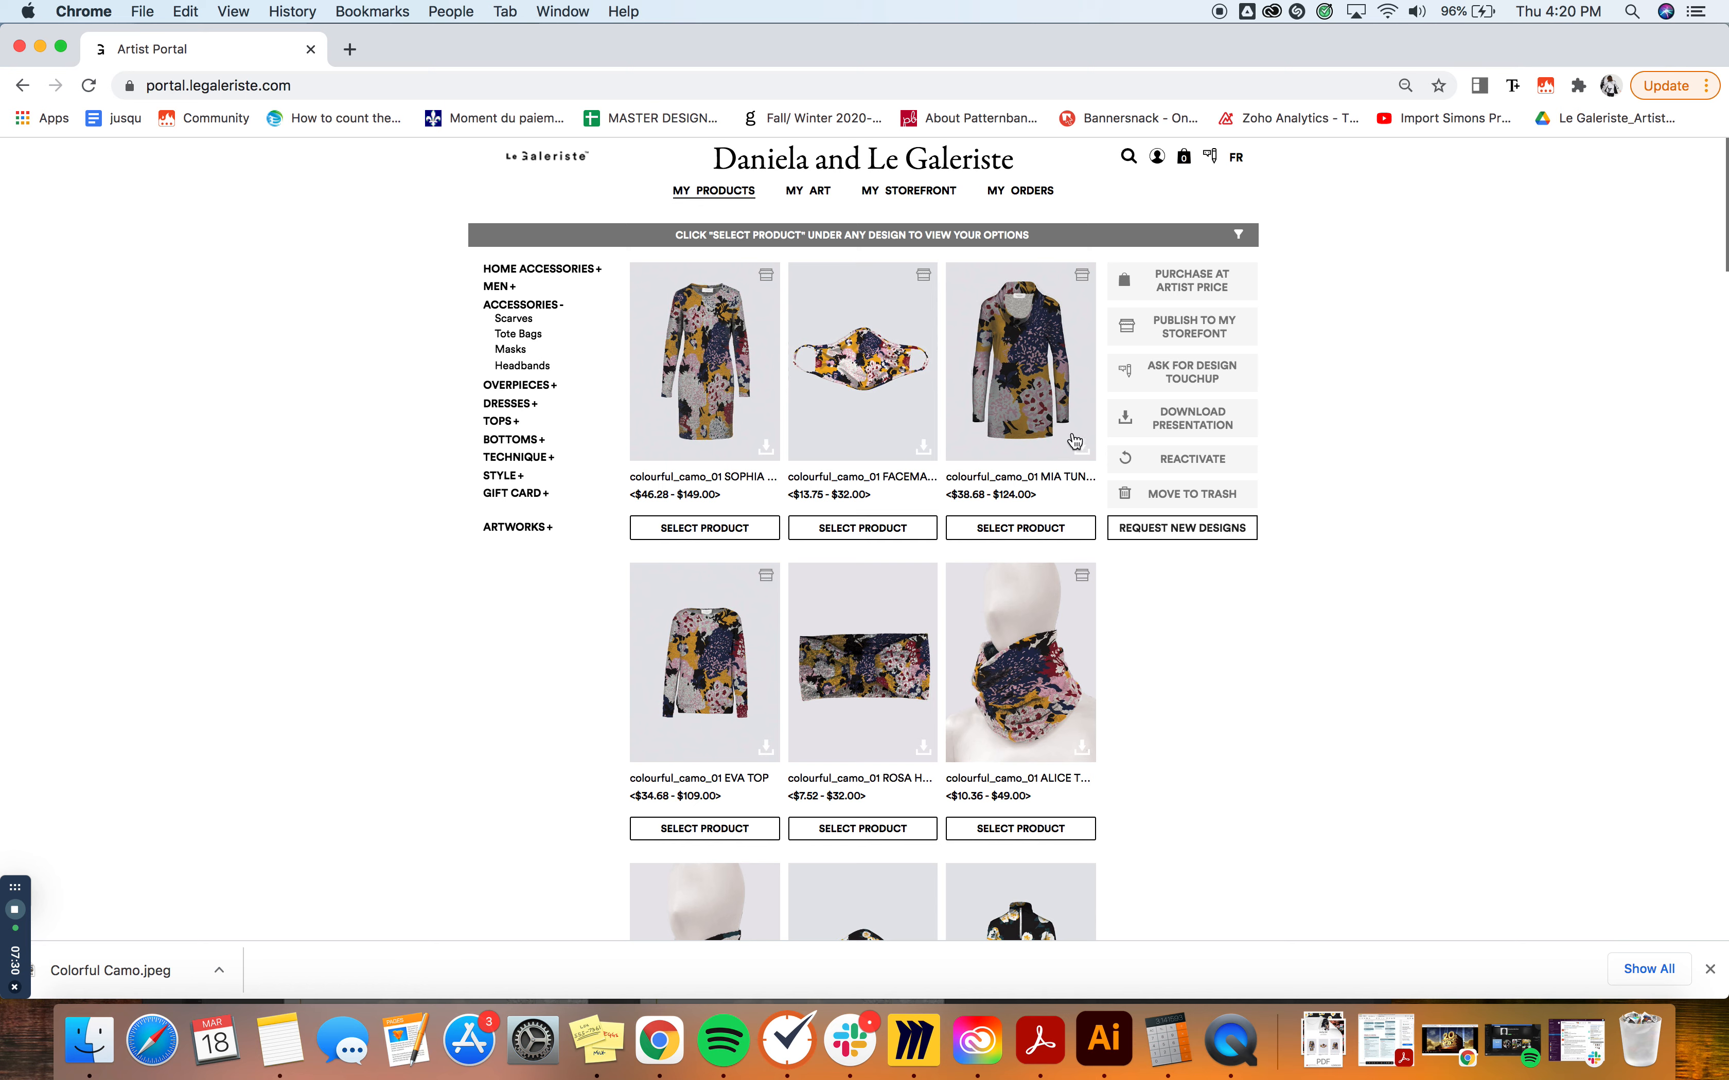
{"action": "mouse_move", "coordinate": [989, 471]}
{"action": "type", "text": "S"}
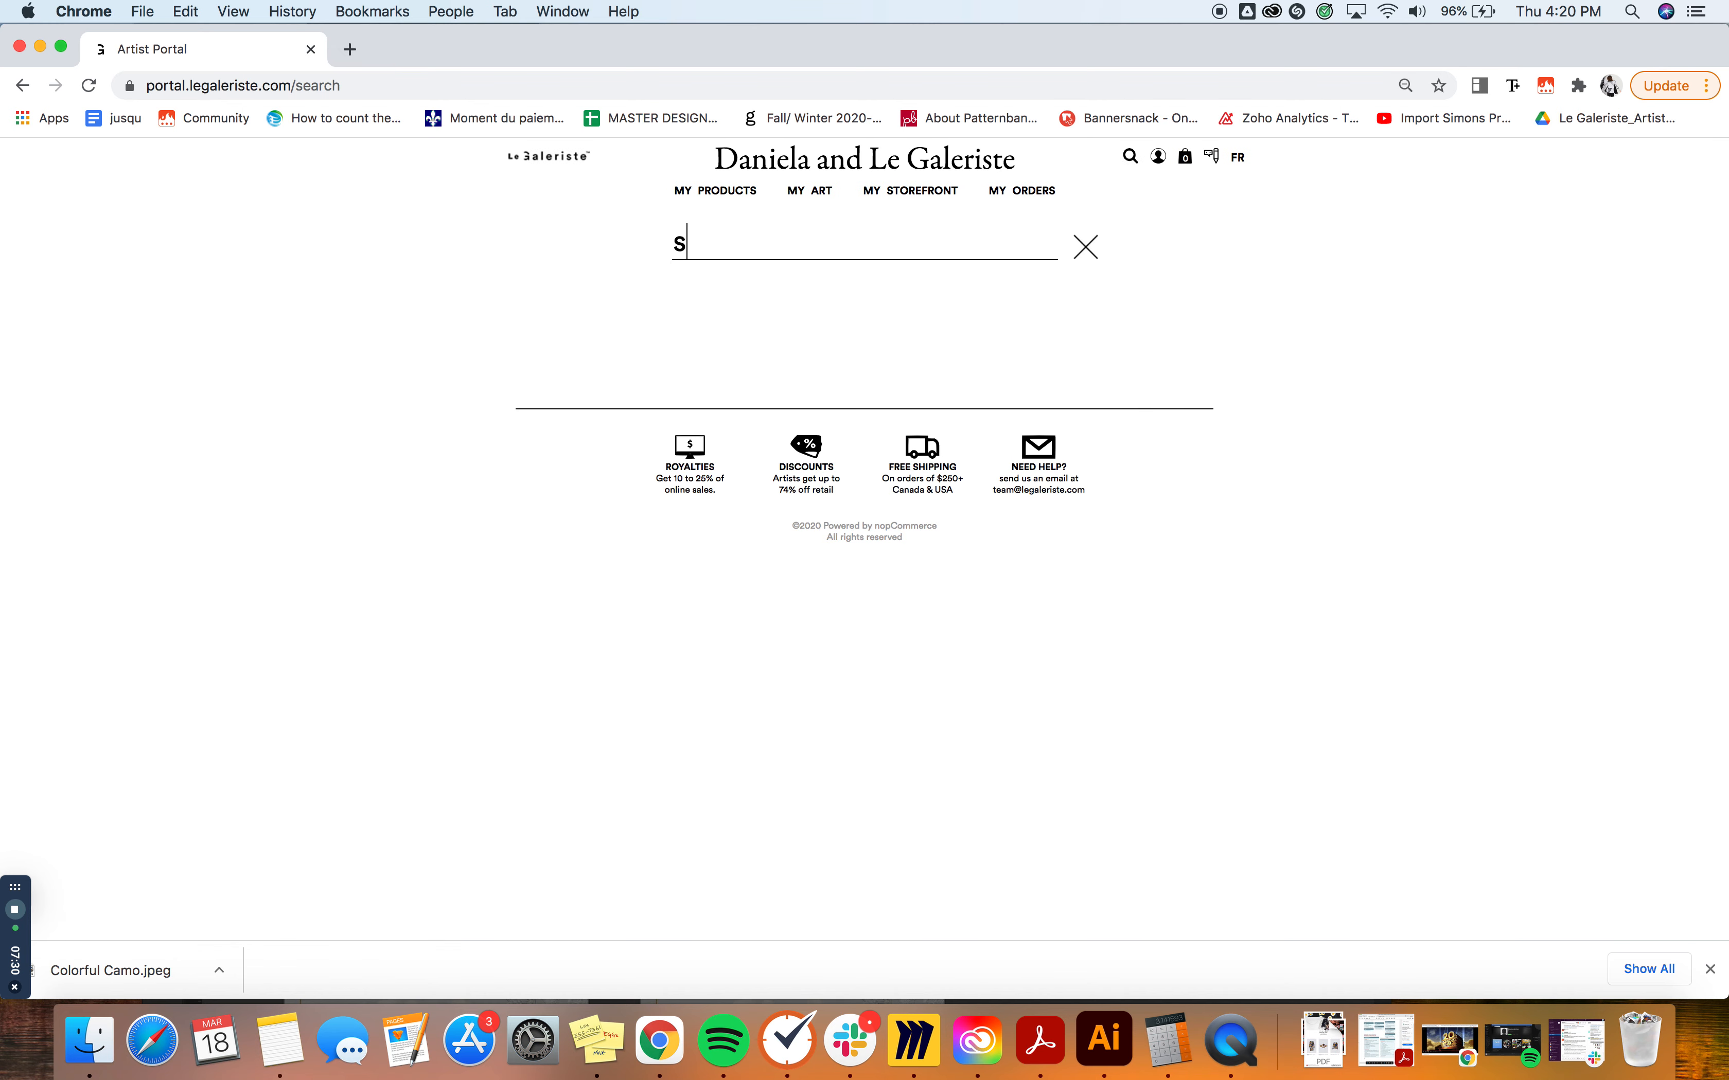
Enter 'sophia' in the product search, fixing the extra 'a', and run the search
{"action": "type", "text": "oph"}
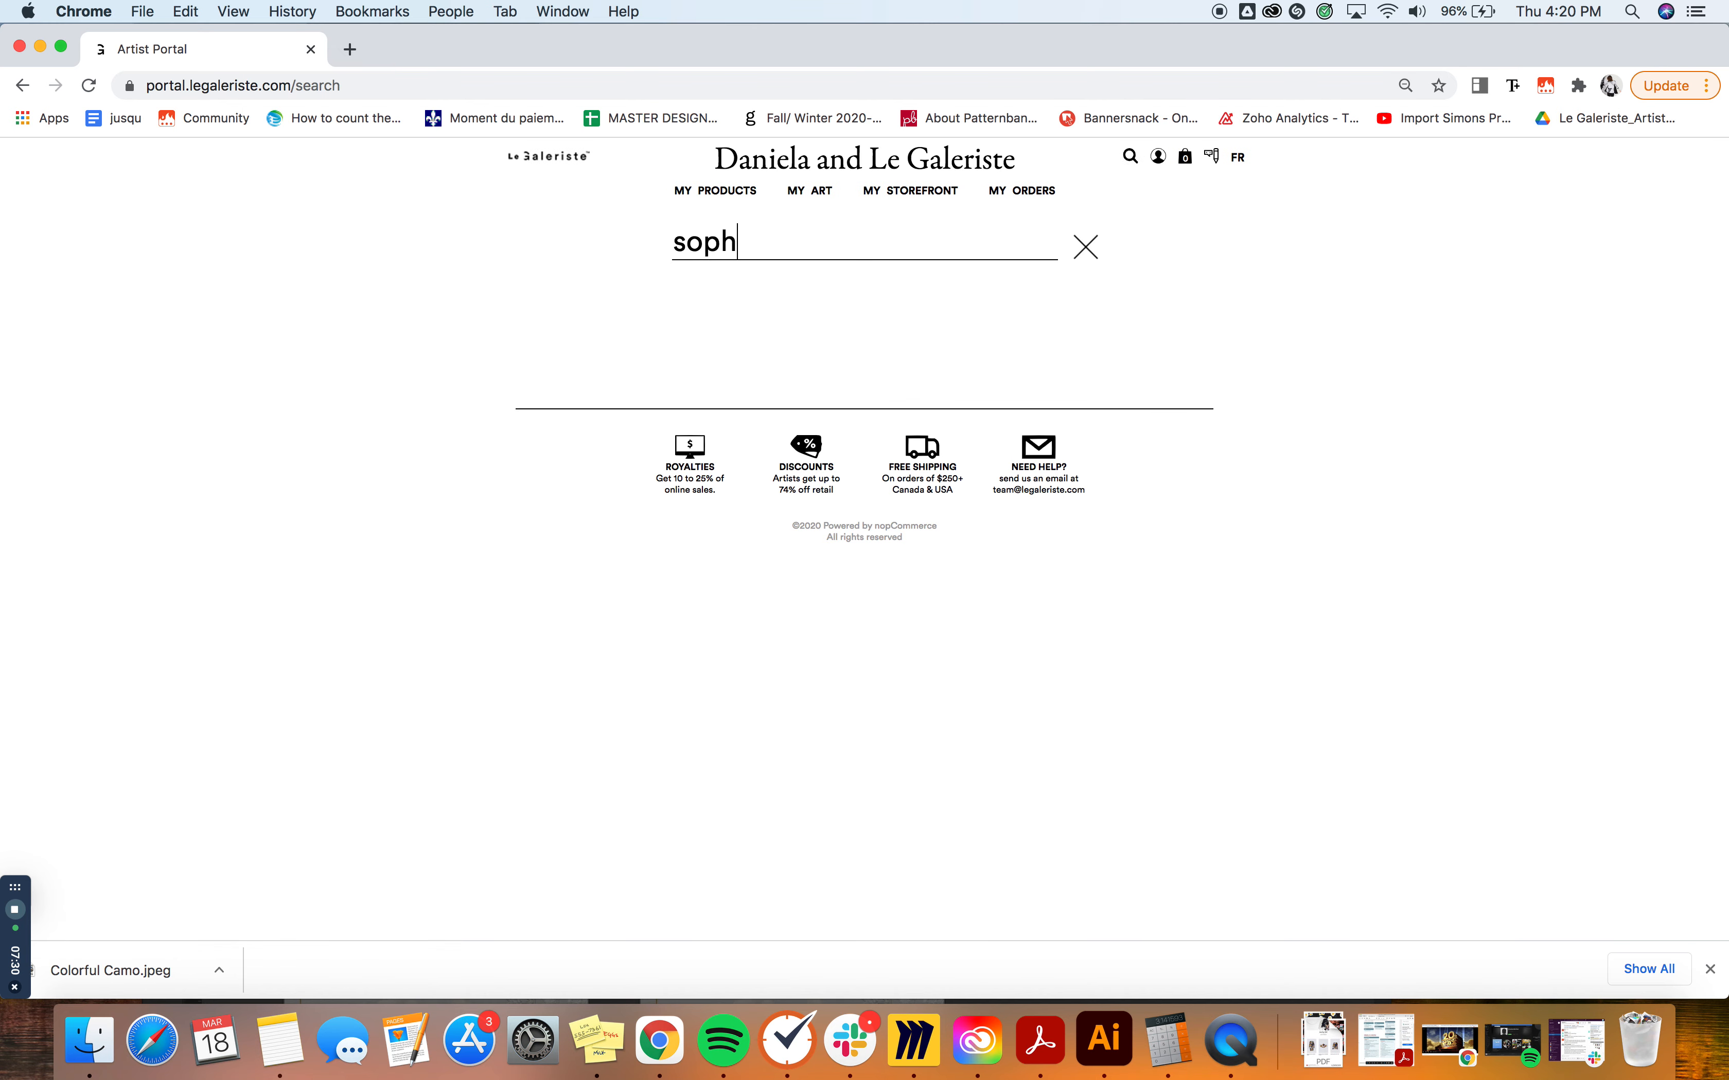
{"action": "type", "text": "iaa"}
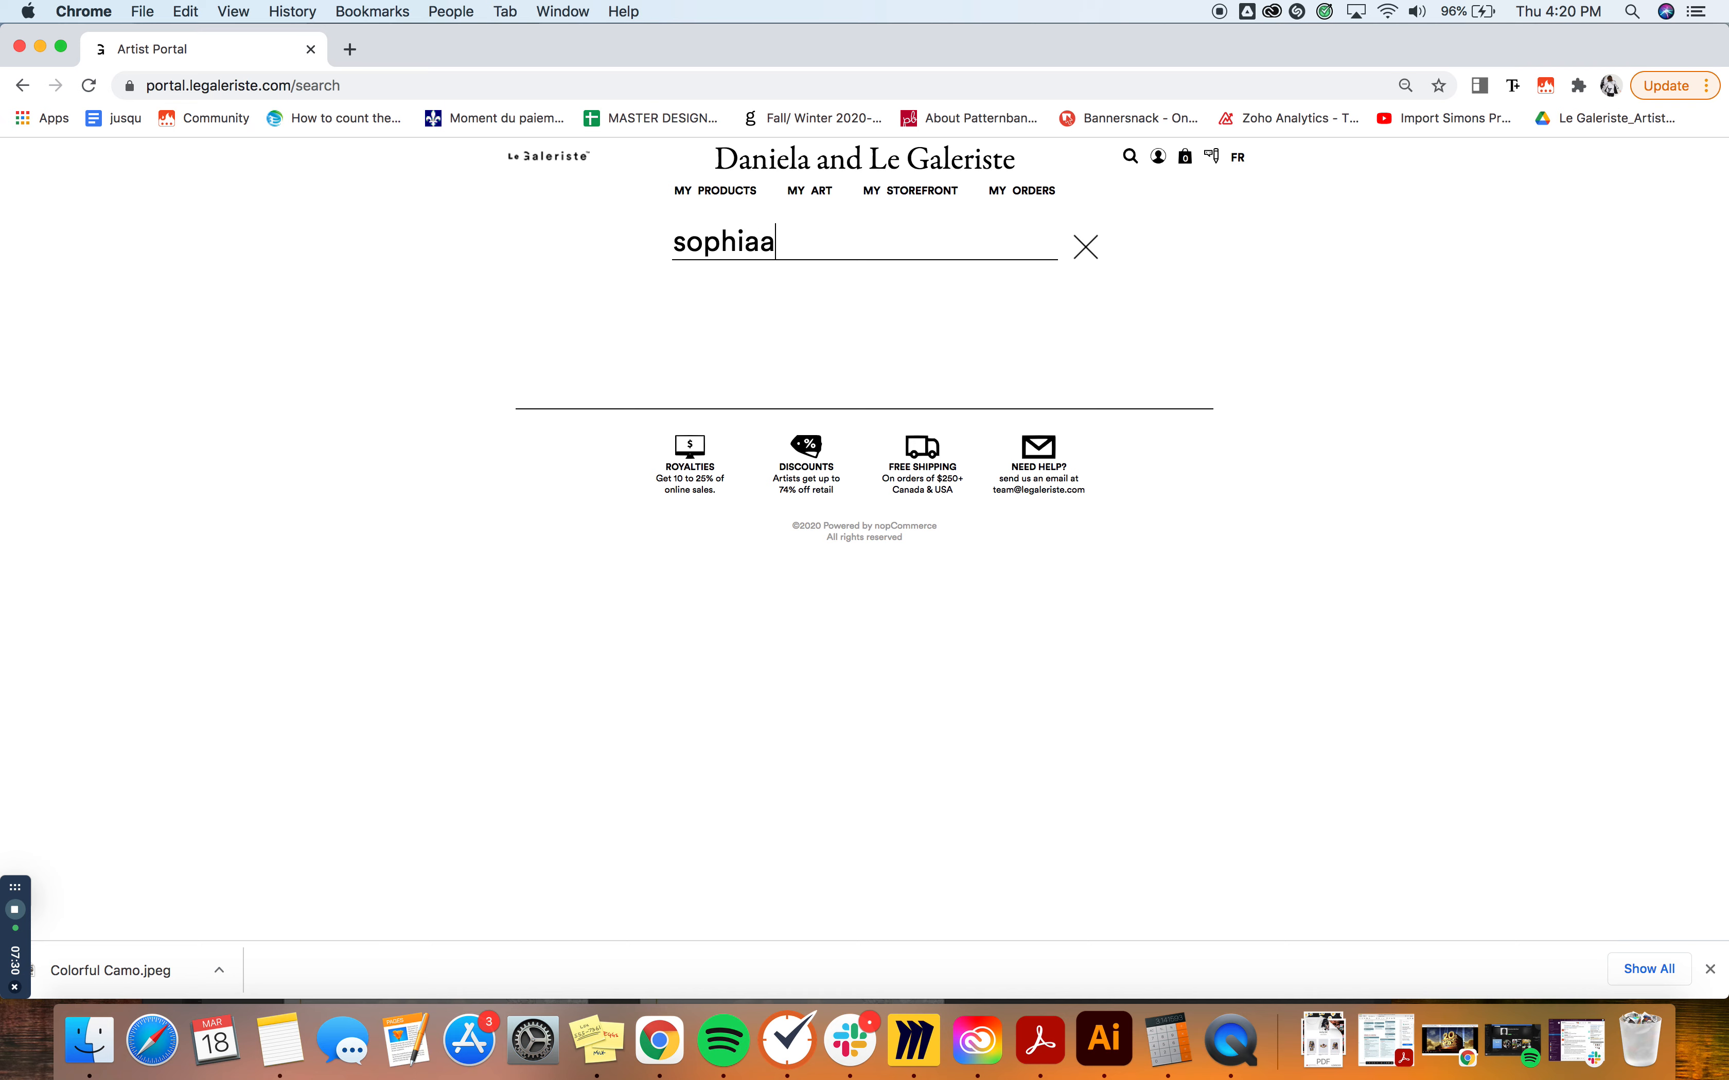
{"action": "key", "text": "Backspace"}
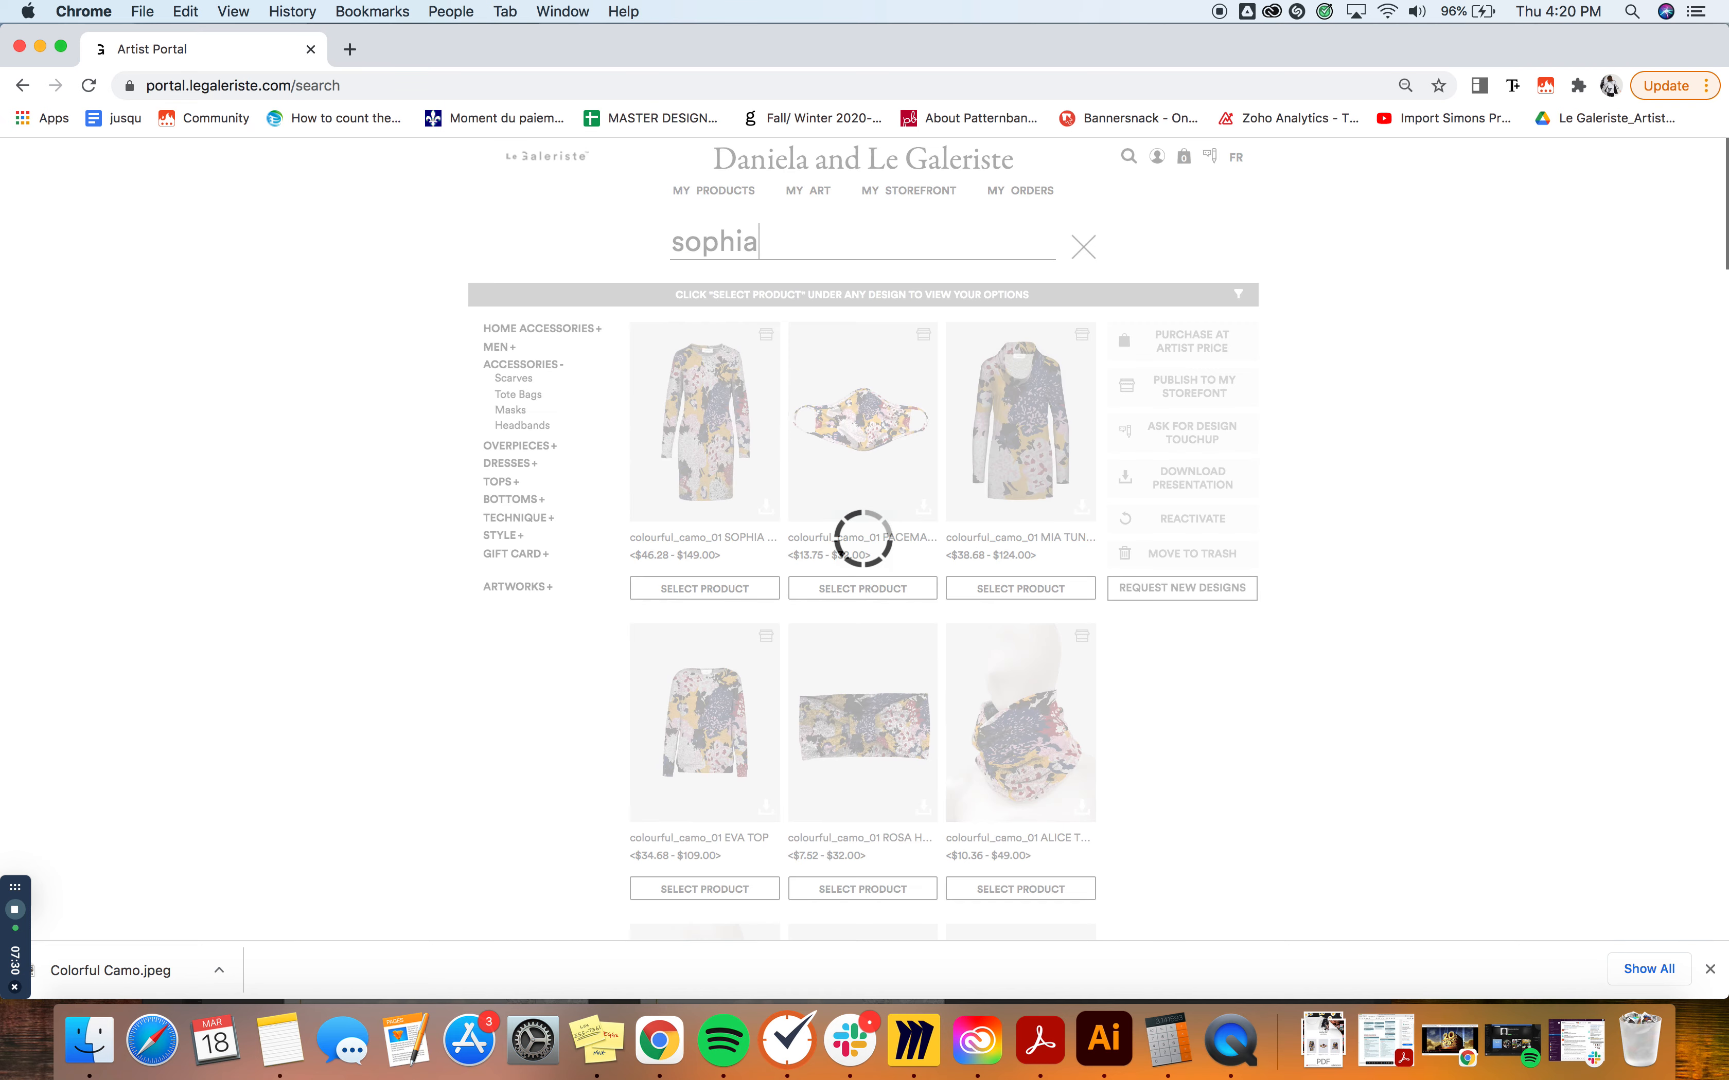